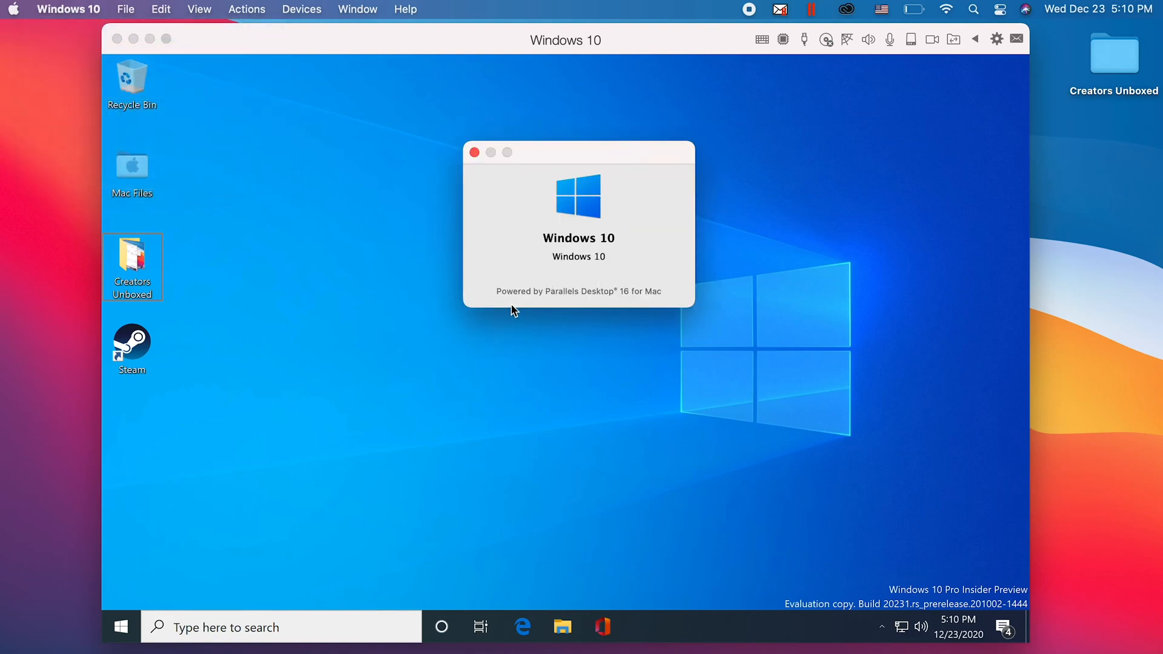
Dismiss the Parallels version window and view the Mac's M1 chip and 8 GB memory overview.
click(474, 152)
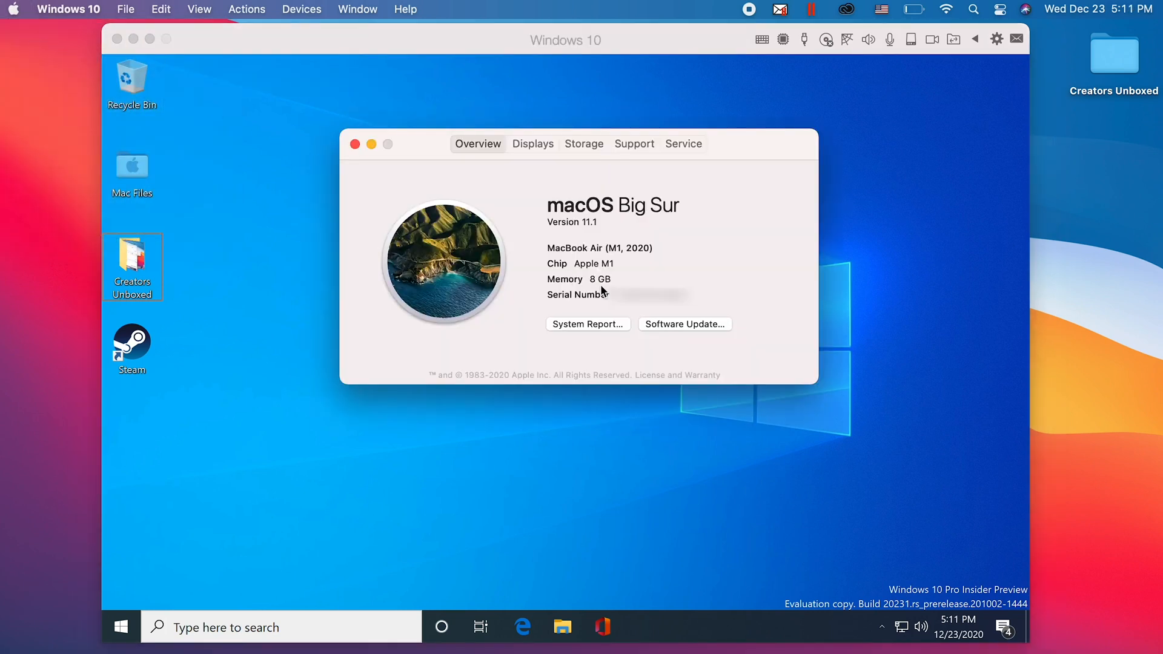
double_click(601, 279)
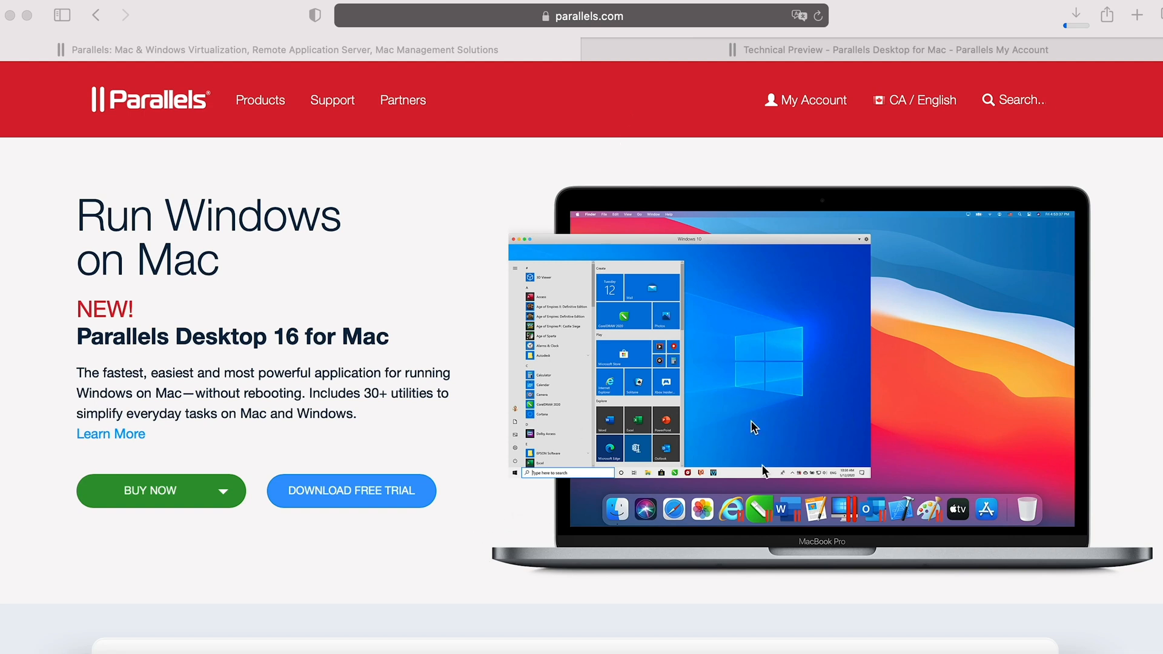
mouse_move(536, 160)
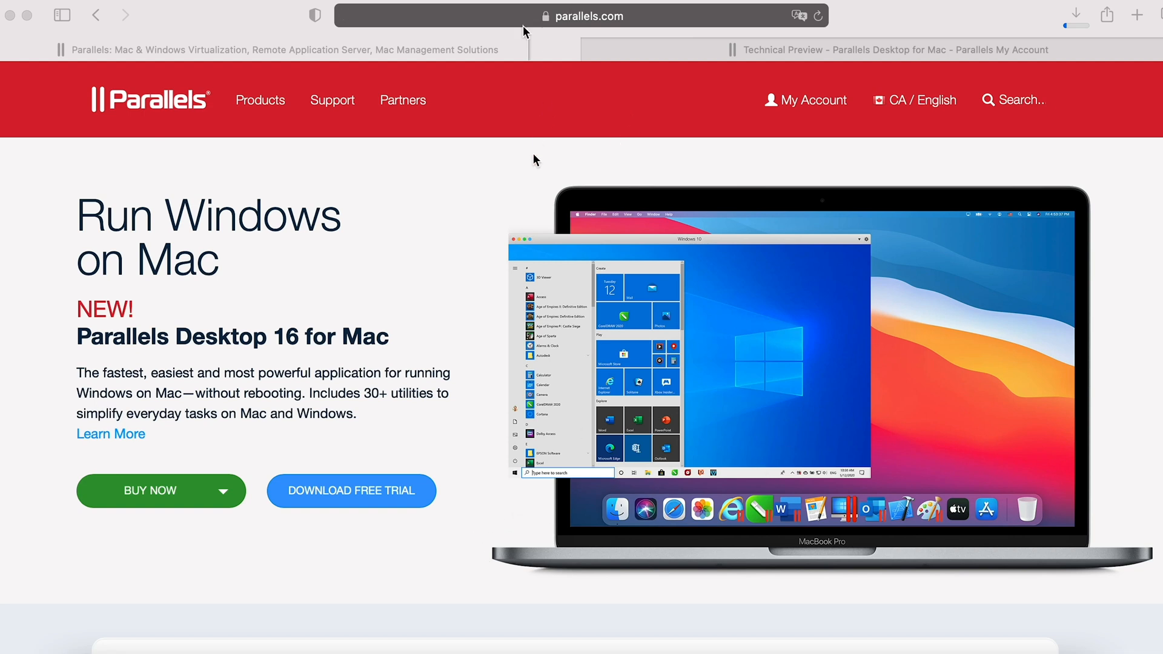
mouse_move(869, 109)
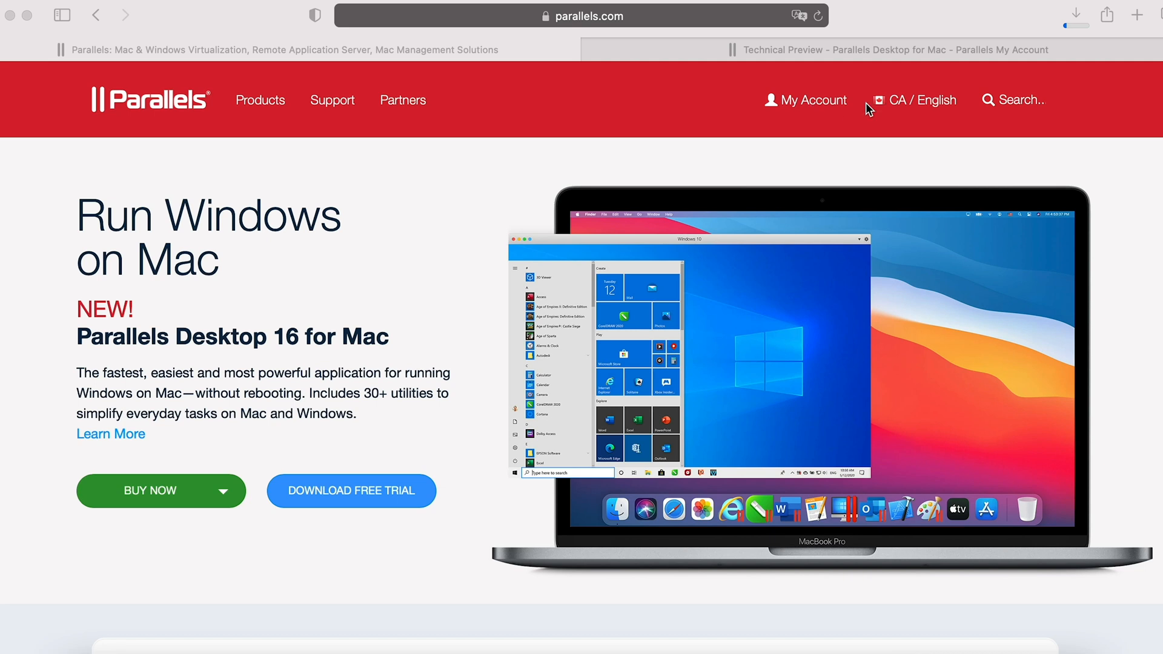
Open My Account on parallels.com to reach the Parallels Desktop Technical Preview page.
click(584, 50)
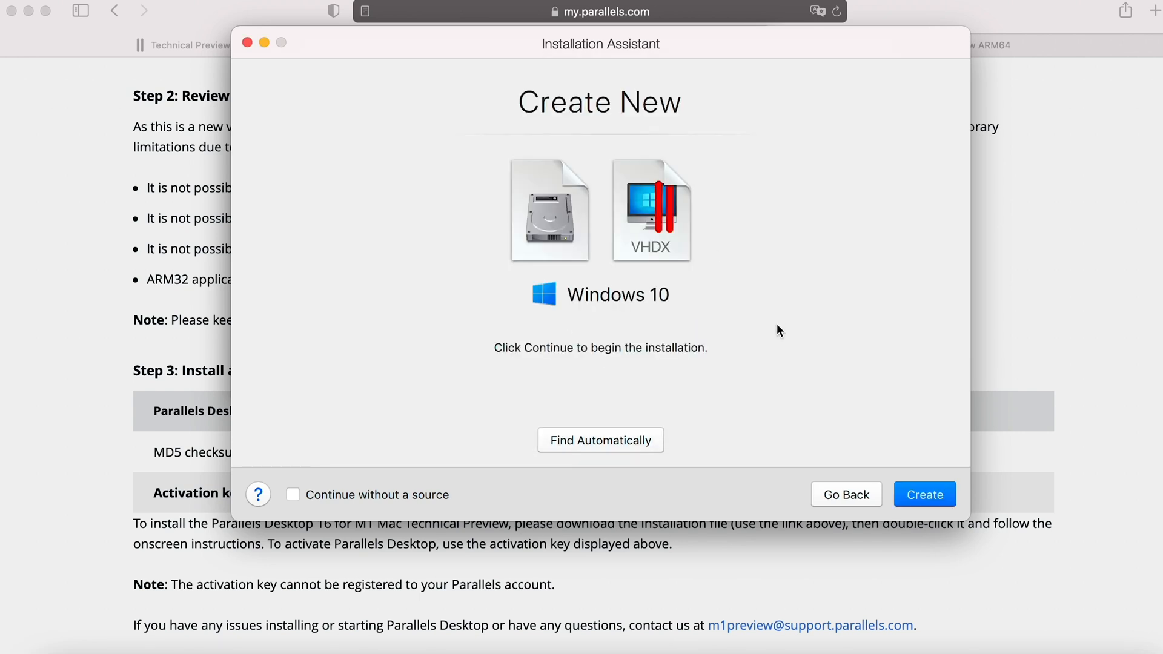
Create the Windows 10 VHDX virtual machine and allow its camera and microphone access.
click(923, 495)
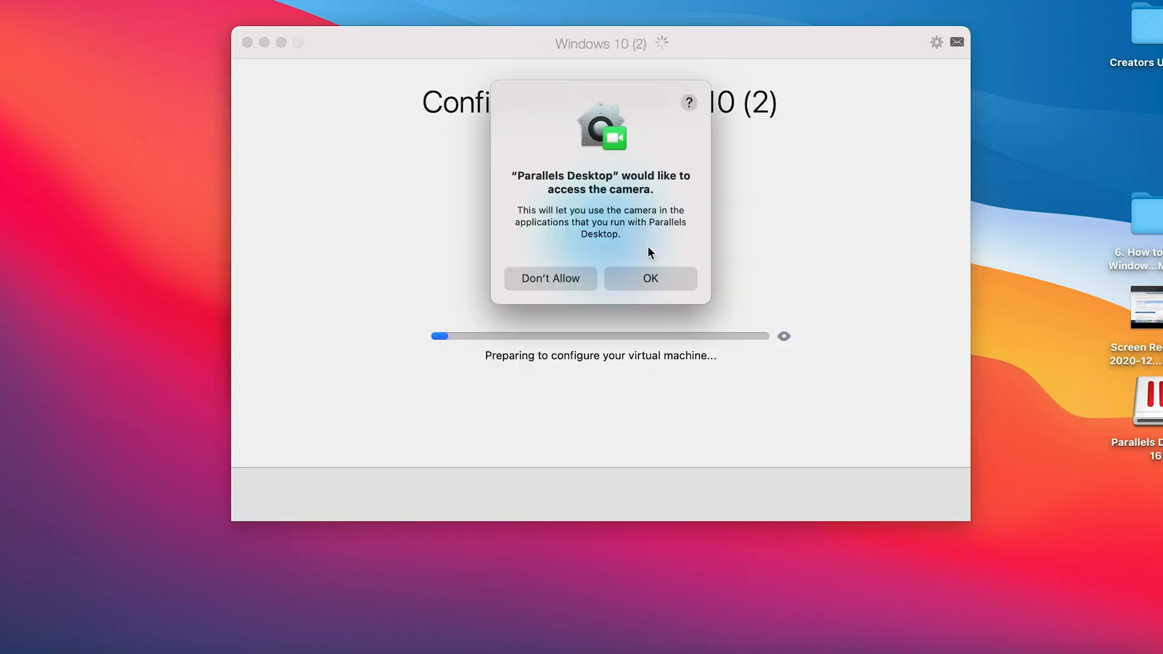
click(650, 278)
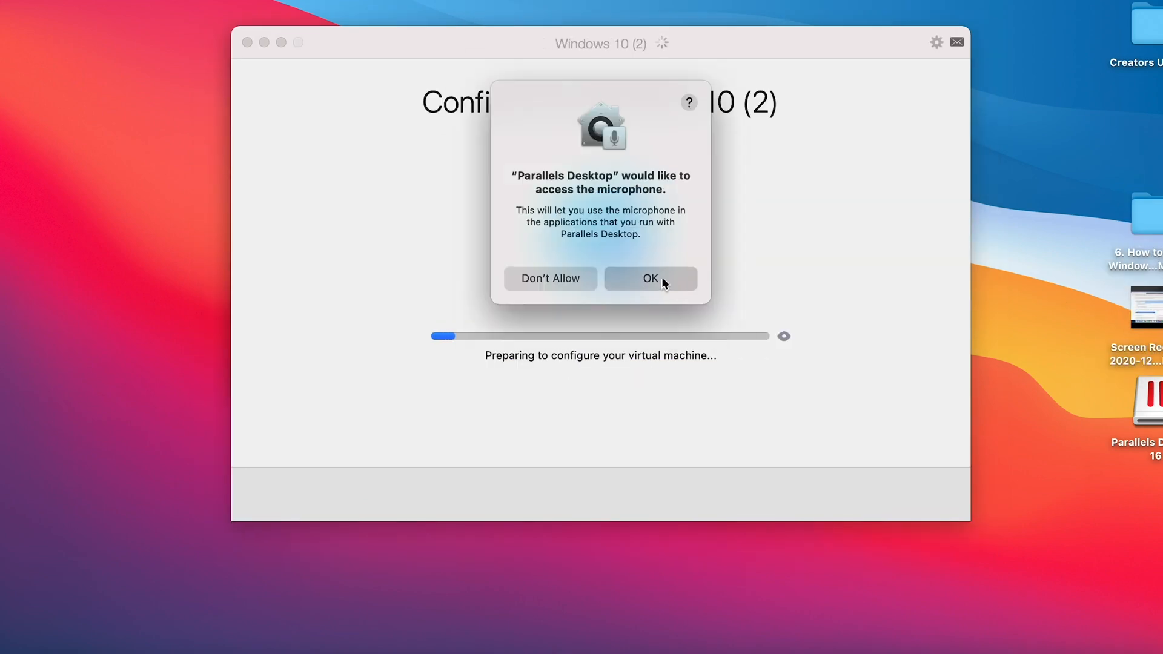
click(649, 278)
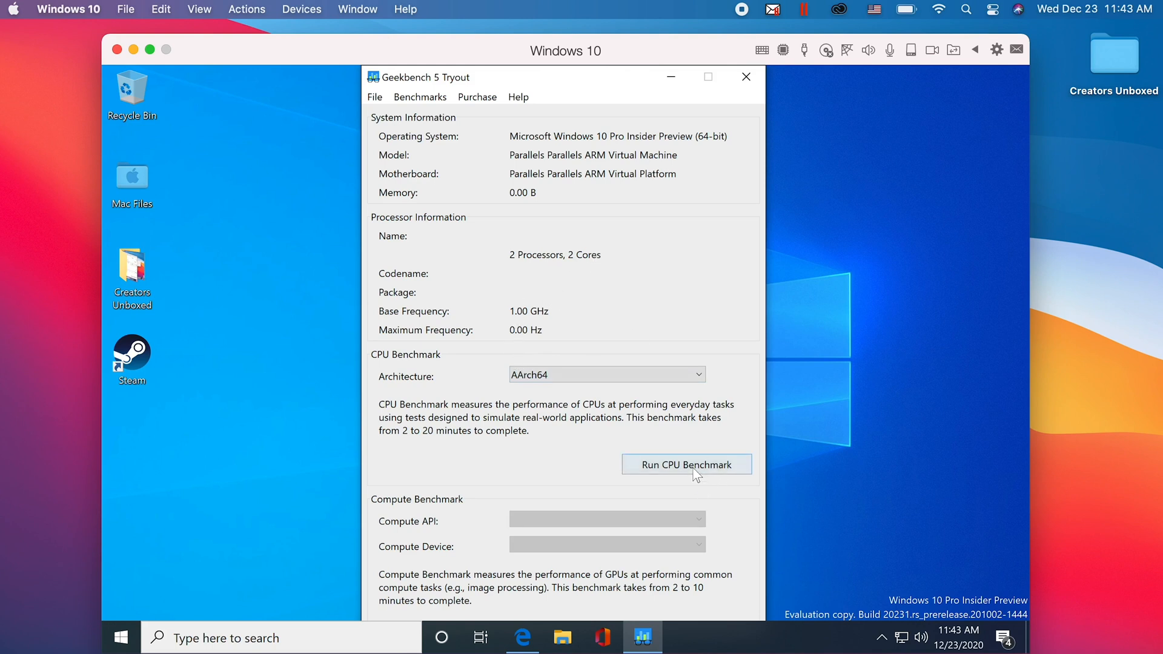
Run the AArch64 CPU benchmark in Geekbench 5 Tryout on the 2-processor VM.
click(685, 464)
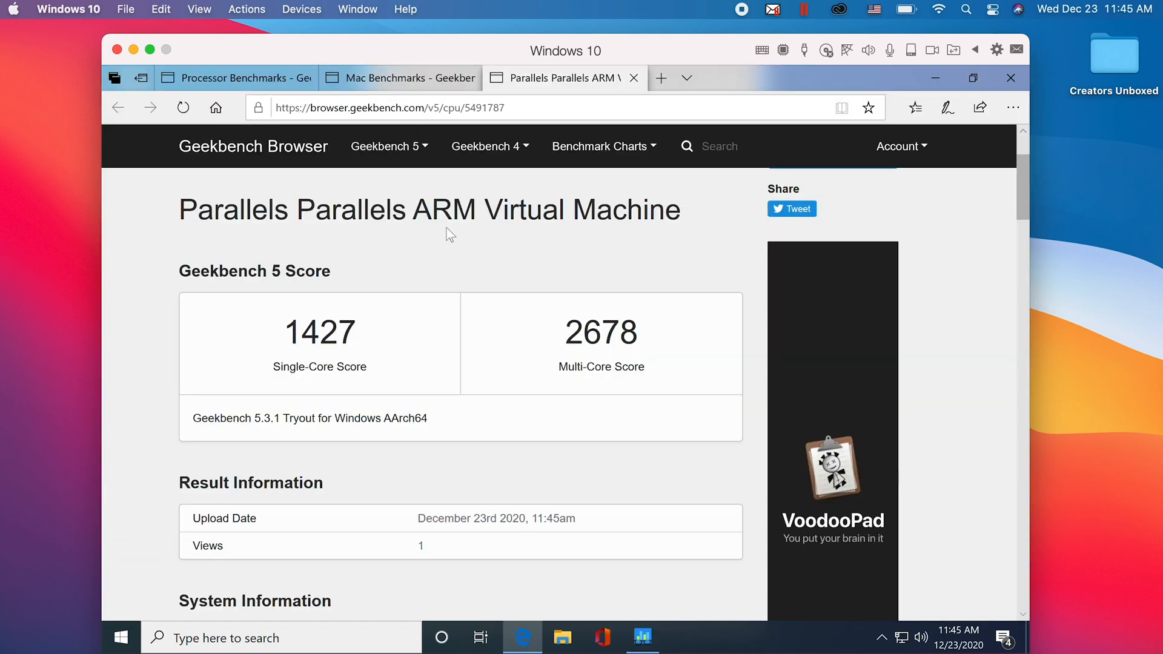
mouse_move(275, 371)
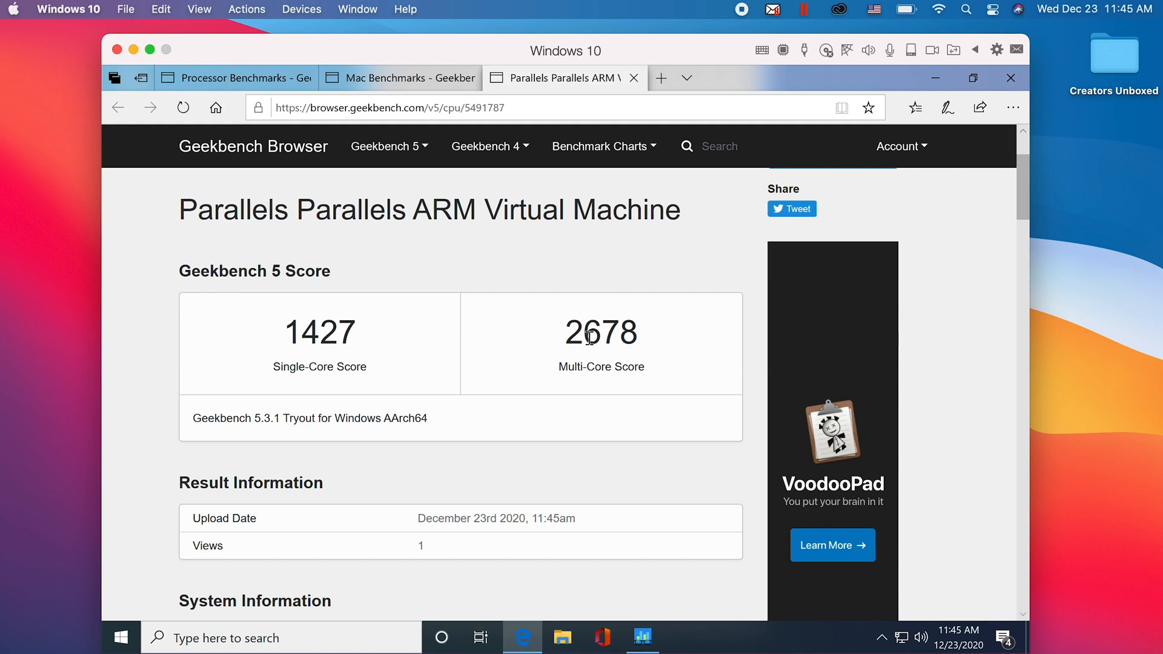
mouse_move(489, 351)
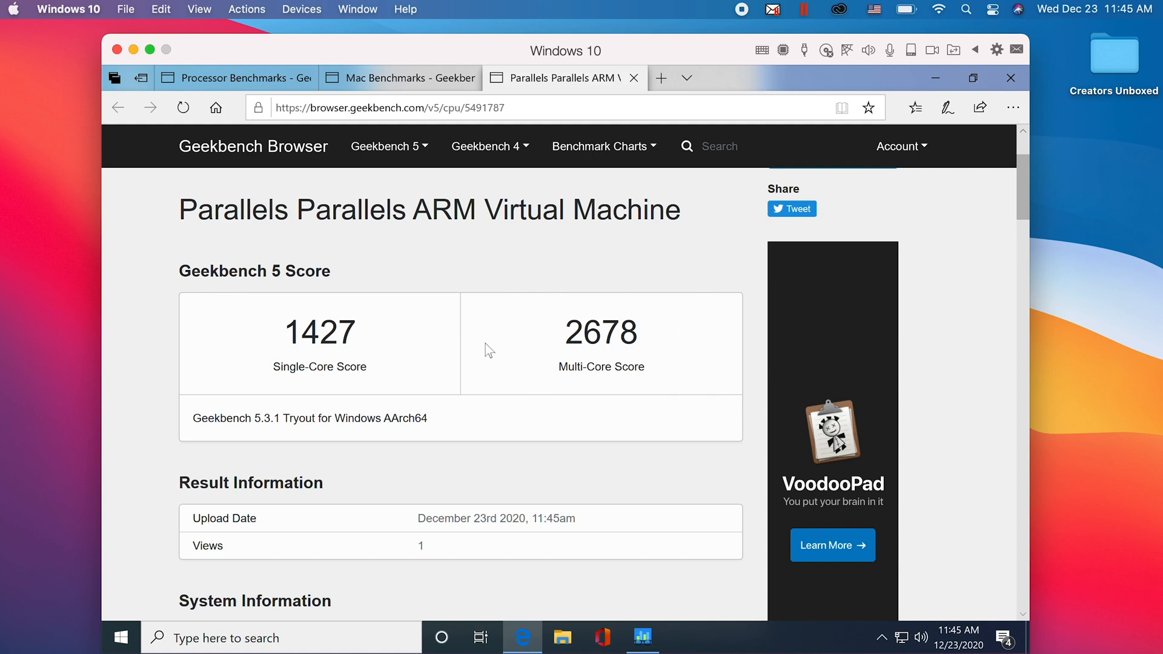
scroll(down, 3)
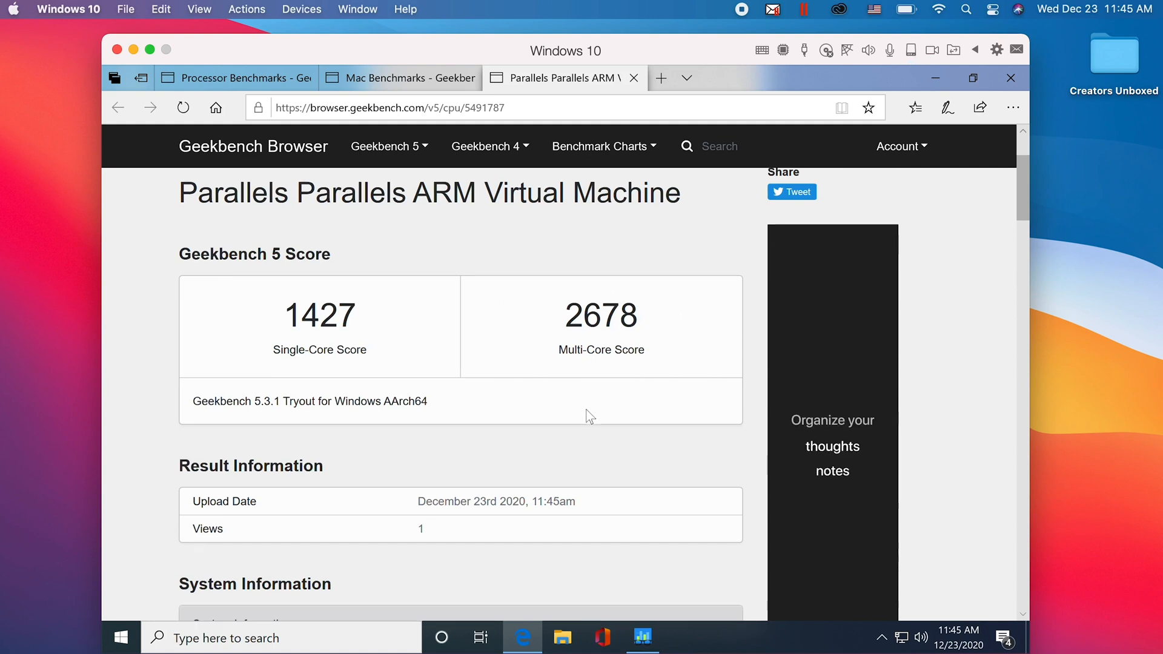
scroll(down, 3)
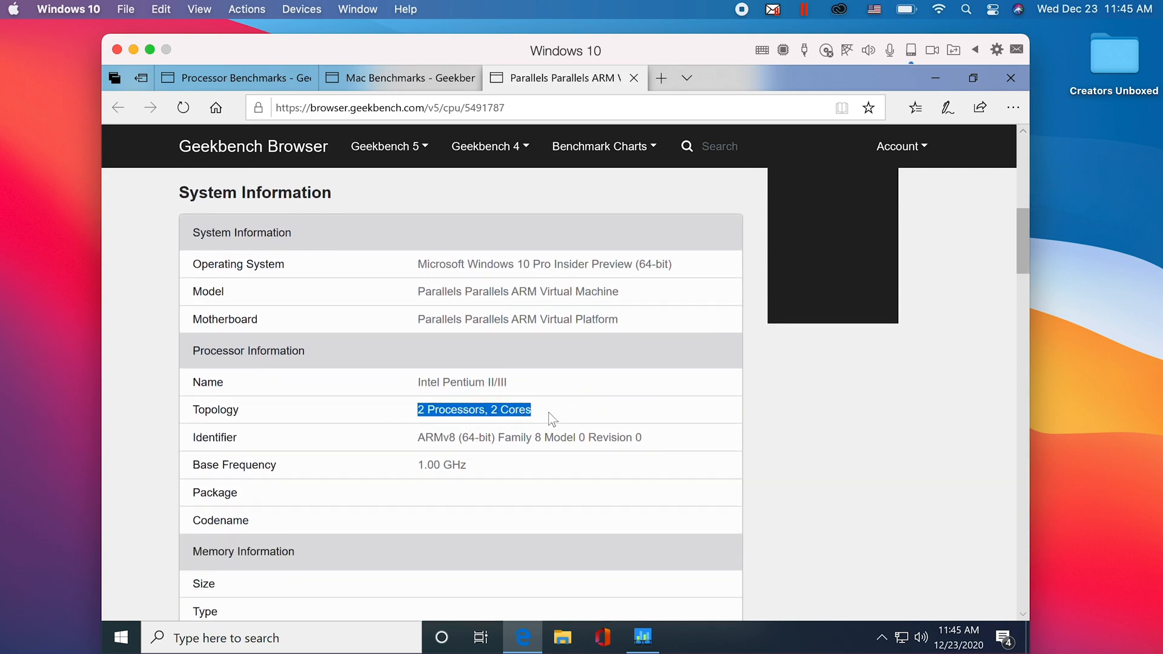
scroll(down, 3)
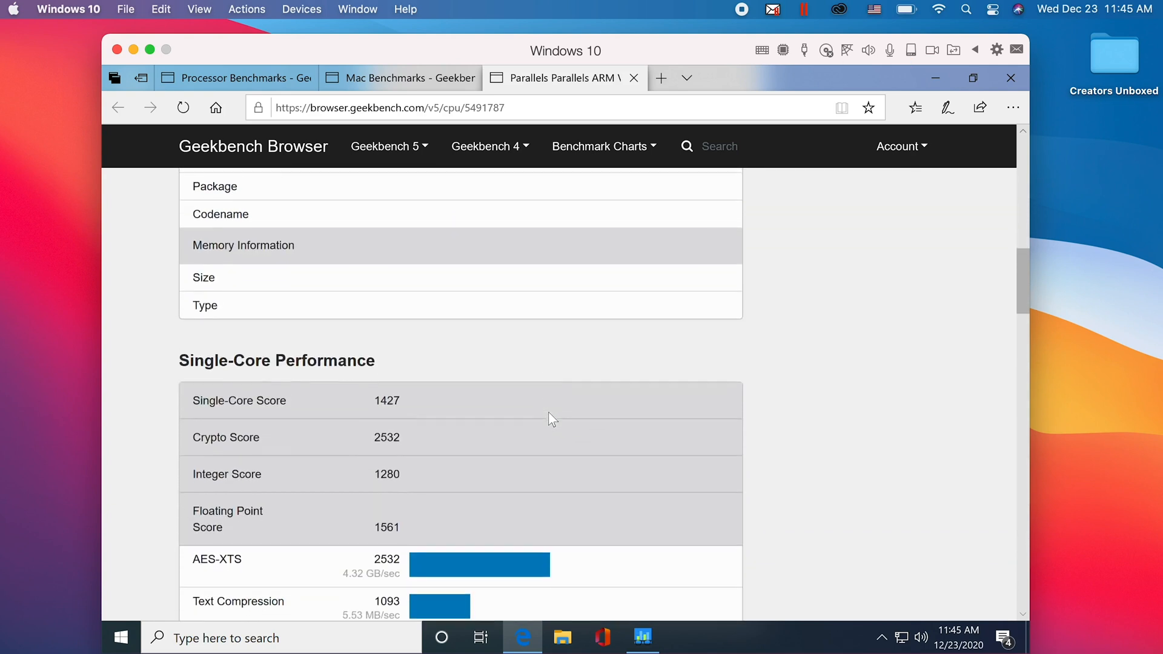
scroll(down, 3)
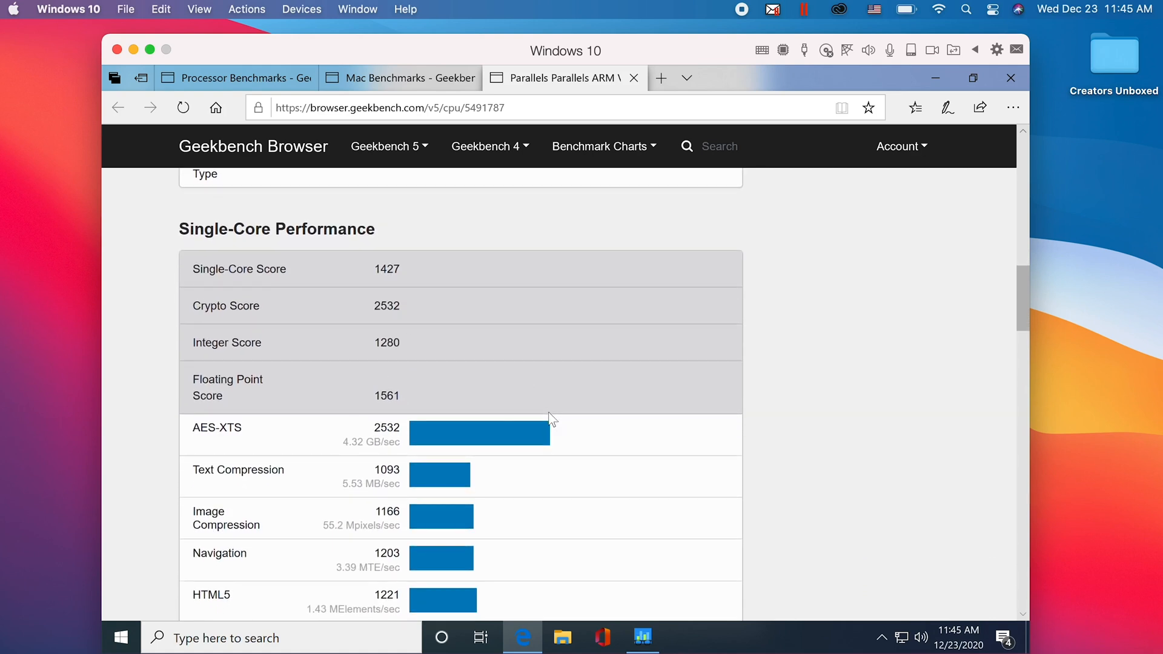
scroll(down, 3)
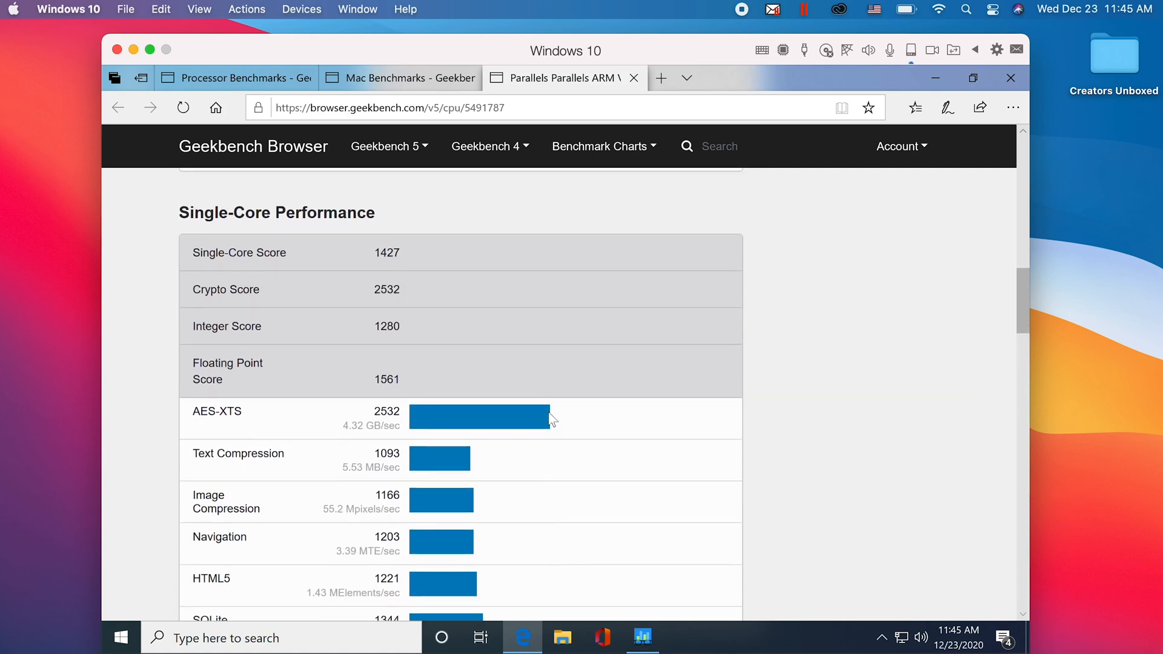
scroll(down, 3)
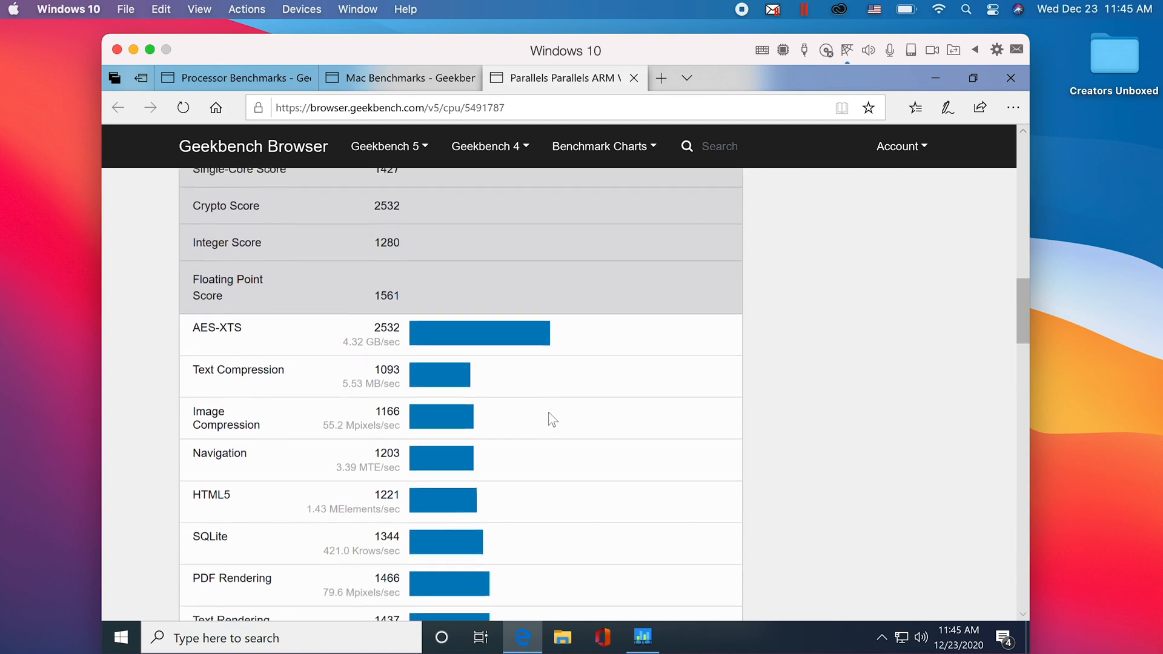
scroll(down, 3)
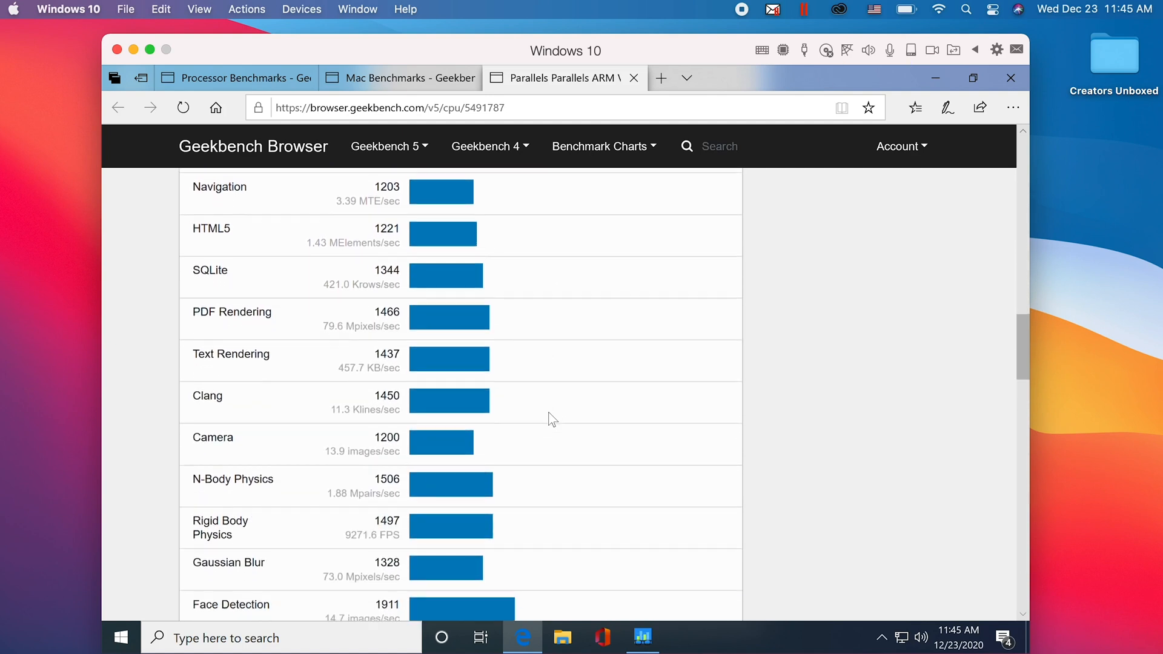
scroll(down, 3)
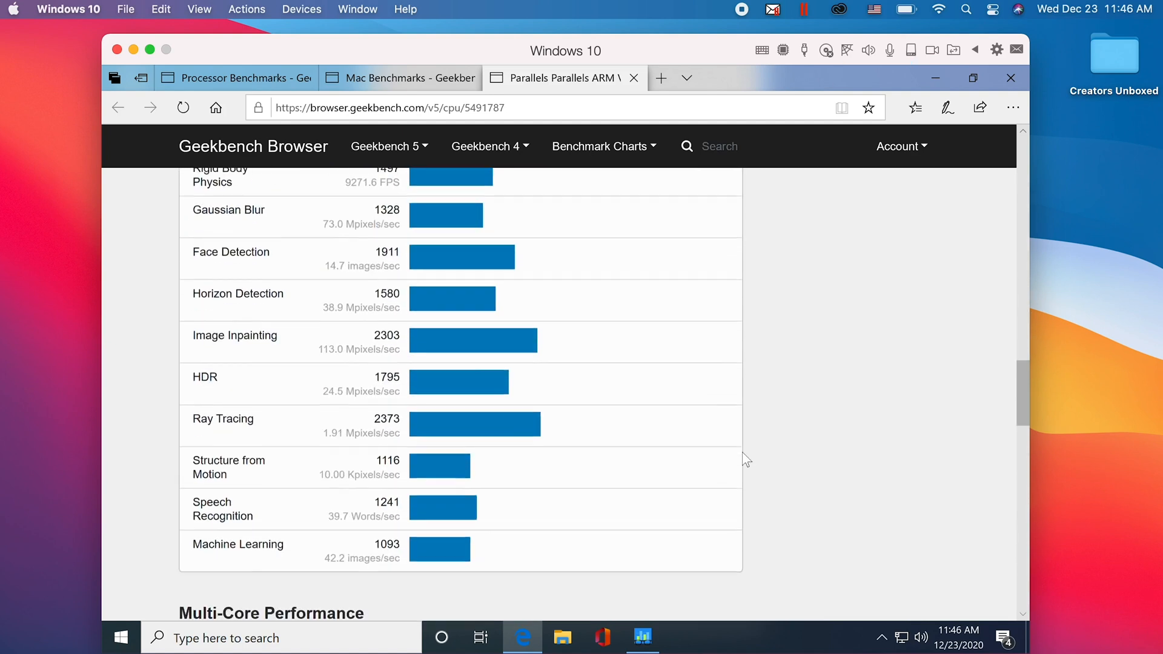
scroll(down, 3)
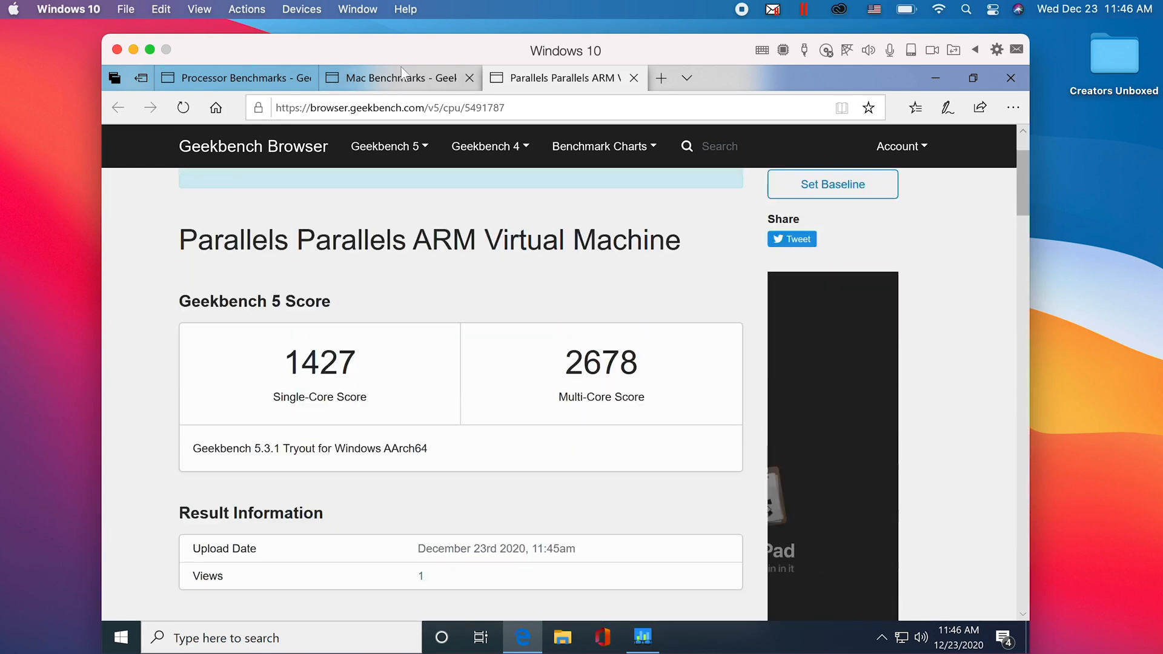
Open the Mac Benchmarks chart after briefly rechecking the VM's result page.
click(395, 78)
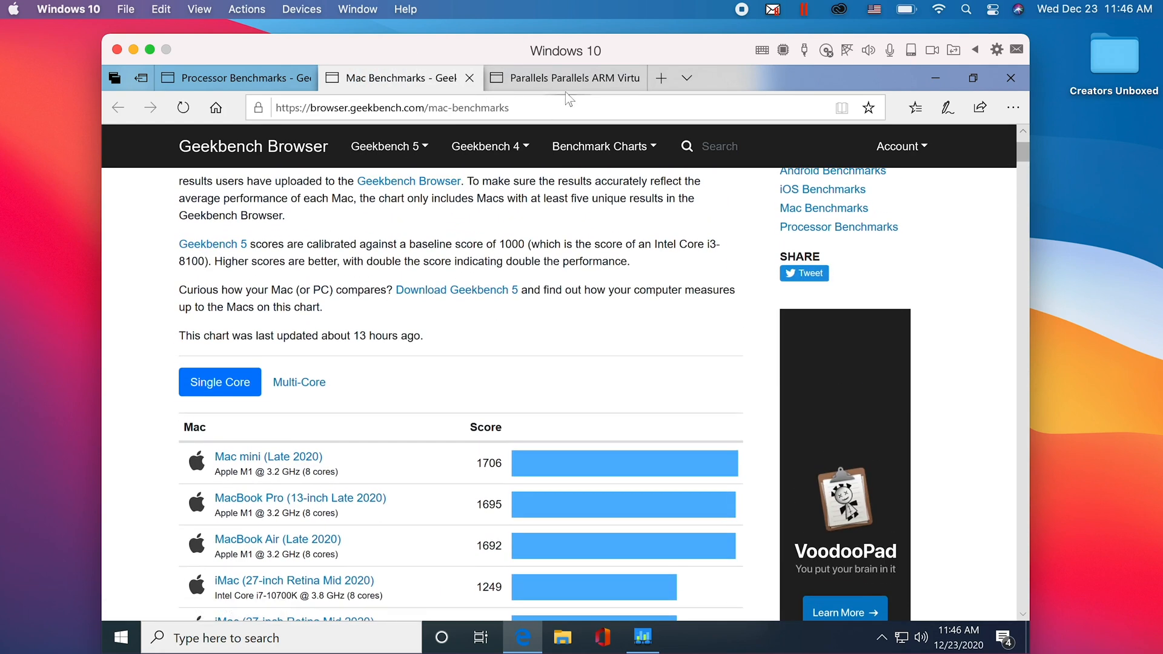
click(564, 78)
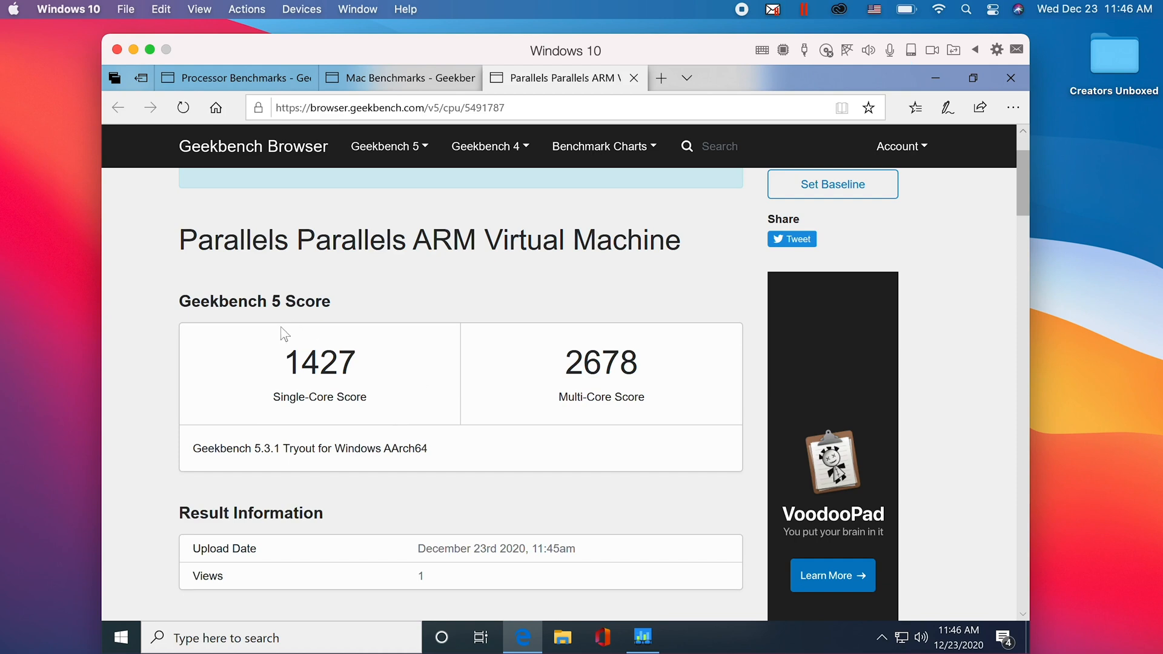
click(393, 78)
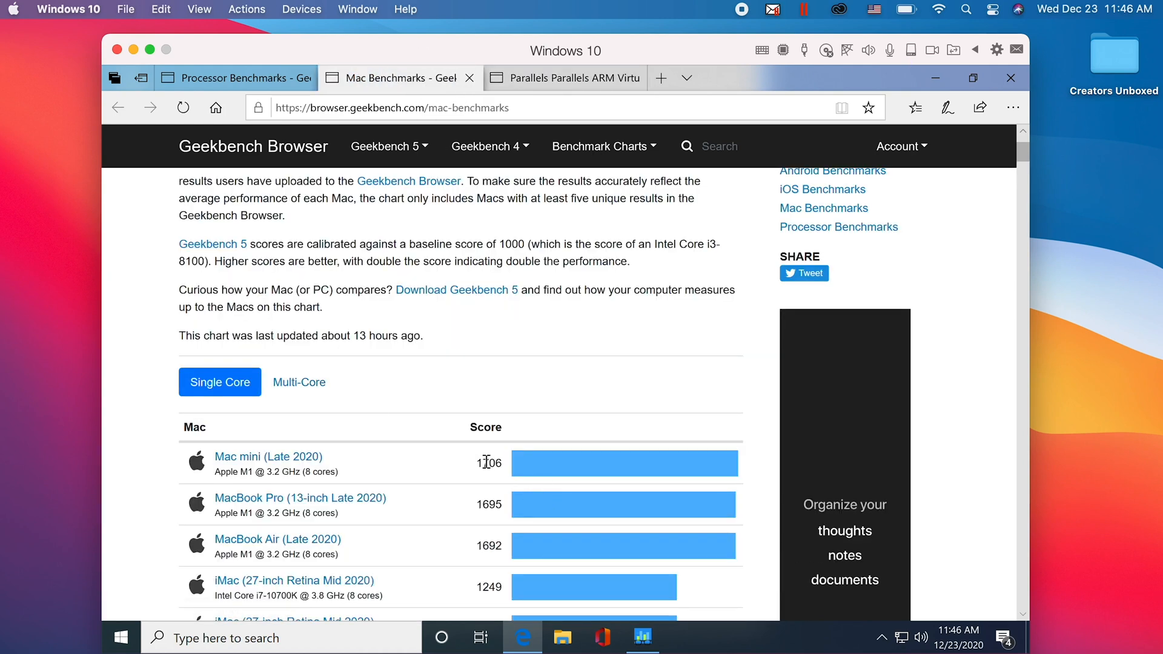
scroll(down, 3)
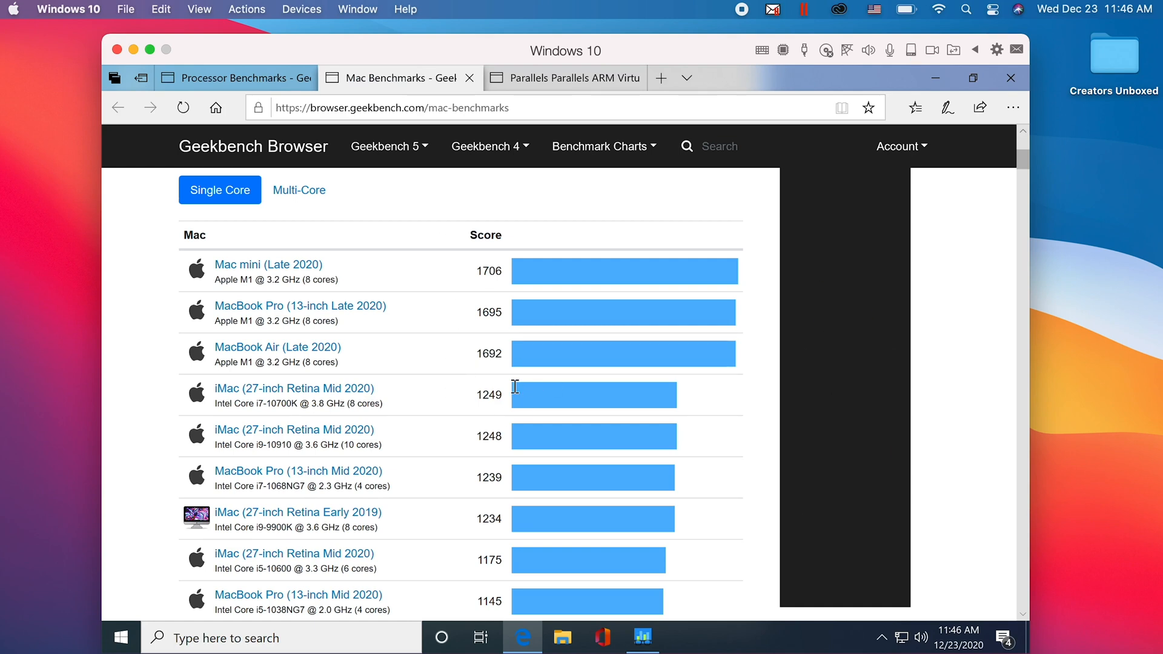
Rank the Mac chart by multi-core score and scroll down the list.
click(299, 189)
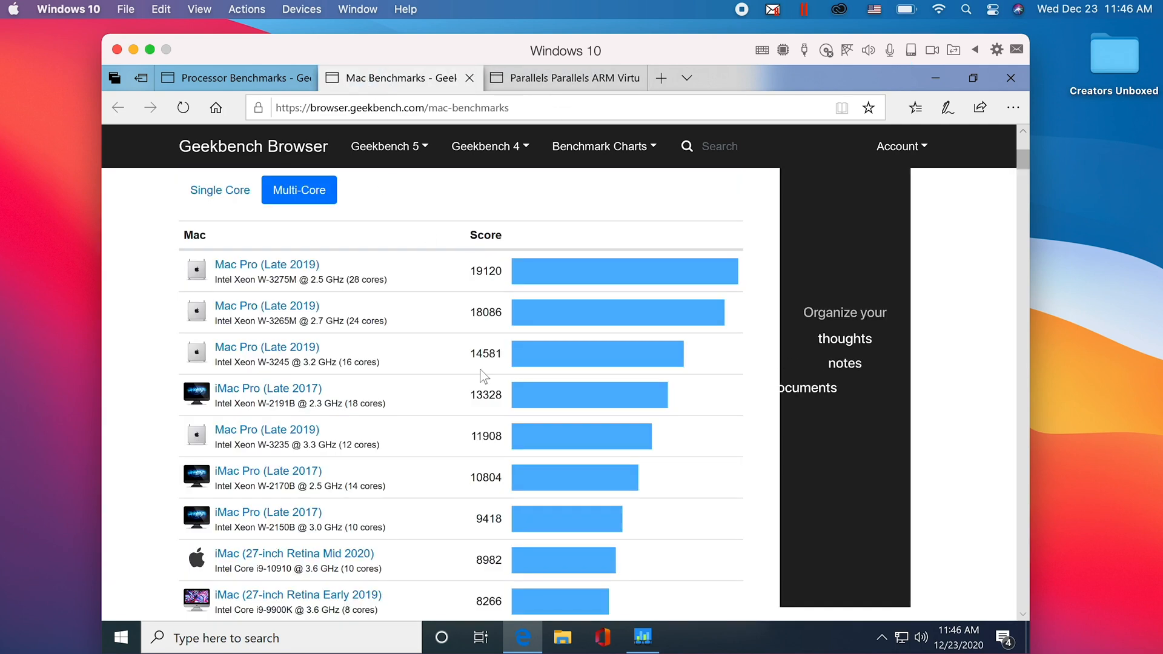
scroll(down, 3)
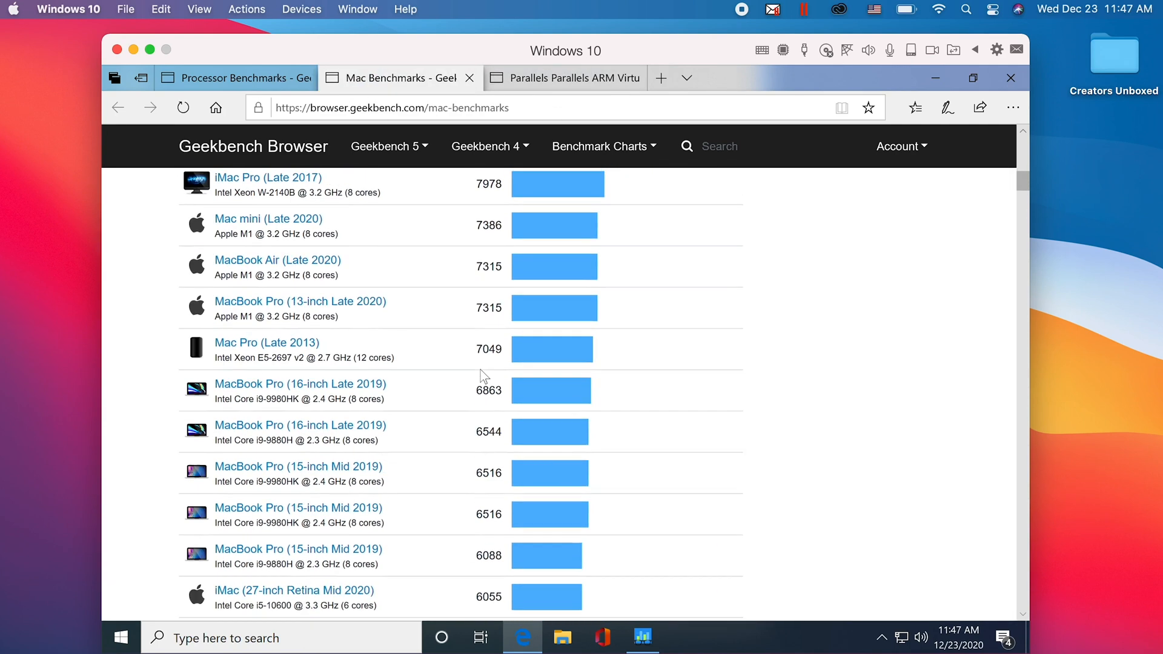
scroll(down, 3)
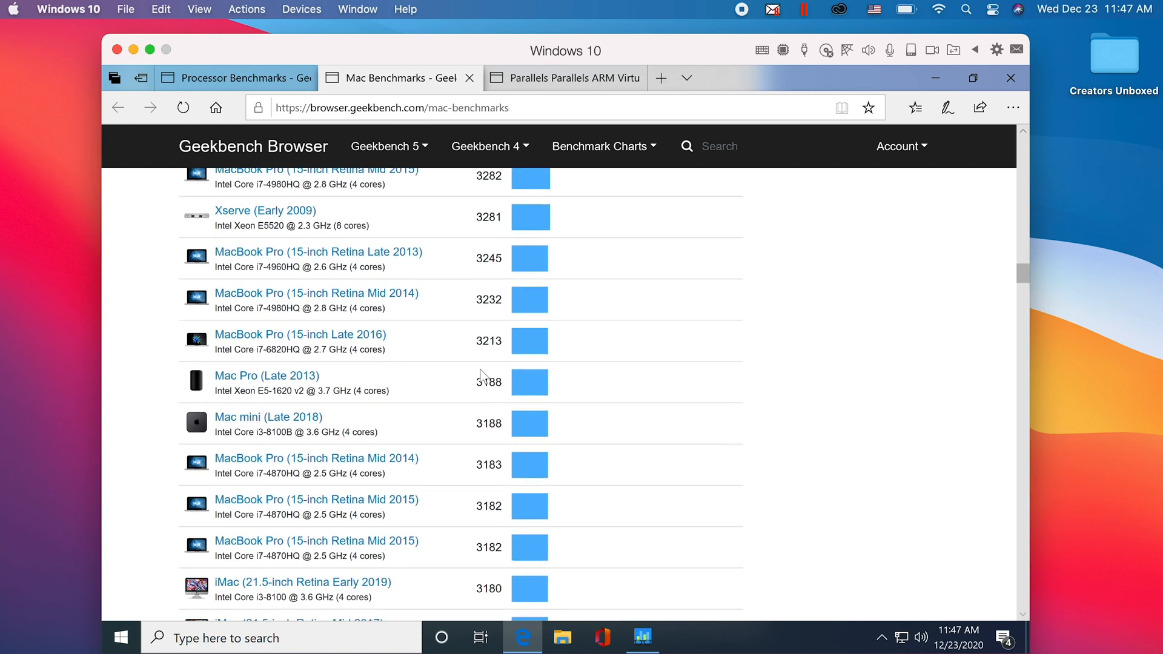
scroll(down, 3)
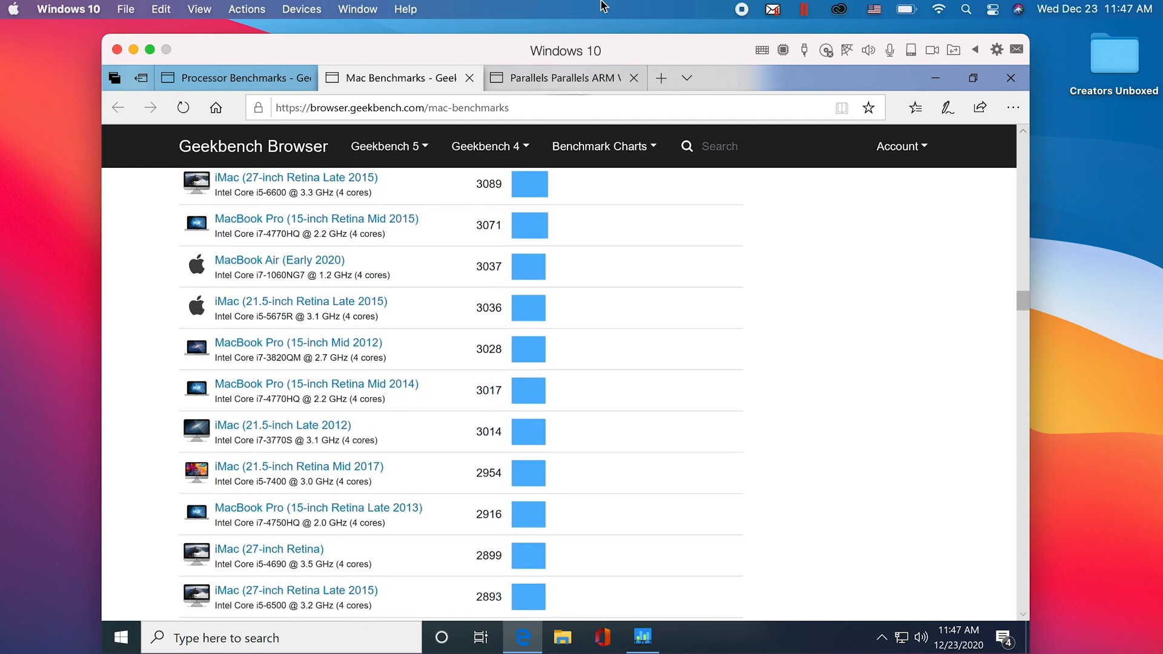
scroll(down, 3)
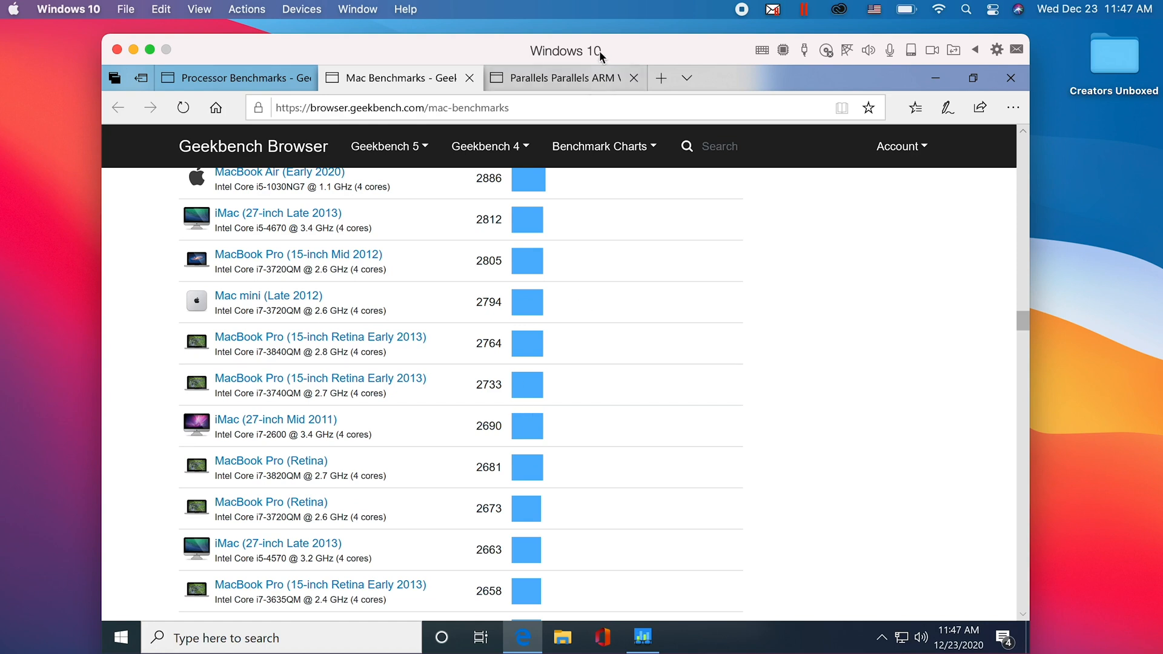
scroll(down, 3)
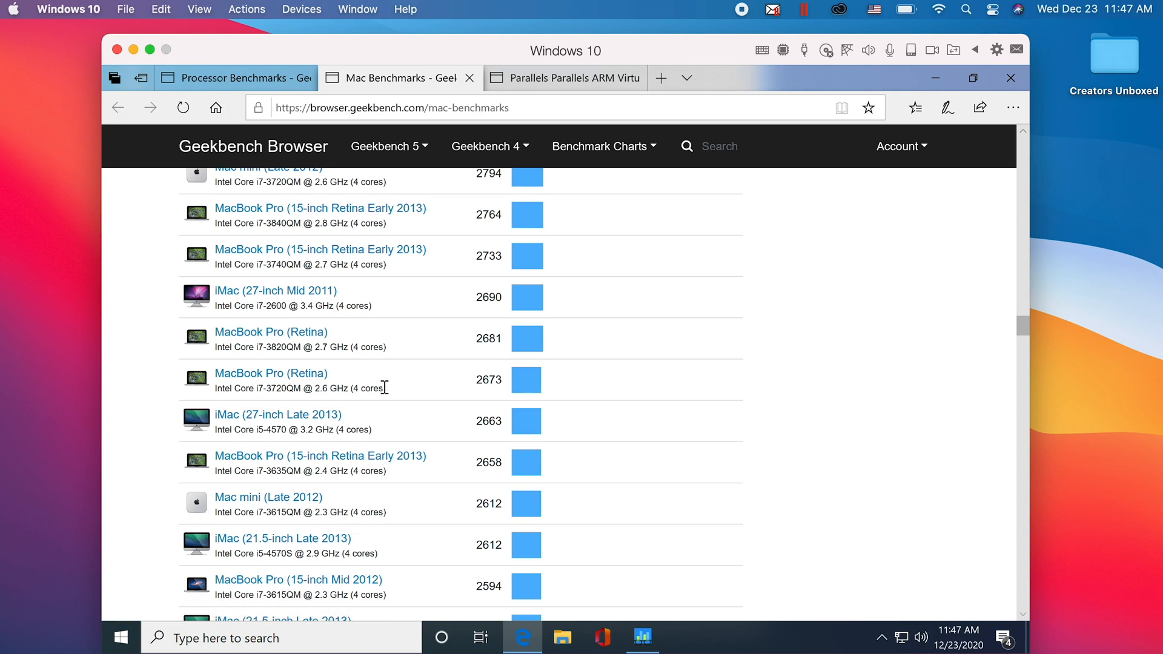
scroll(down, 3)
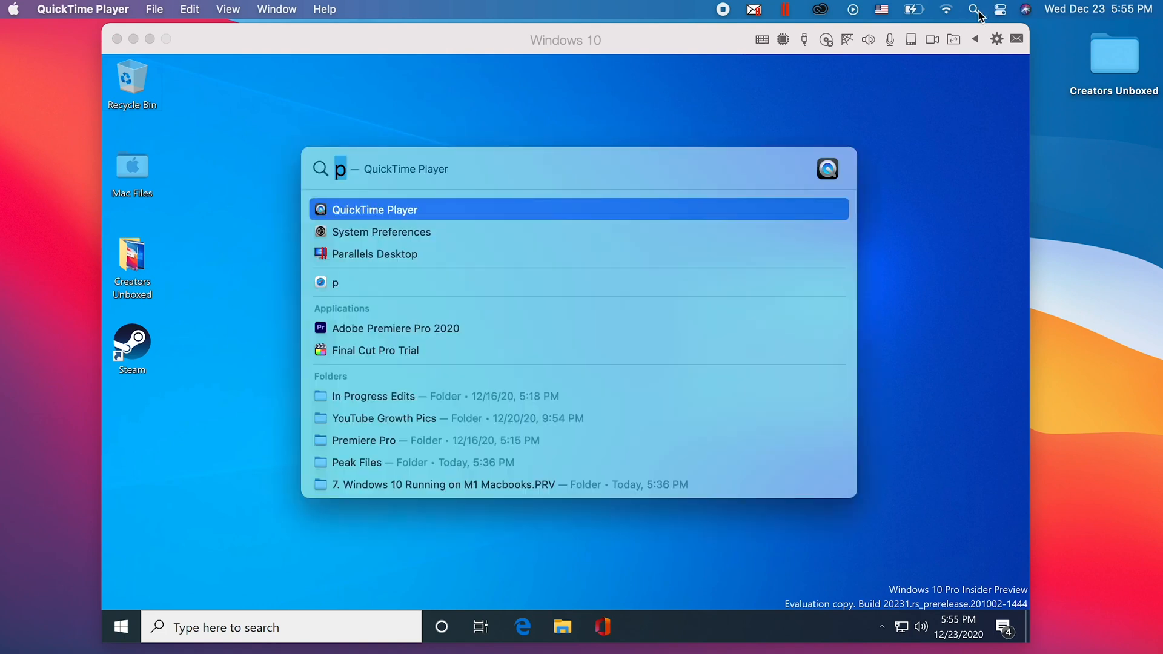
Launch Activity Monitor and check the Windows 10 VM's memory and CPU usage.
text(activity Monitor)
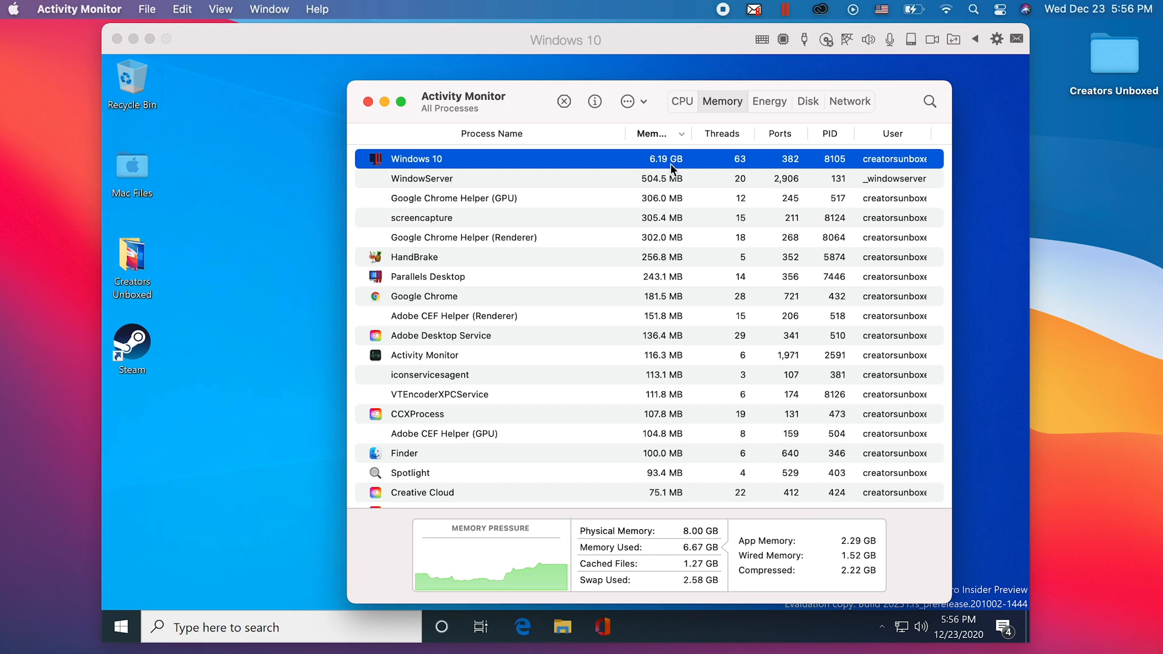
mouse_move(638, 558)
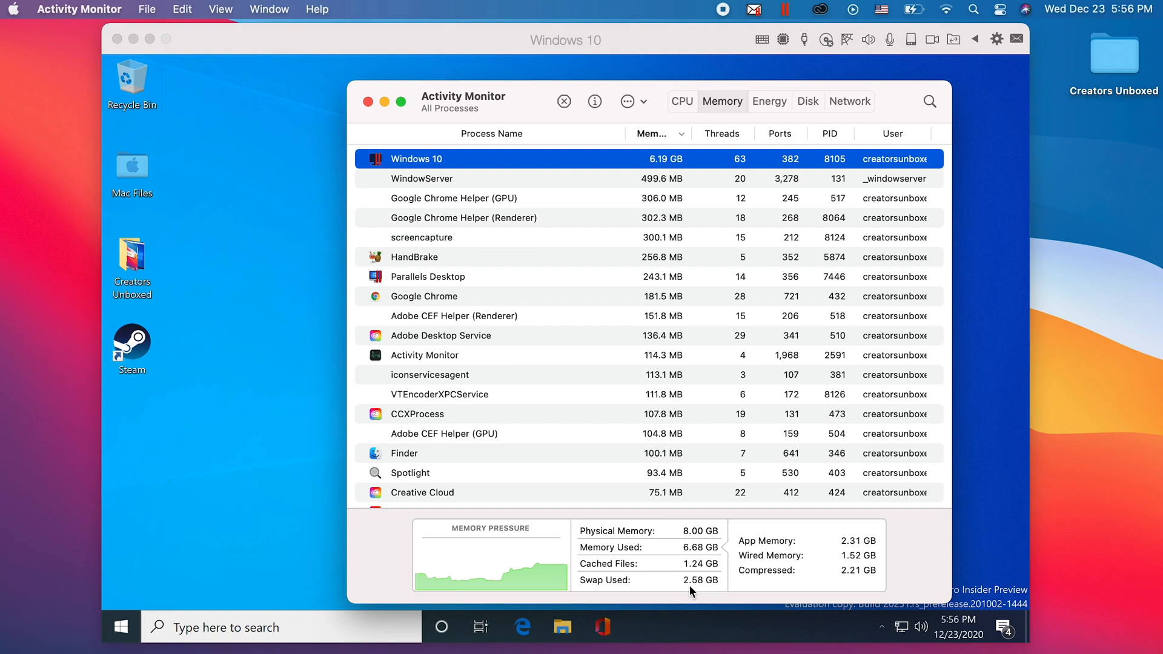
mouse_move(714, 593)
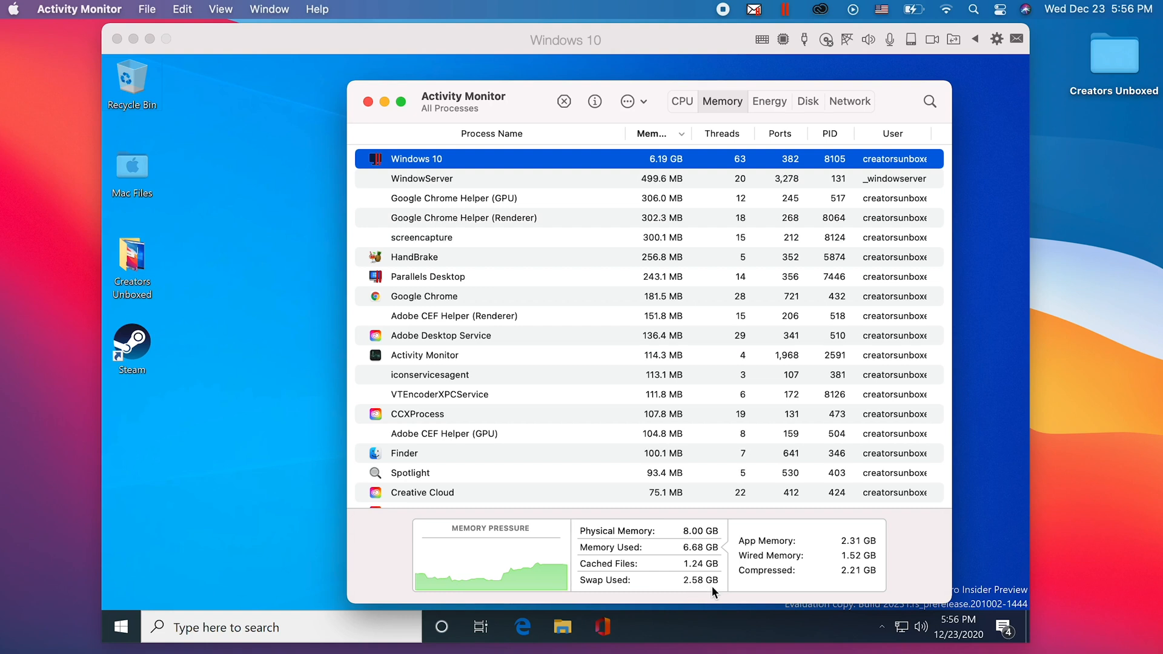
mouse_move(713, 592)
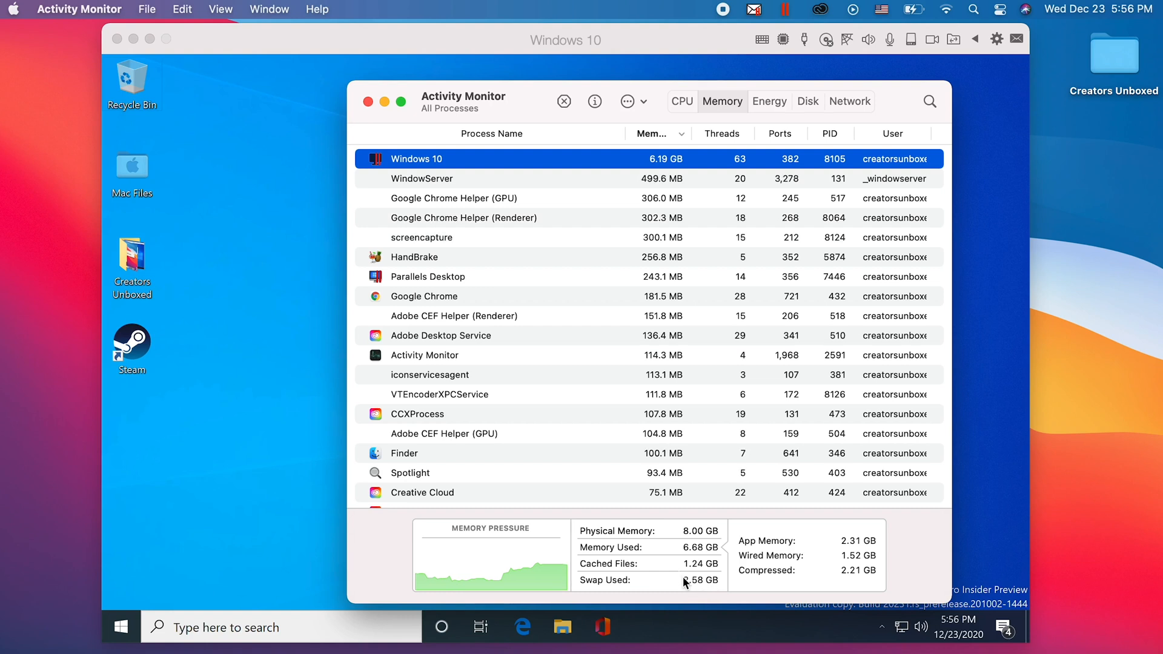
click(681, 102)
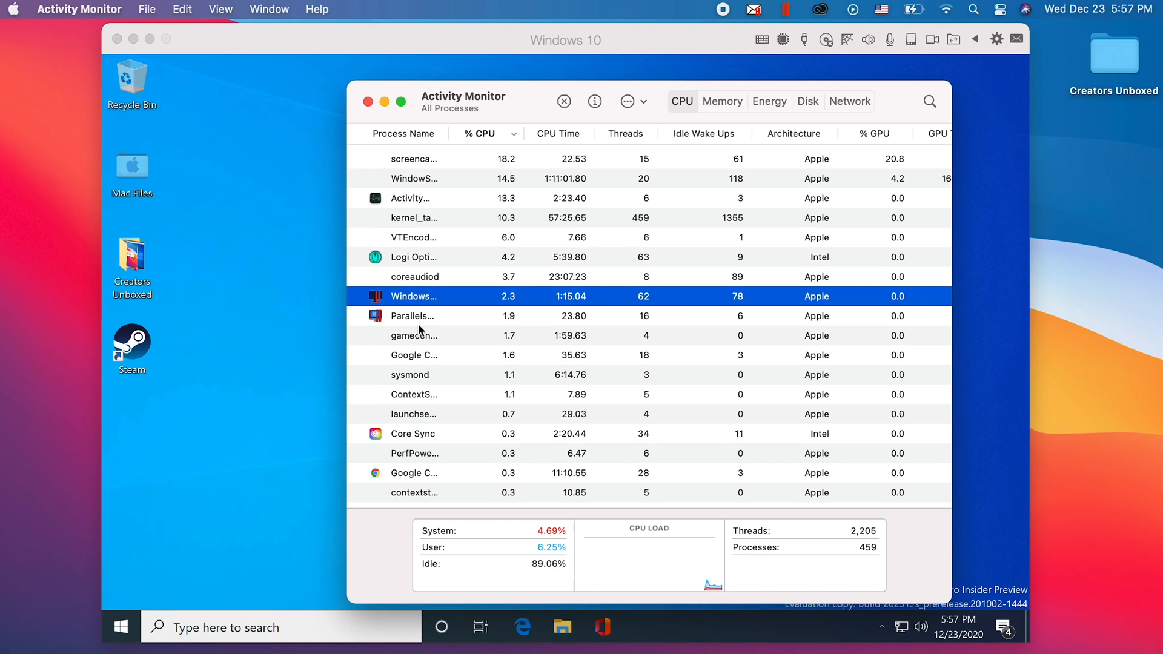
mouse_move(523, 309)
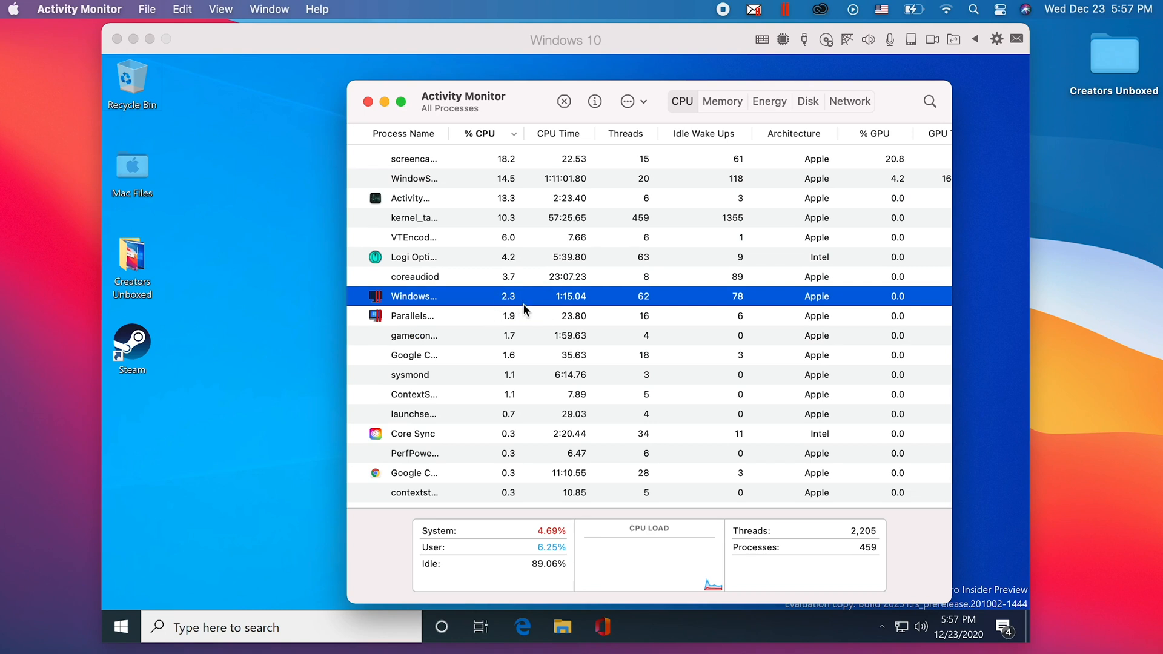
mouse_move(520, 306)
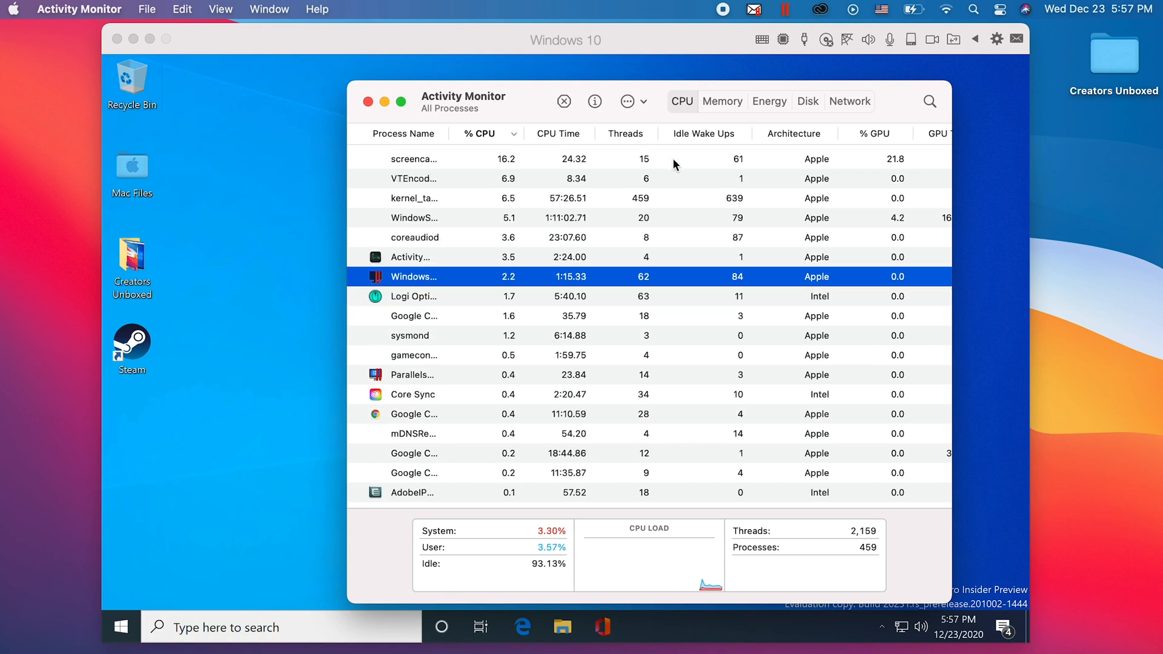
click(721, 102)
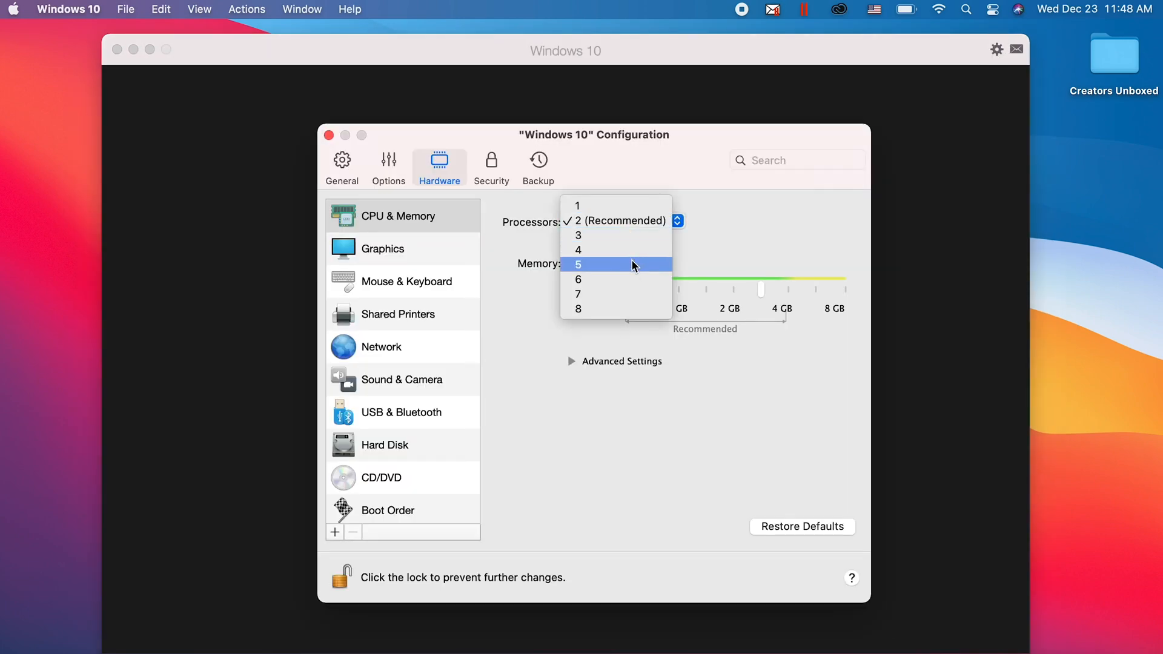
Set the VM to 6 processors and exactly 4096 MB memory, then close configuration.
click(578, 280)
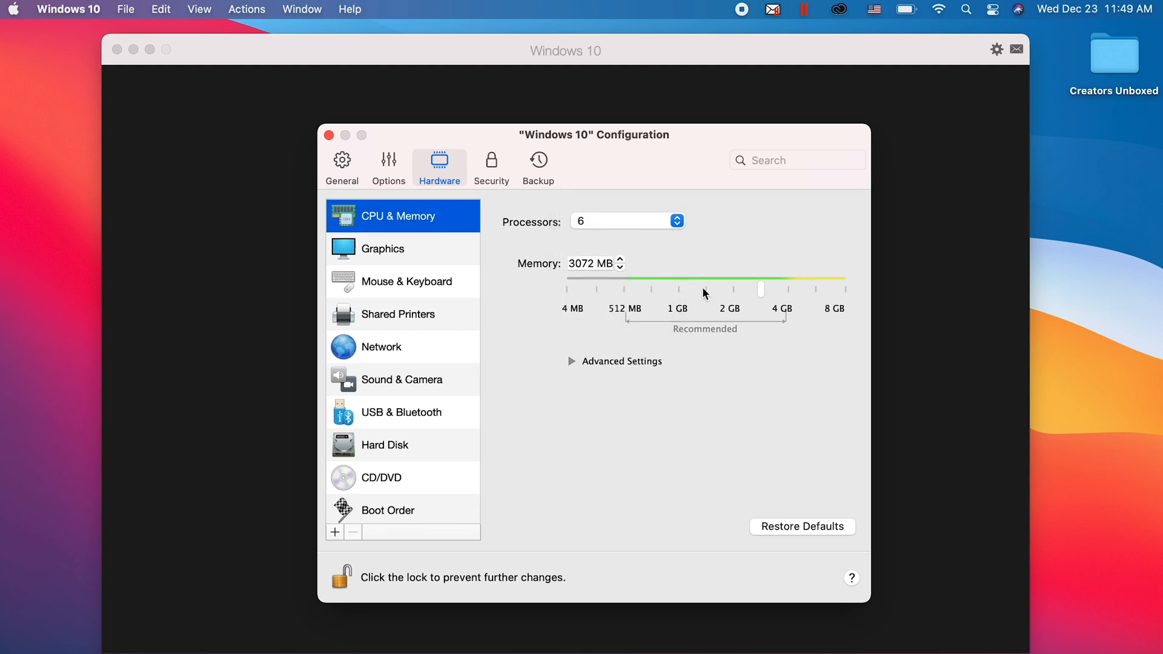
drag(761, 291, 789, 290)
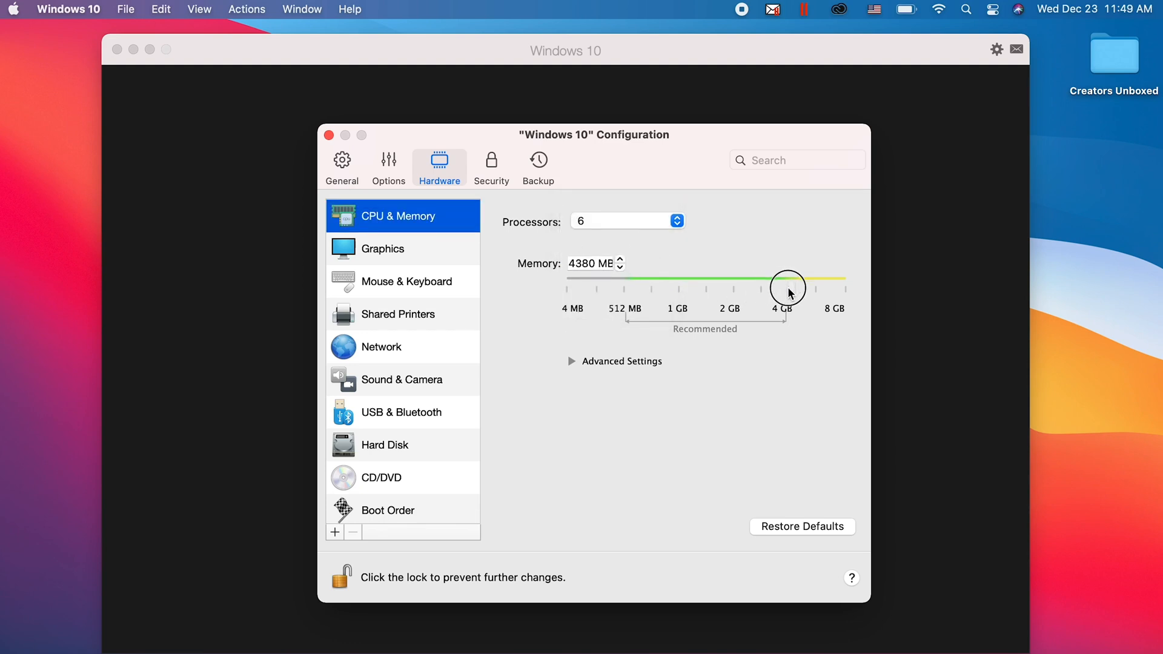
drag(789, 288, 786, 290)
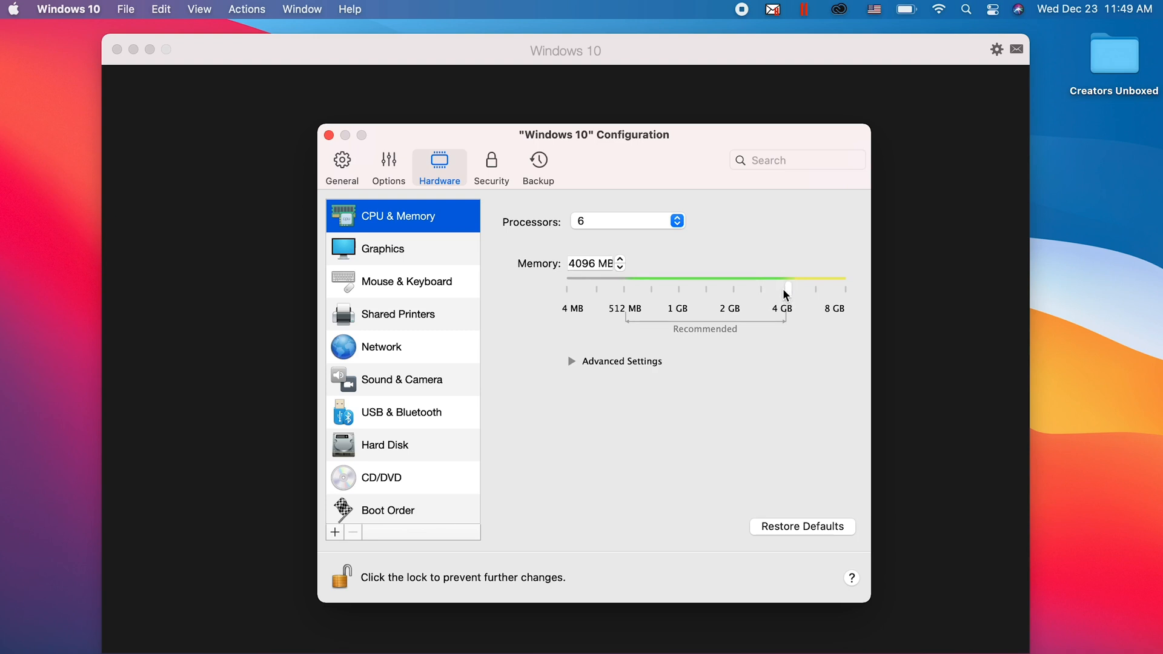
drag(787, 288, 790, 290)
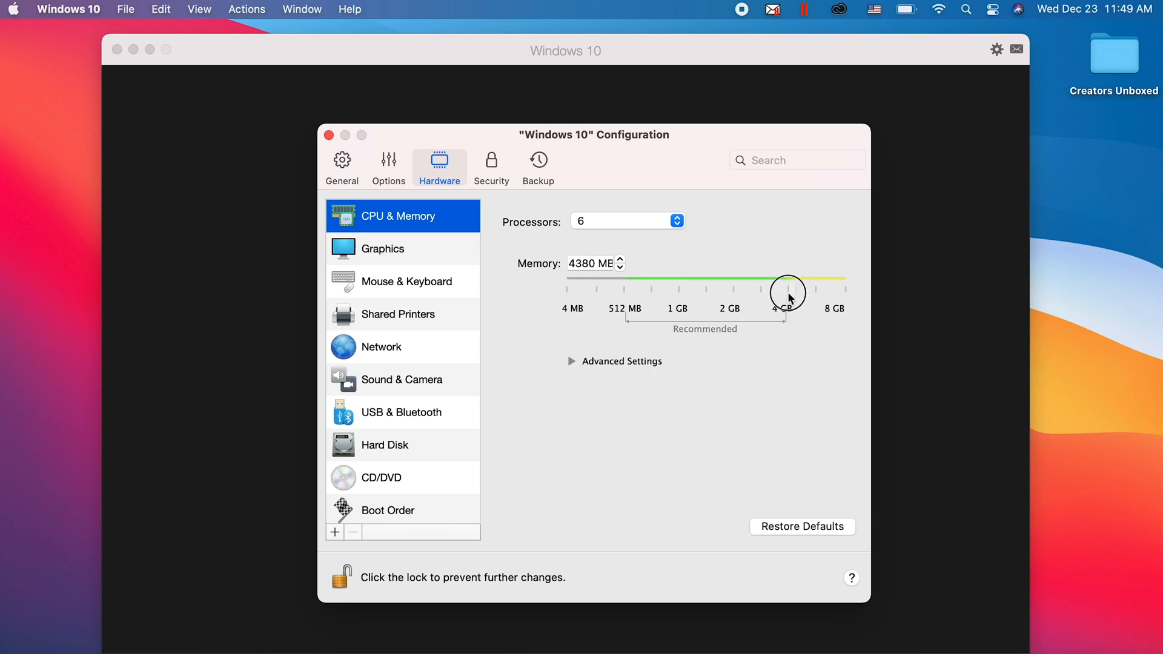
drag(789, 290, 781, 290)
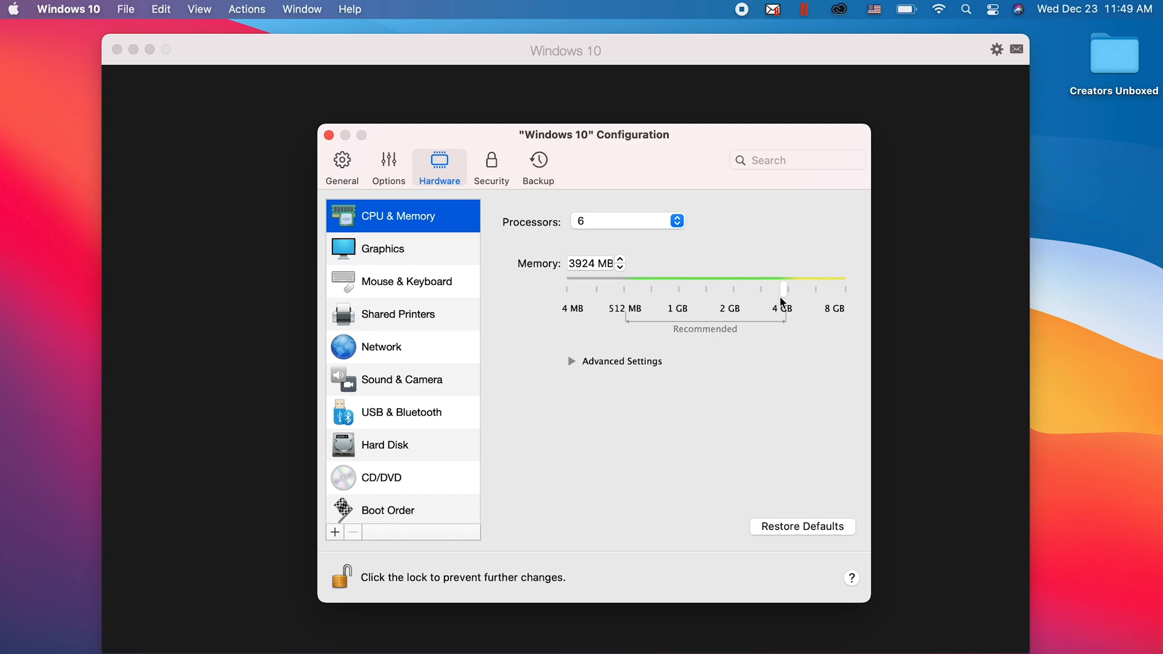
drag(779, 289, 785, 290)
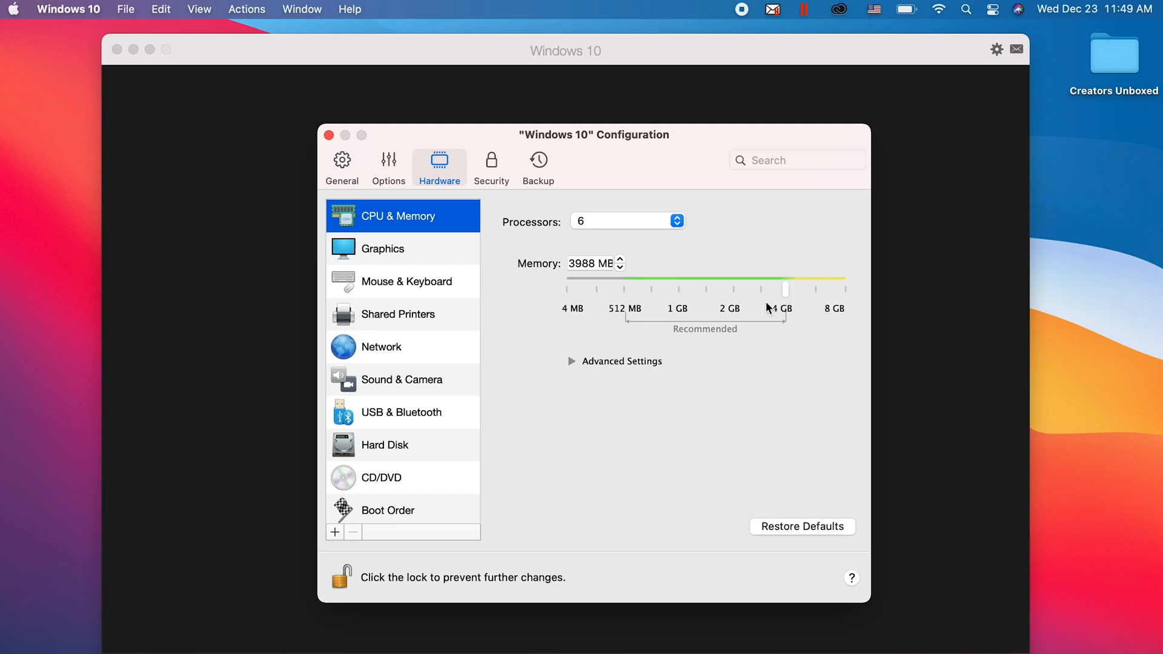
click(572, 361)
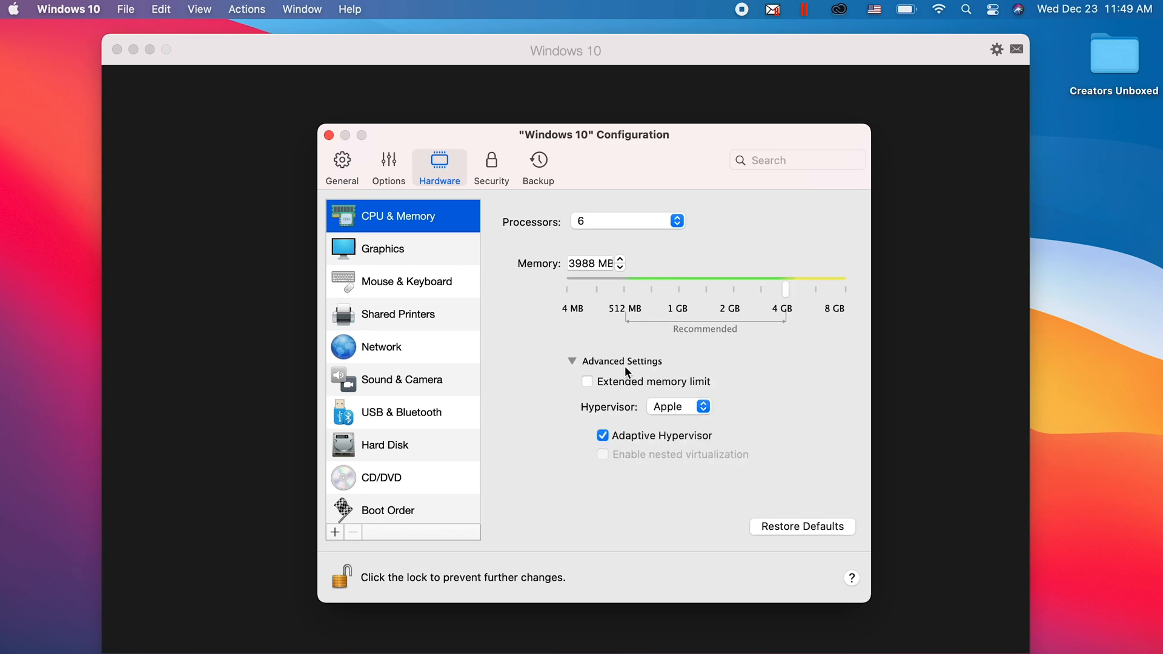
click(572, 361)
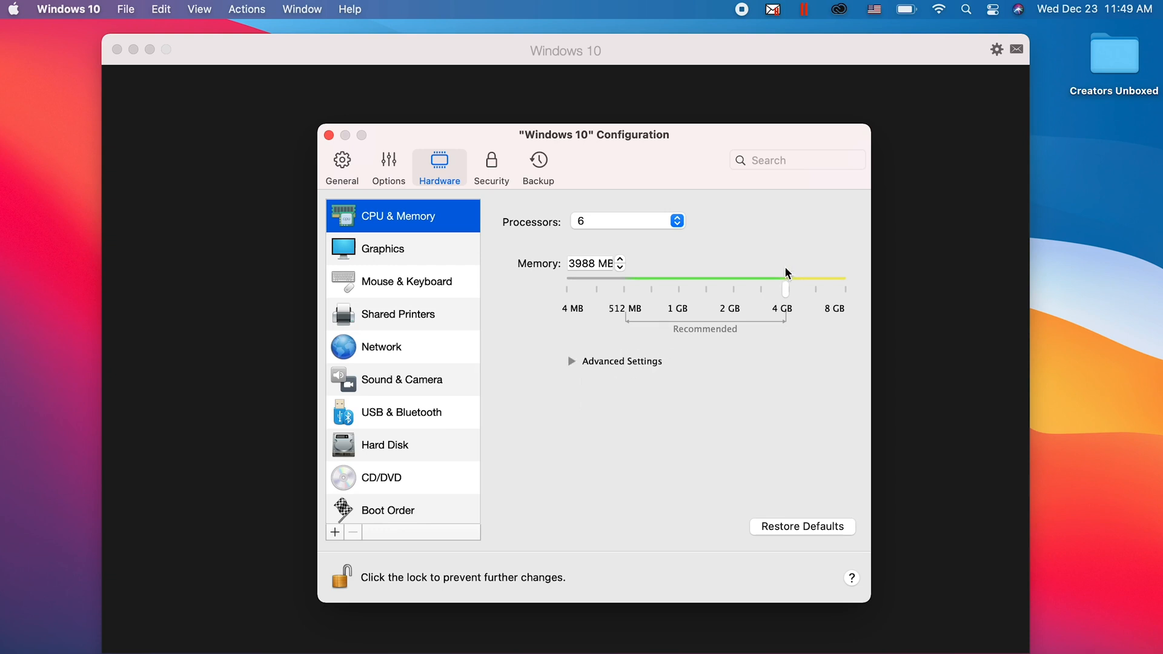
drag(784, 290, 787, 291)
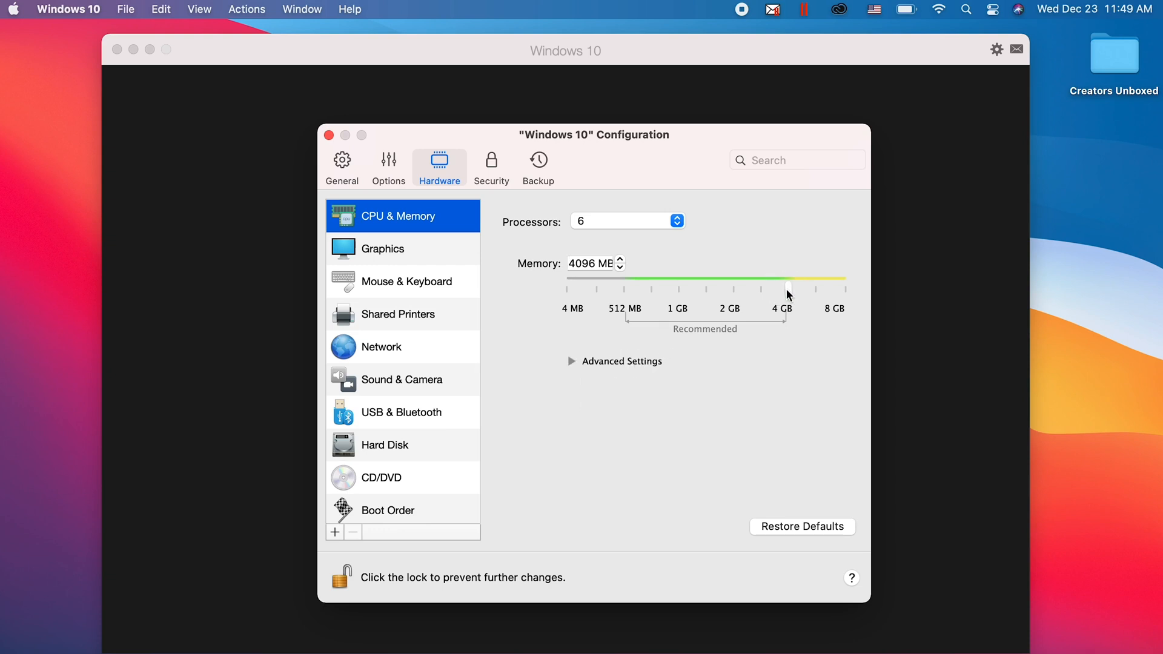
mouse_move(634, 233)
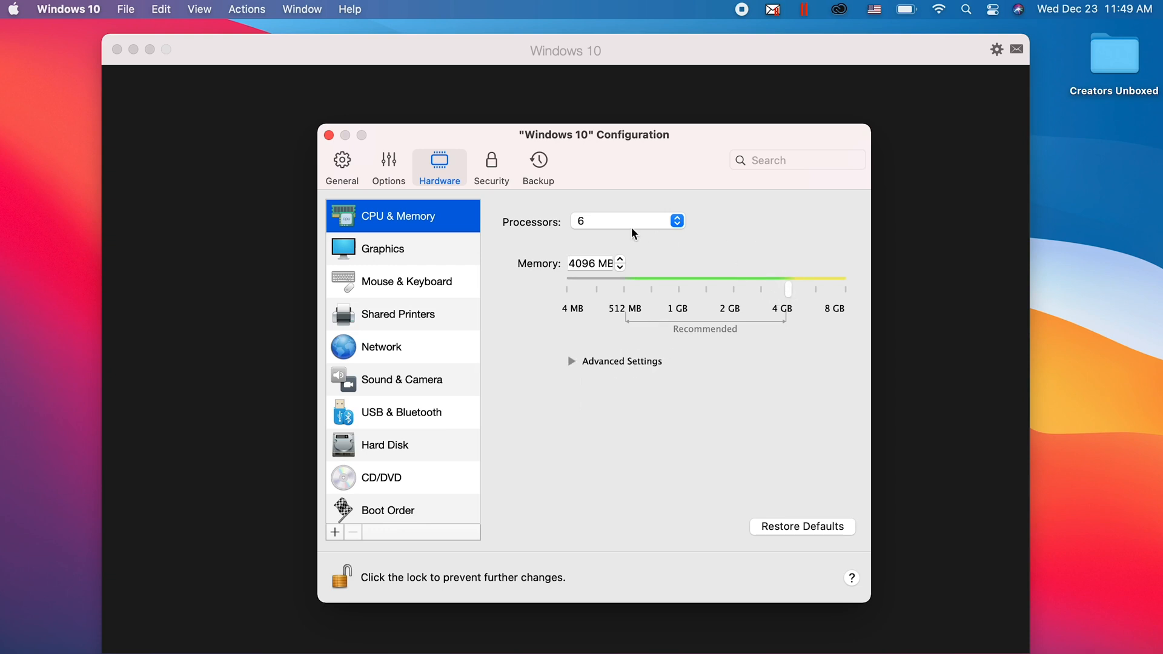
click(330, 135)
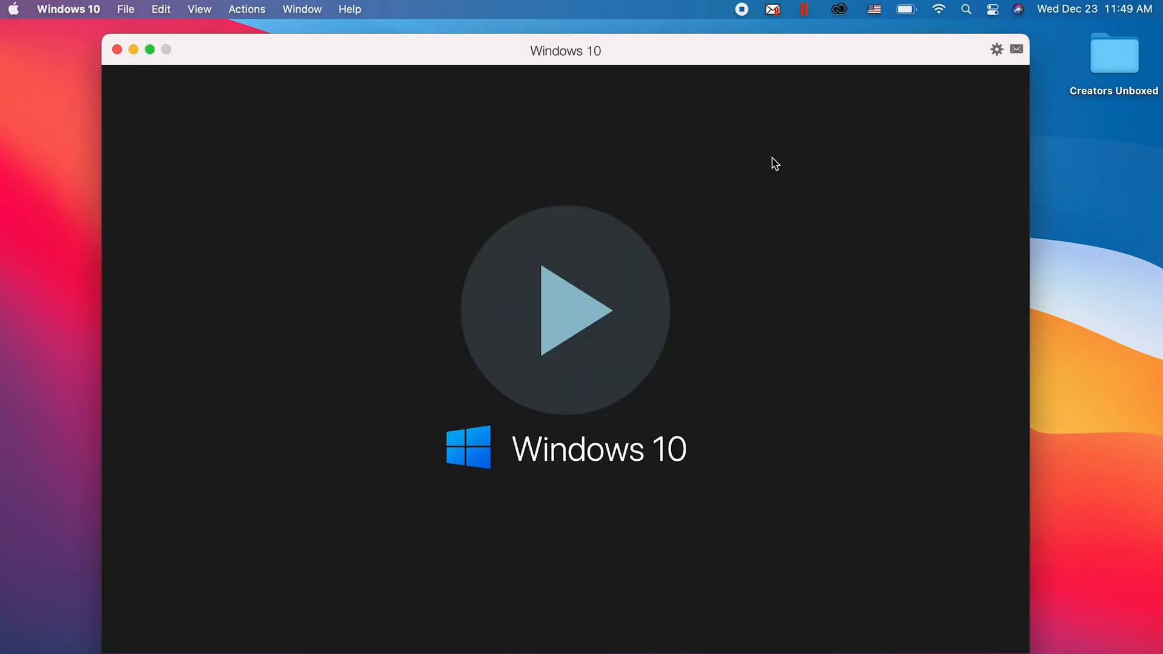
Boot the Windows 10 VM and rerun Geekbench 5's CPU benchmark on 6 cores.
click(565, 310)
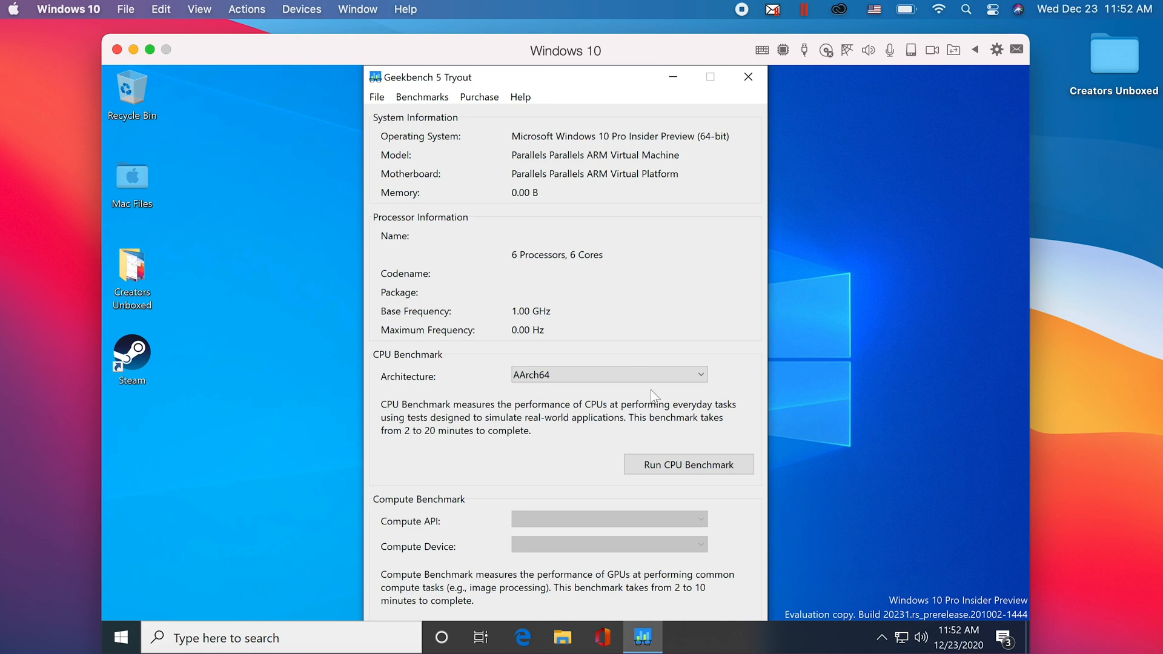
click(688, 464)
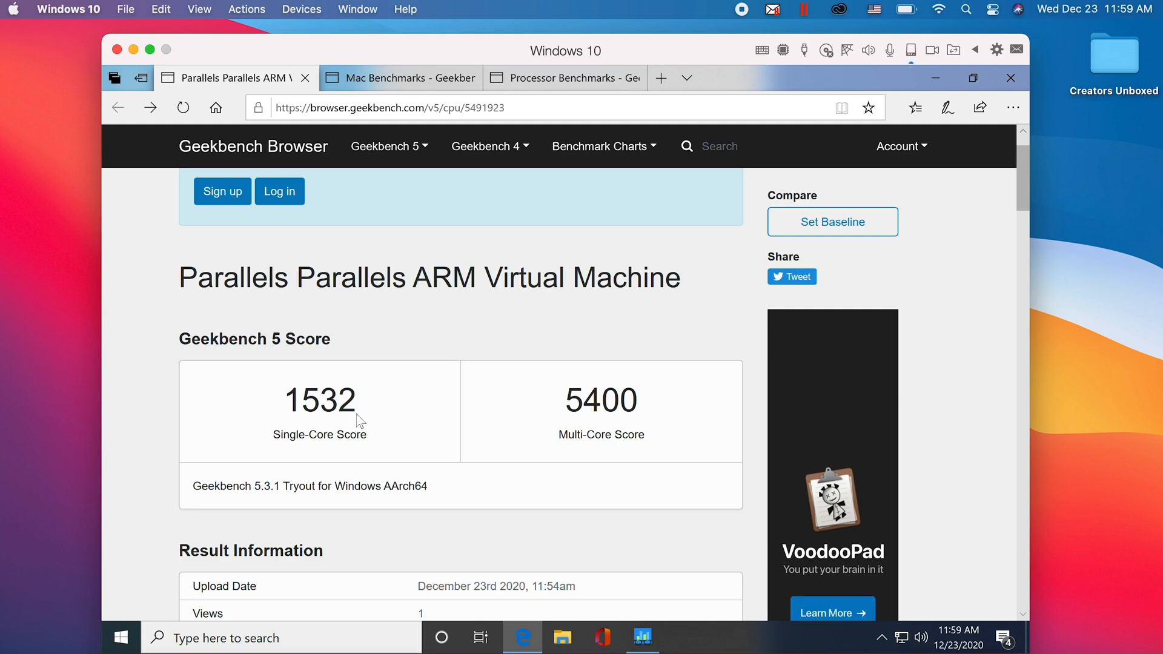
Scroll the Mac Benchmarks chart to compare Macs against the 1532 and 5400 scores.
click(398, 78)
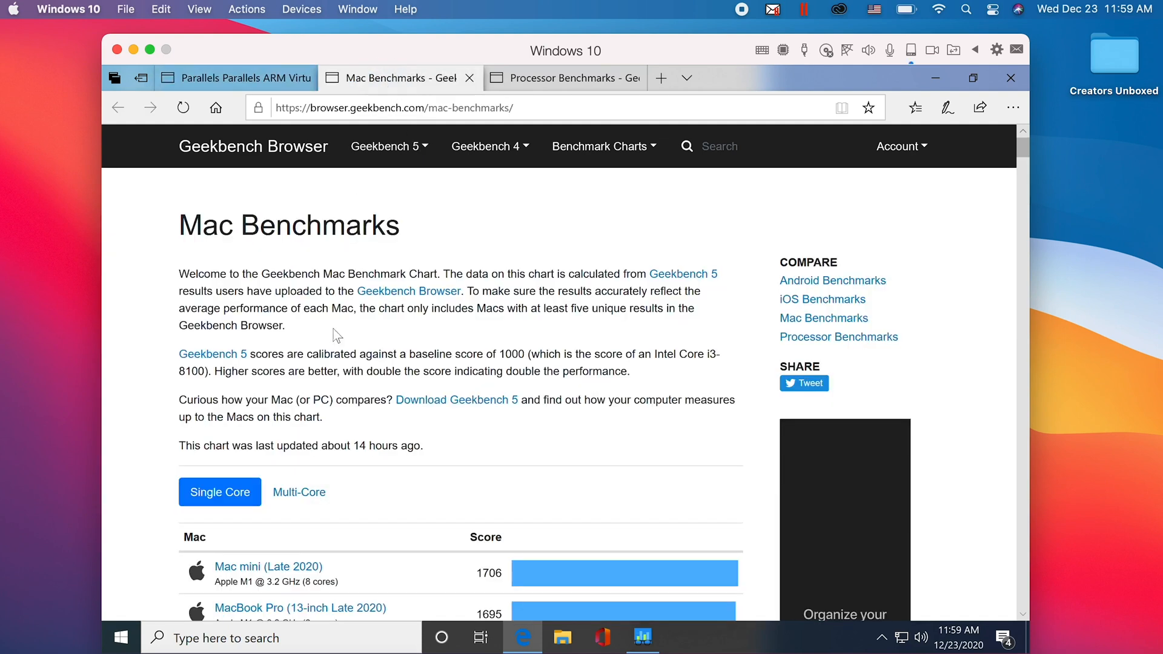
scroll(down, 3)
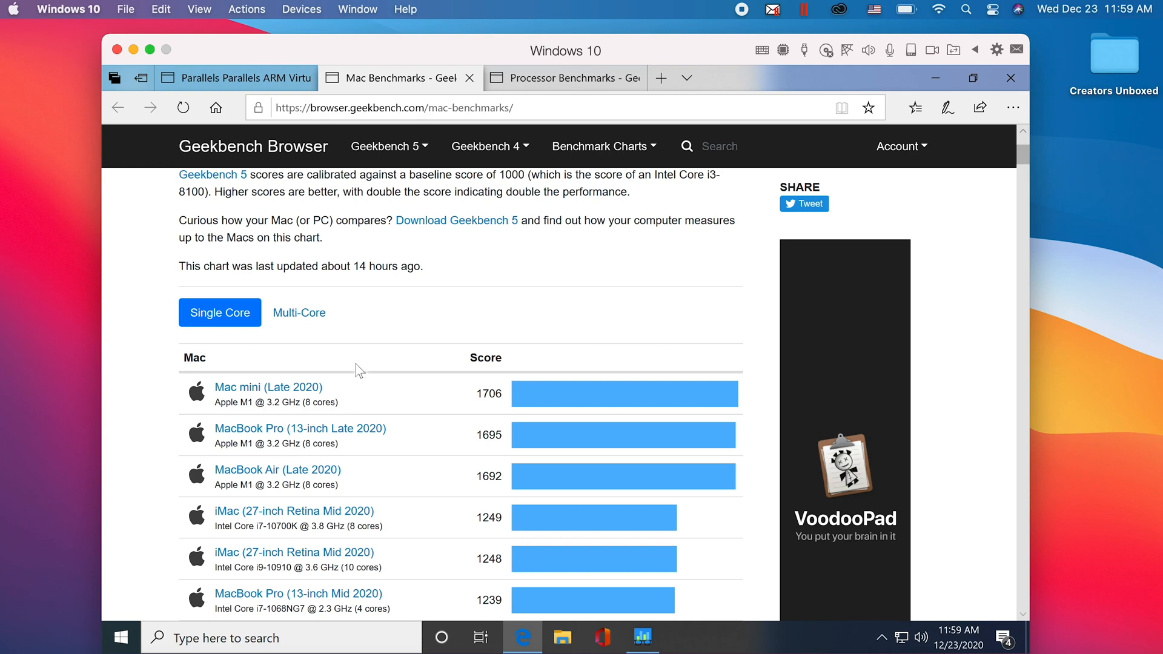
scroll(down, 3)
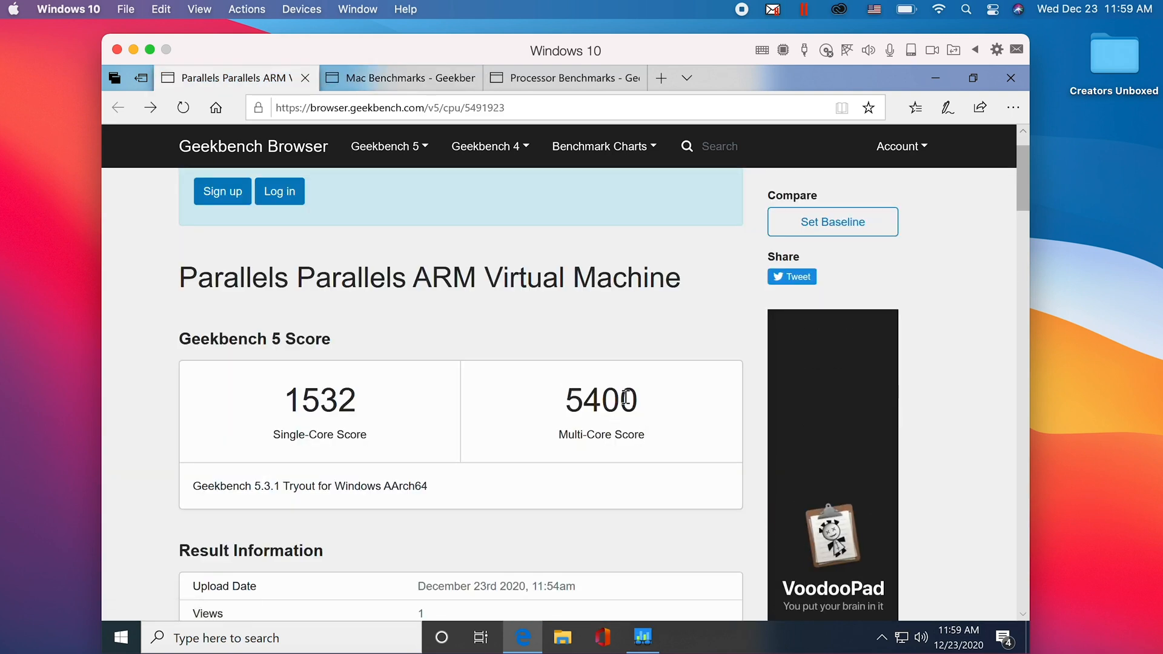
click(400, 78)
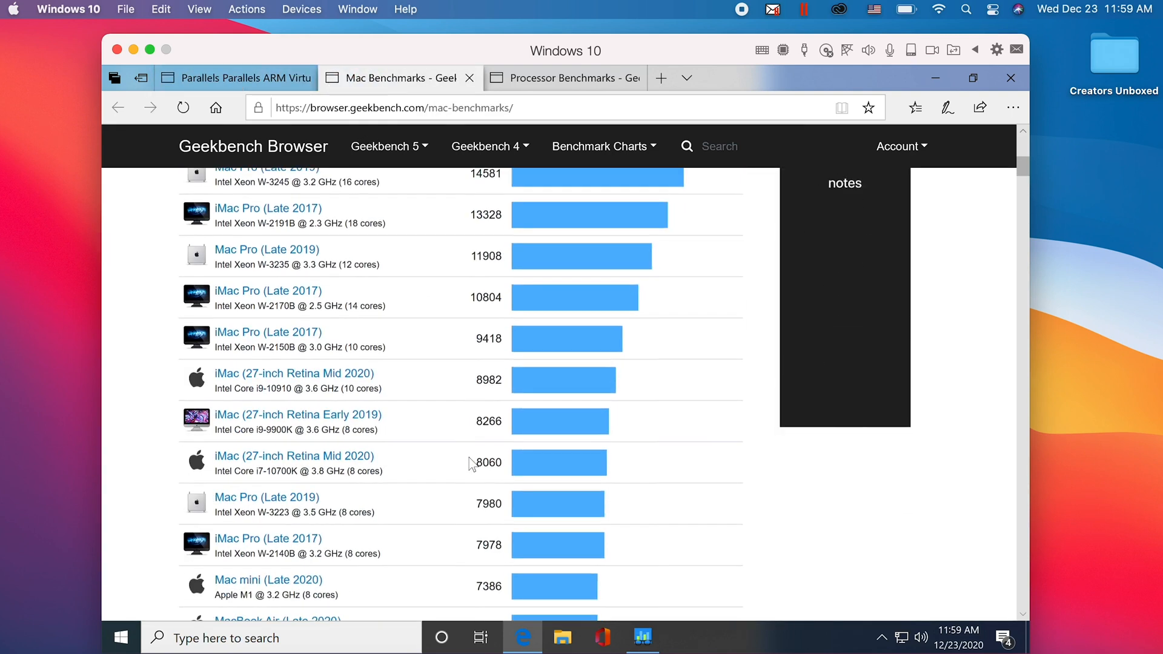
scroll(down, 3)
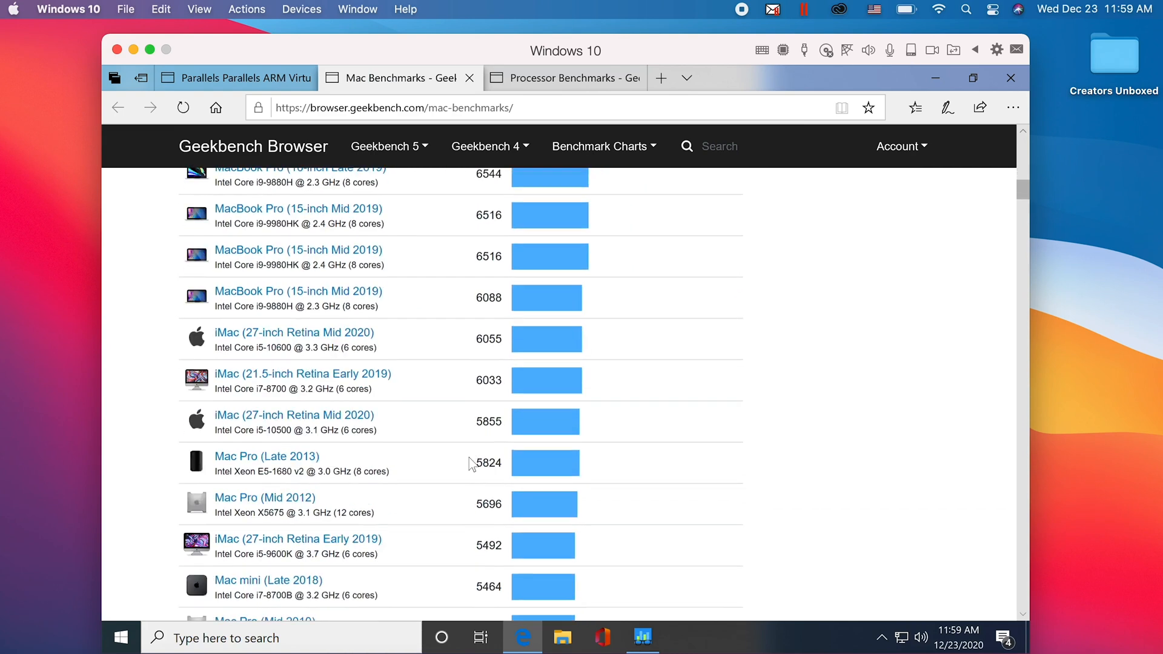
scroll(down, 3)
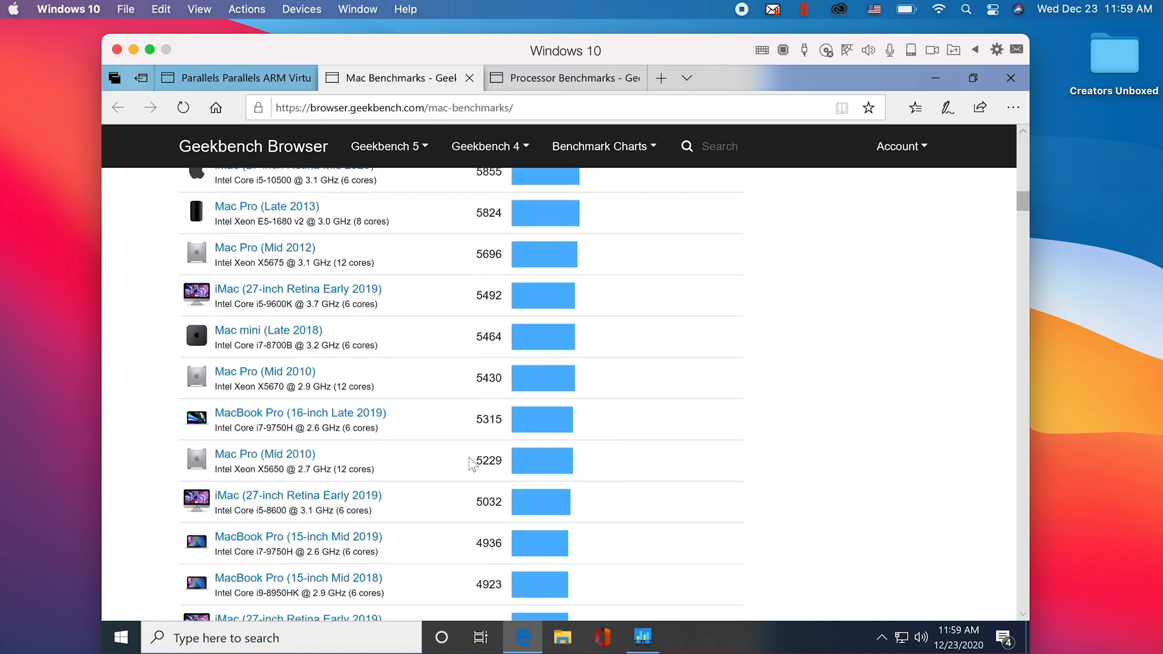
scroll(down, 3)
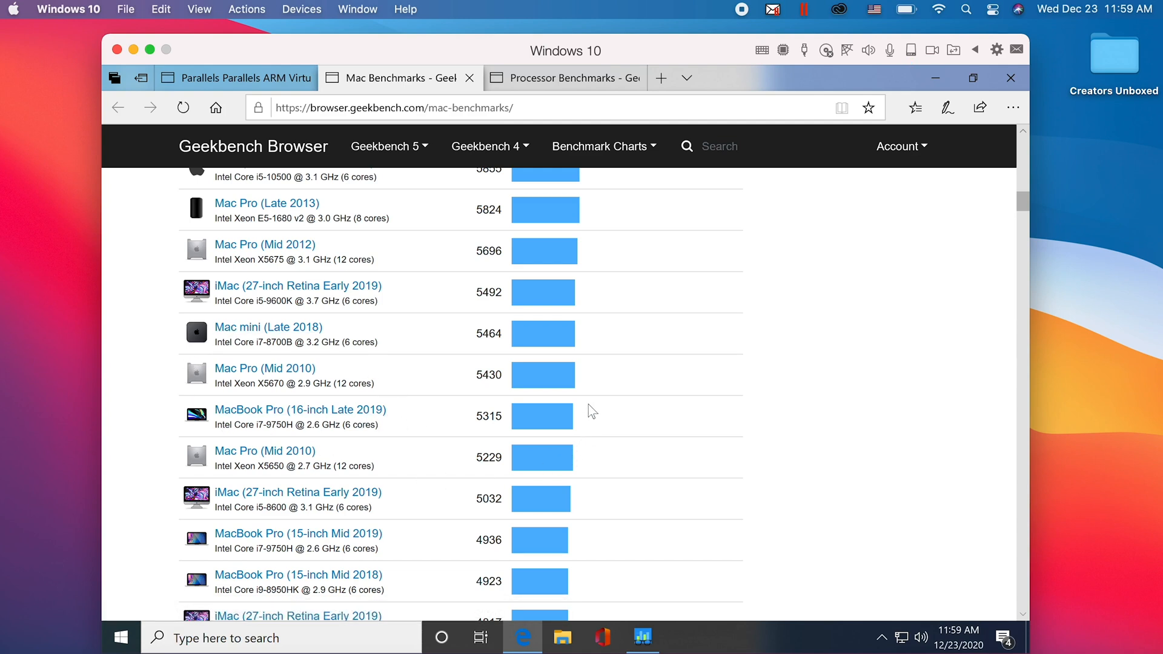
mouse_move(416, 287)
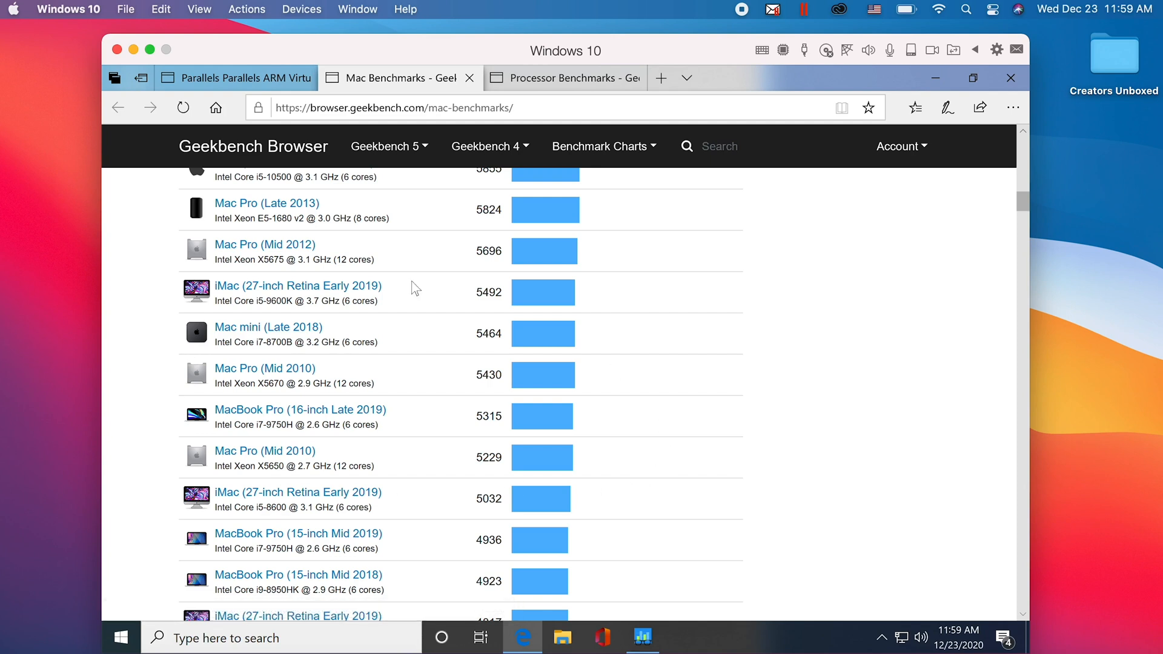
mouse_move(381, 356)
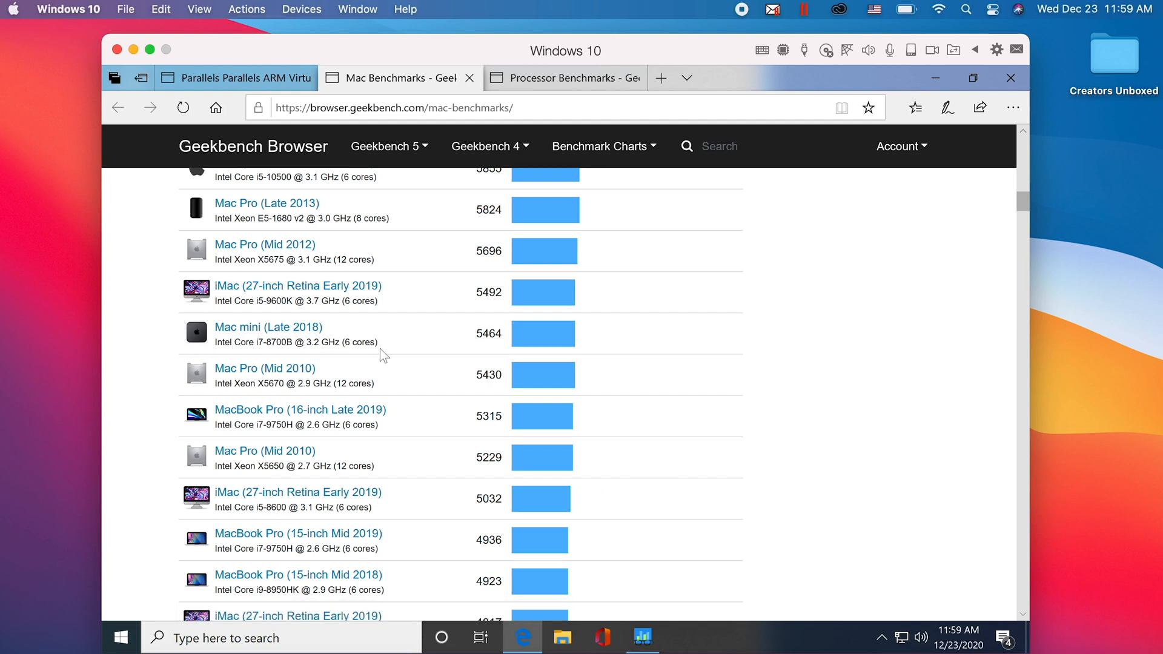
click(566, 78)
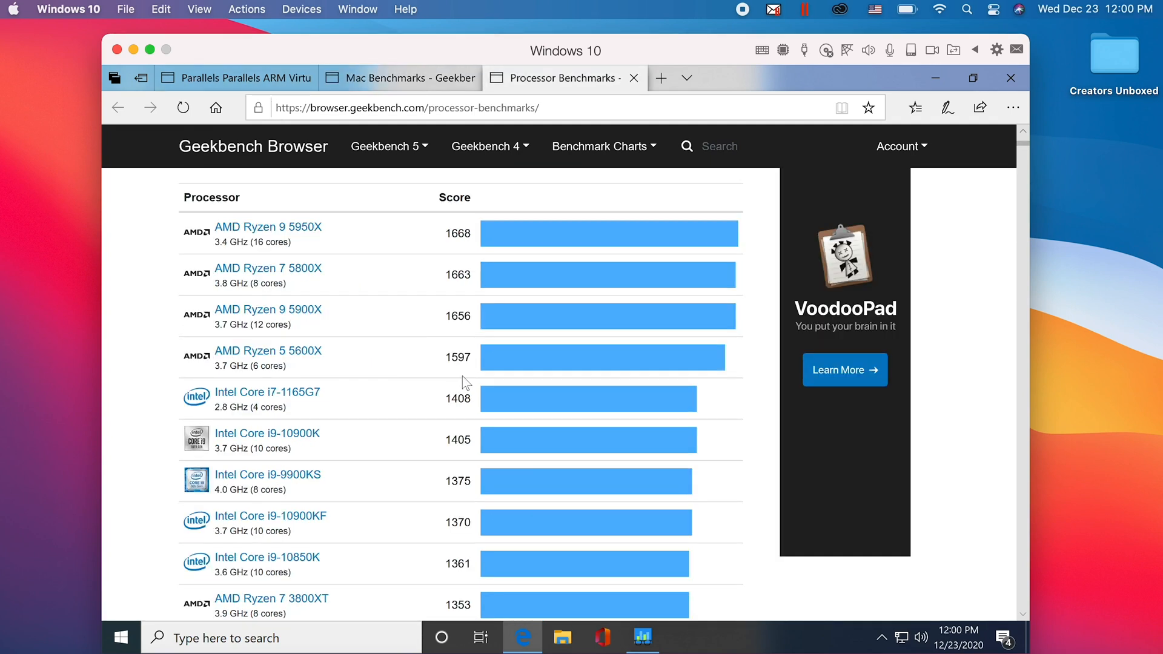
mouse_move(371, 346)
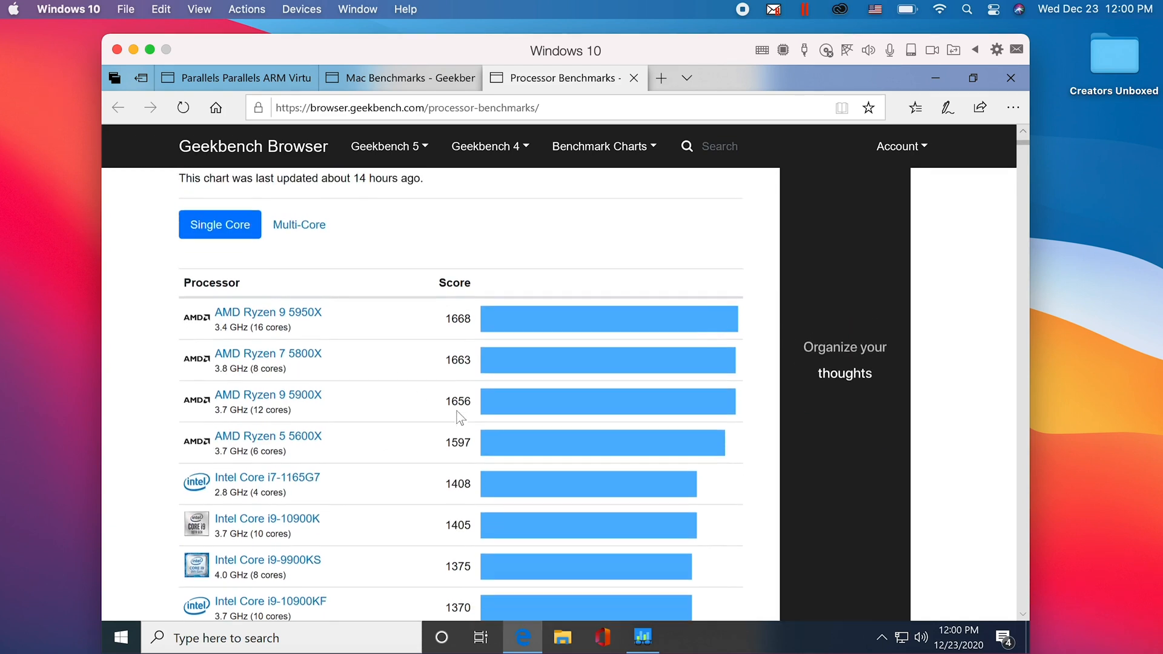
Switch the processor chart to multi-core and scroll down to processors scoring near 5400.
click(298, 221)
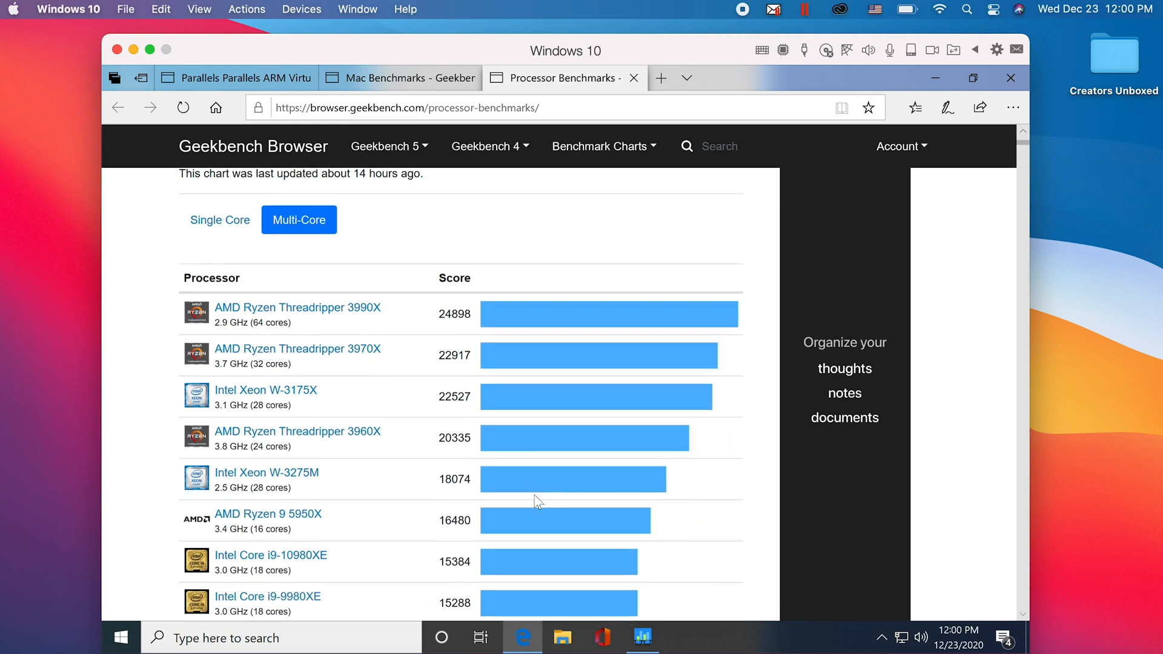
click(230, 78)
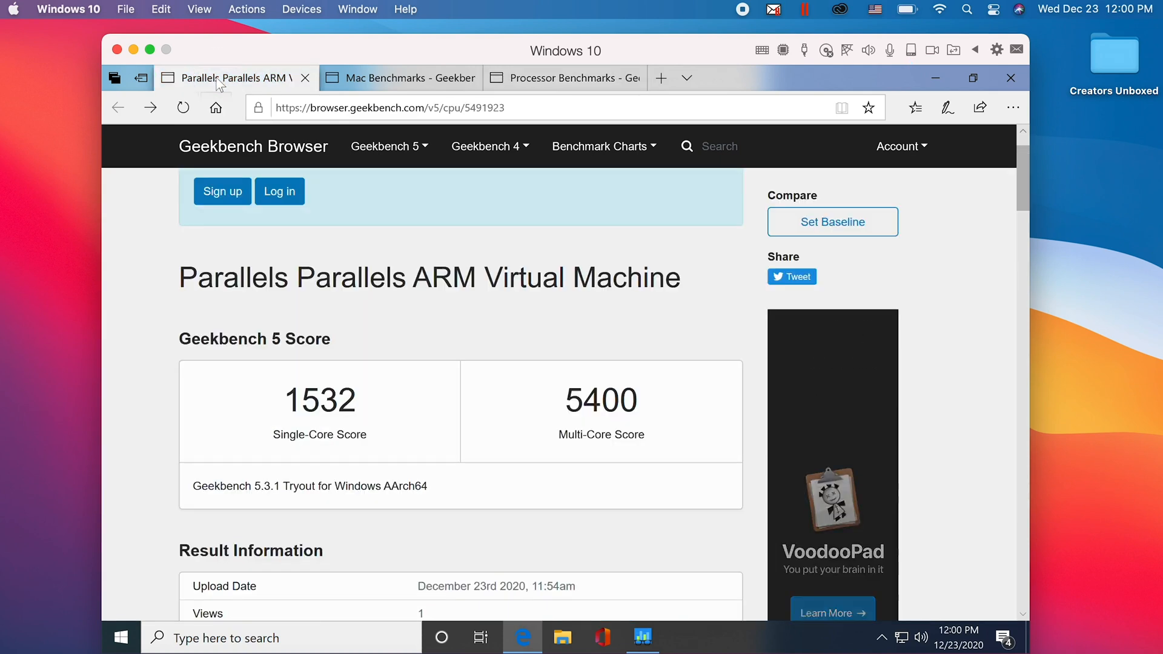
click(564, 78)
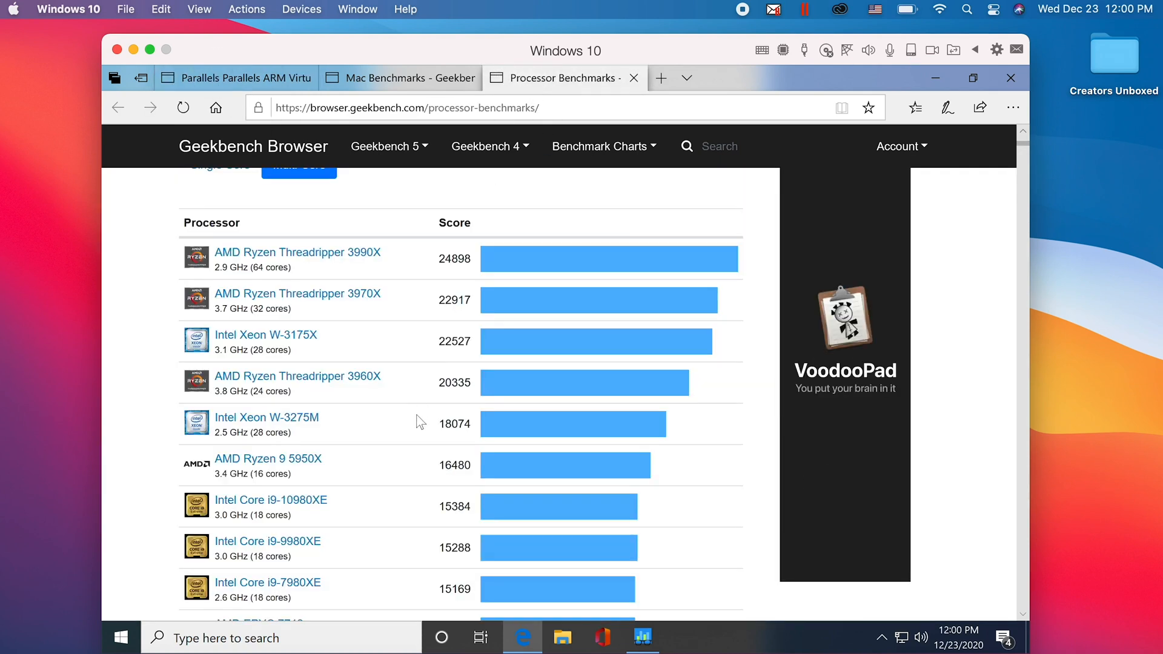
scroll(down, 3)
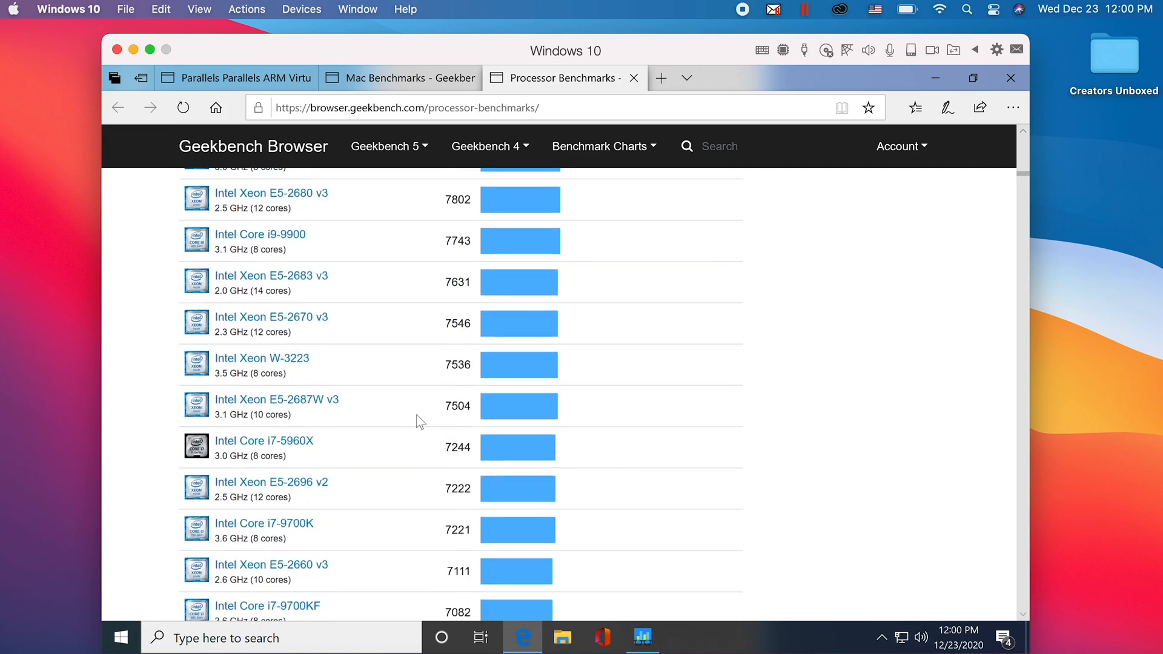
scroll(down, 3)
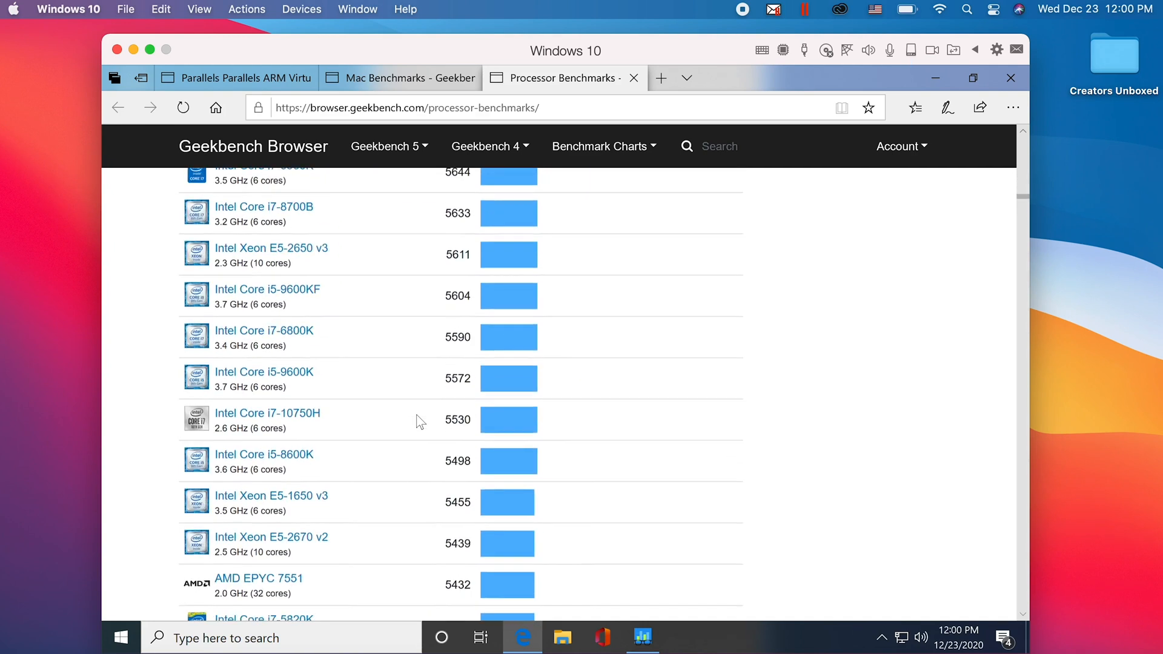
scroll(down, 3)
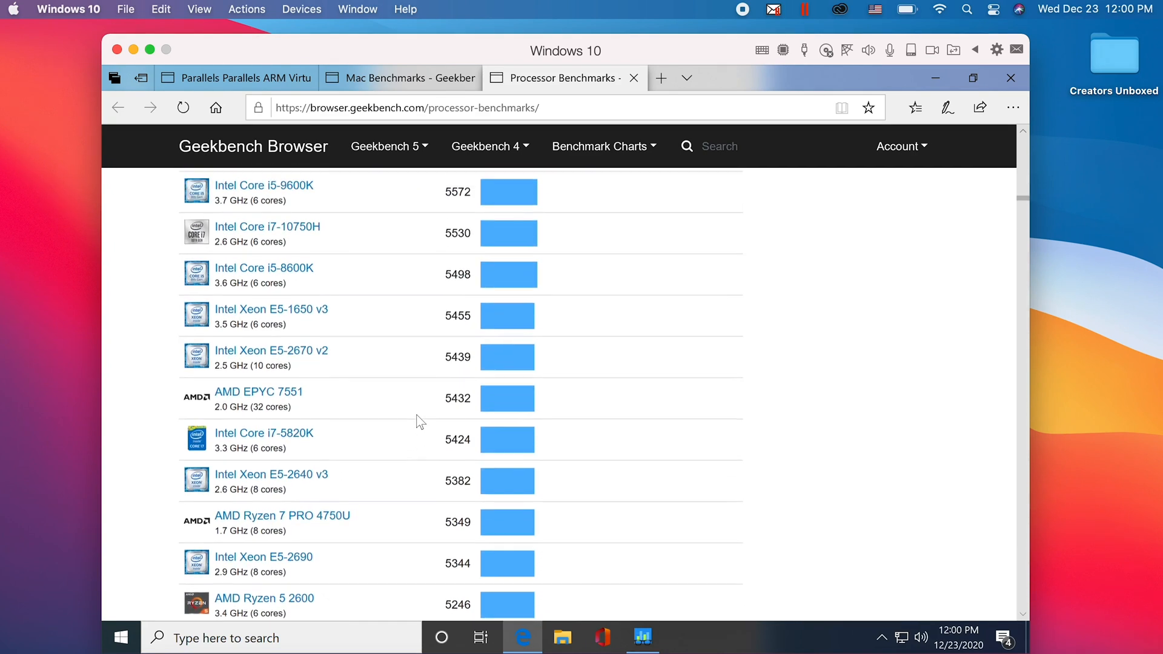
scroll(down, 3)
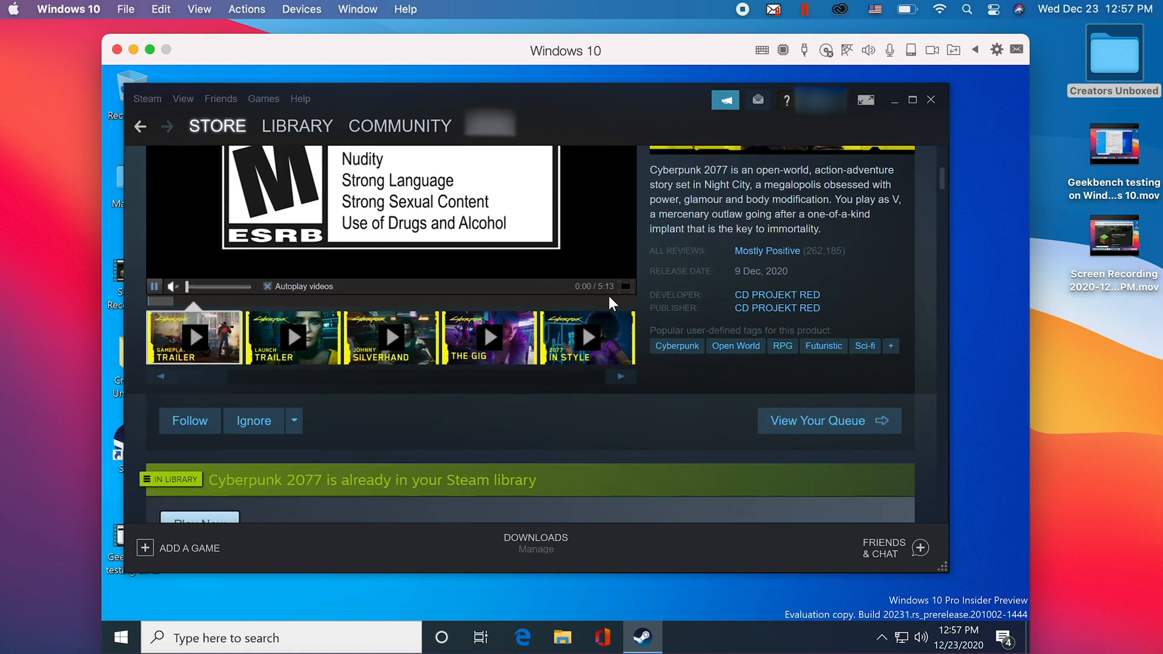
Try launching Cyberpunk 2077 twice, dismissing the 'invalid platform' error each time.
scroll(down, 3)
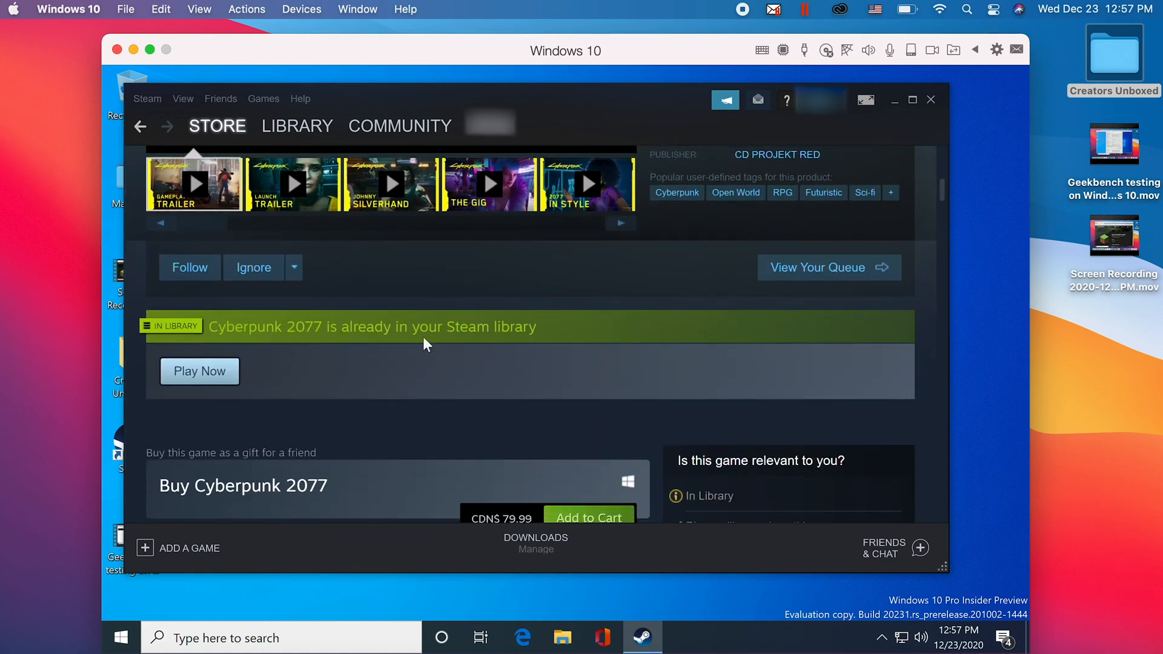
click(199, 371)
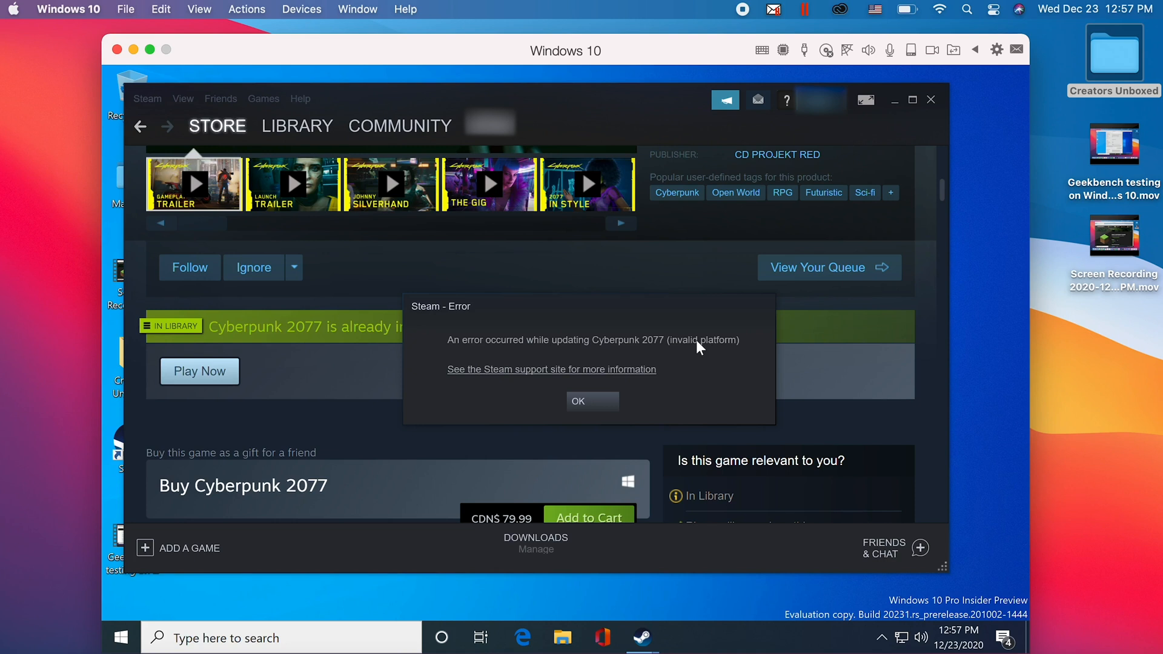
click(577, 401)
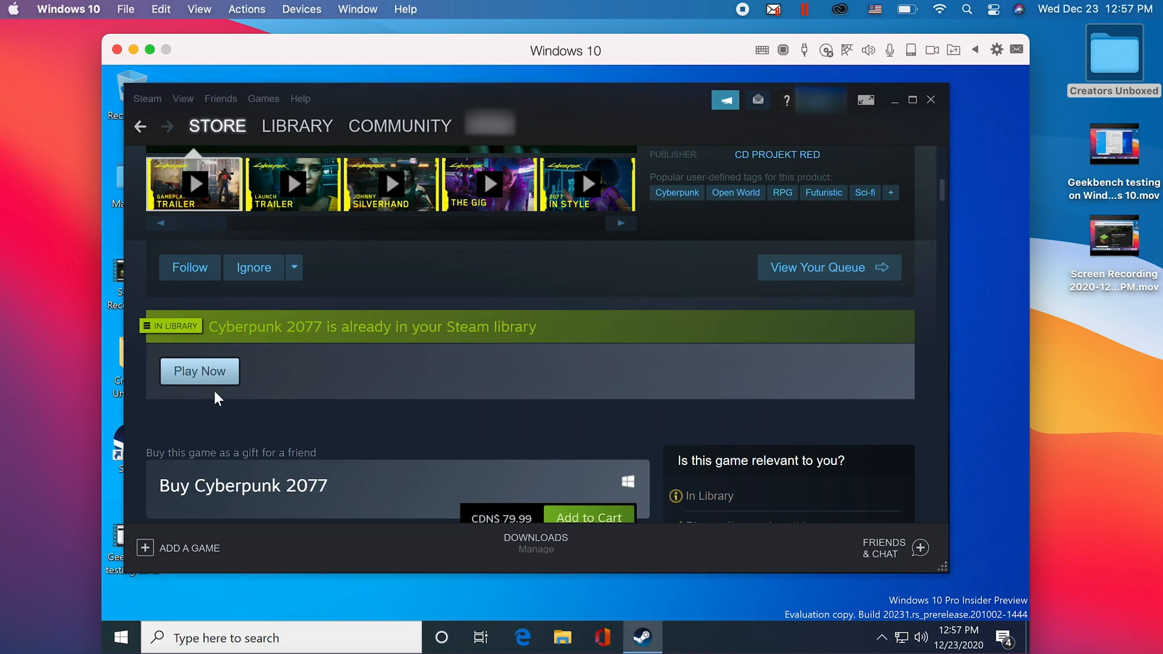
click(199, 371)
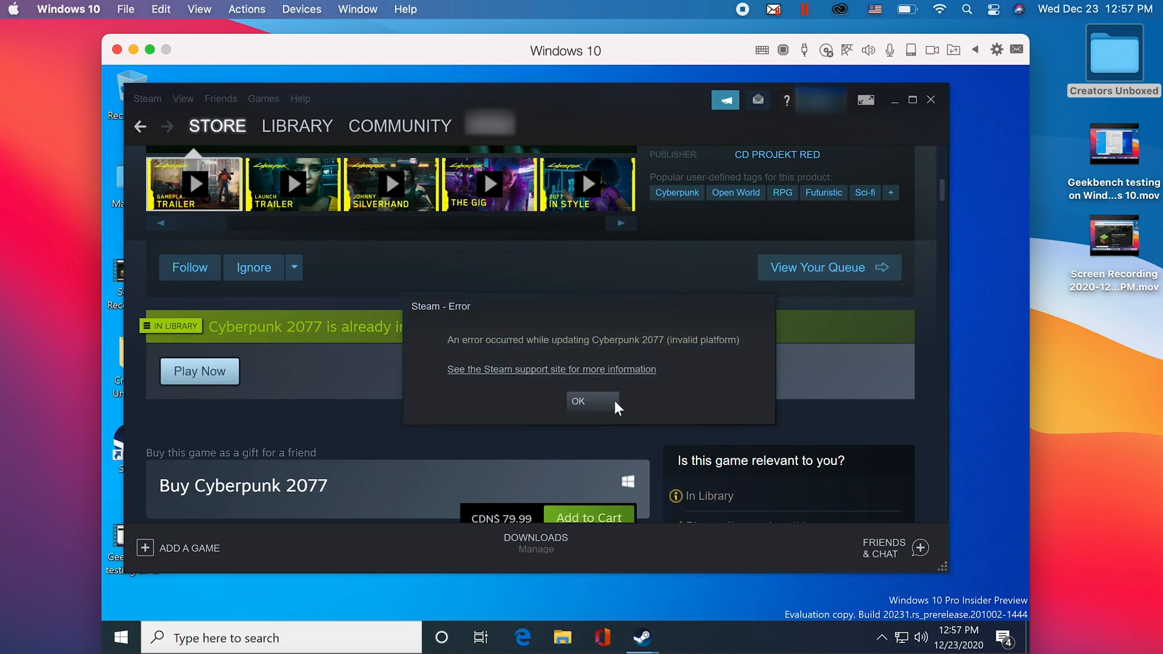
click(578, 401)
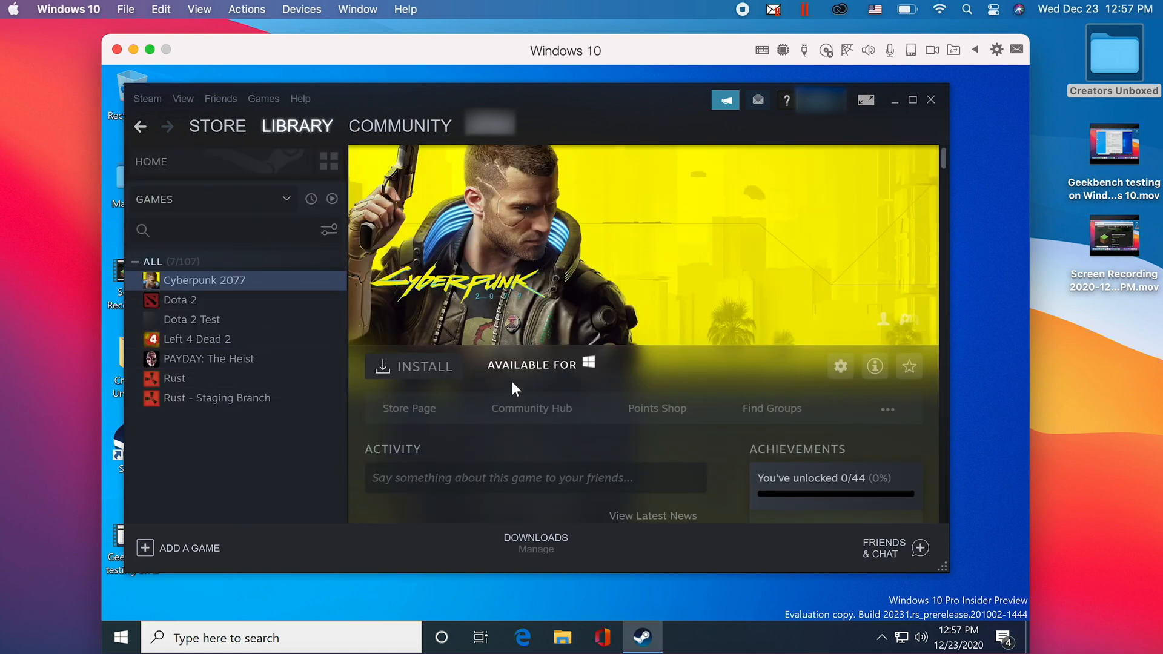
mouse_move(374, 349)
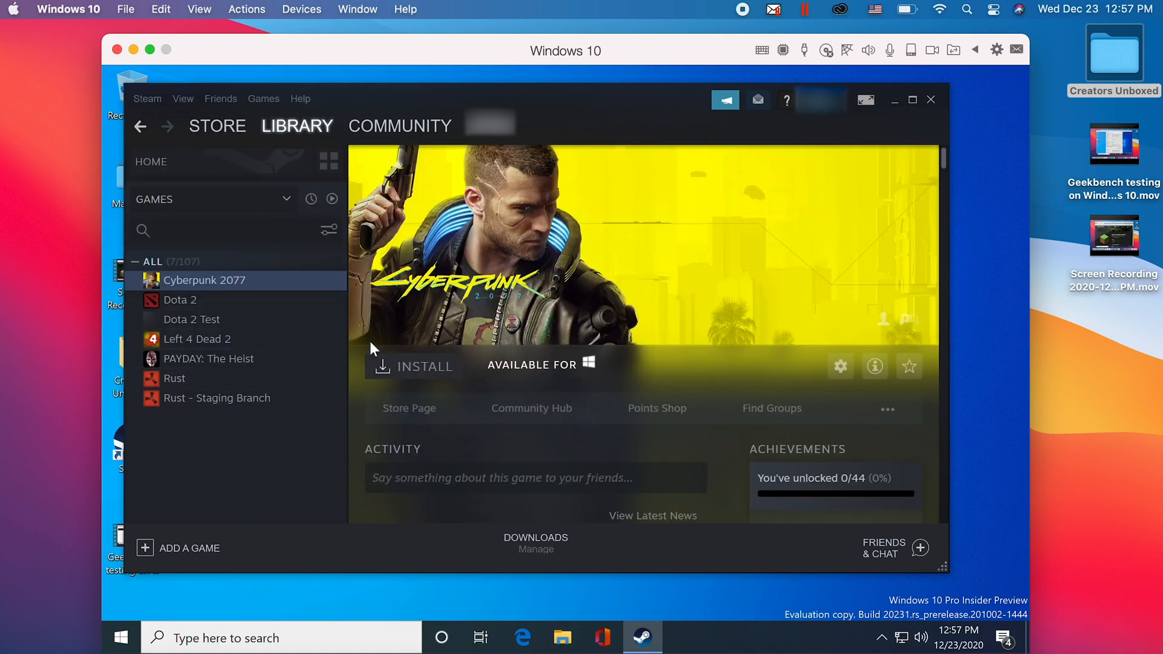
Browse the Dota 2 and Left 4 Dead 2 library entries, then return to Cyberpunk 2077.
click(179, 300)
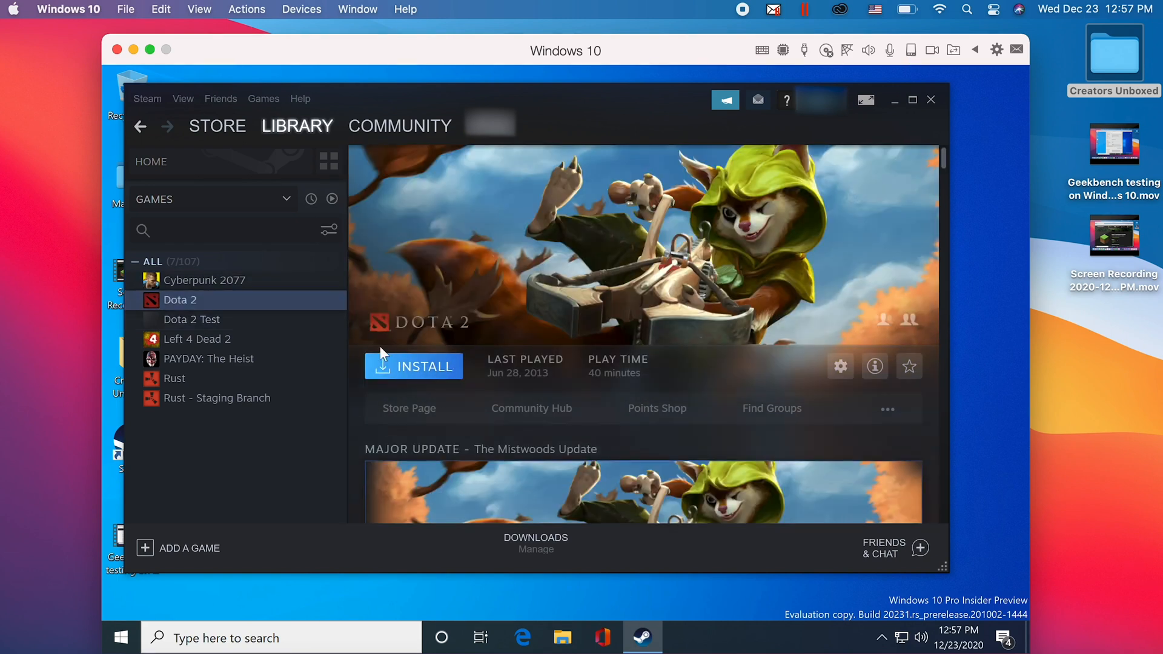
click(197, 340)
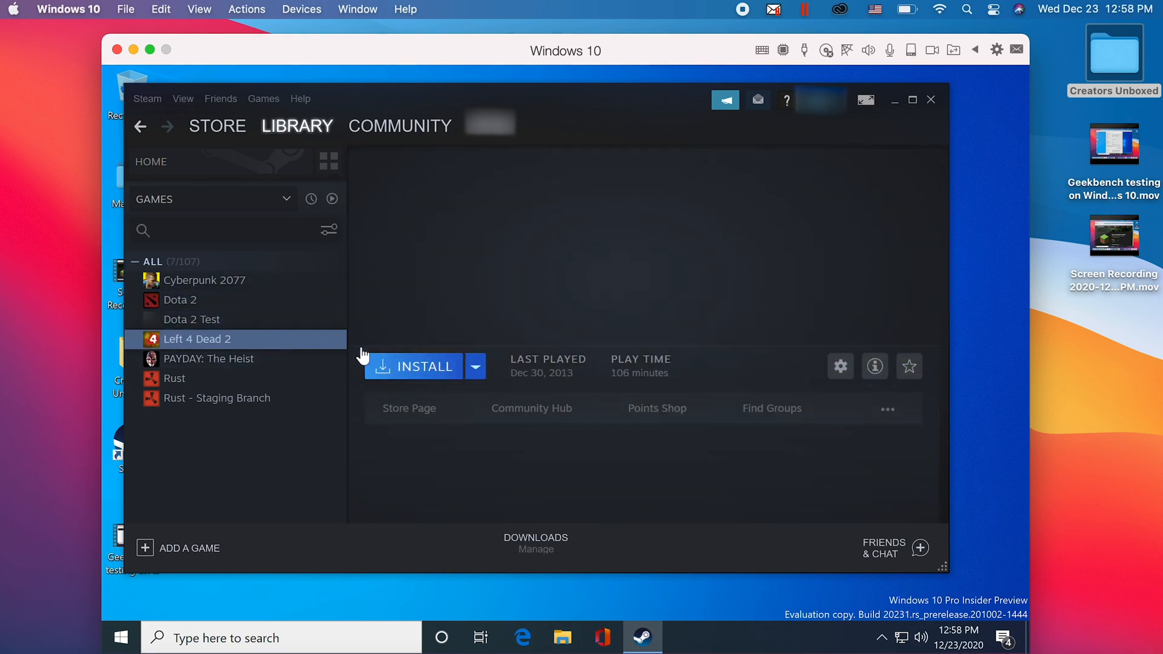
click(204, 280)
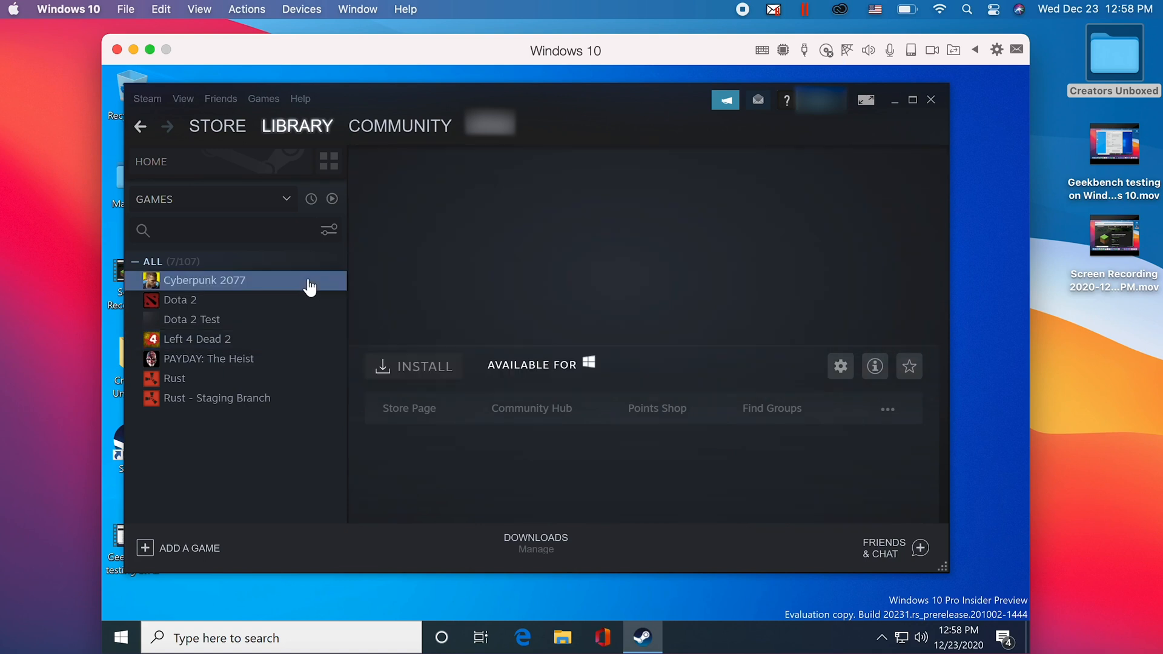
click(204, 280)
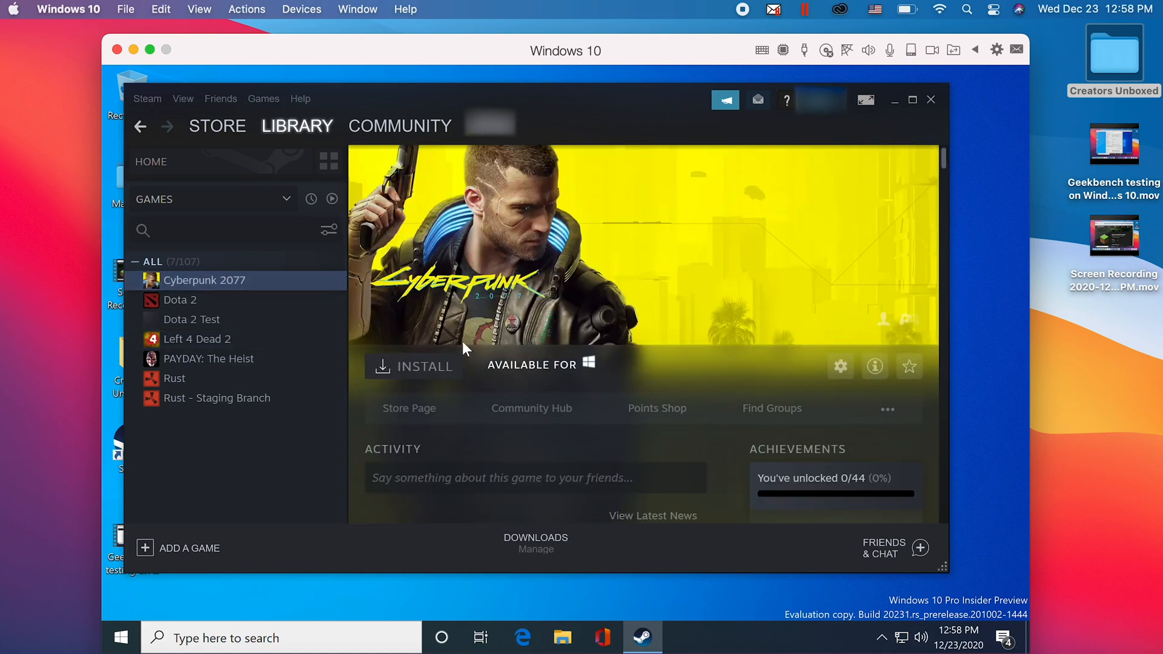
mouse_move(721, 421)
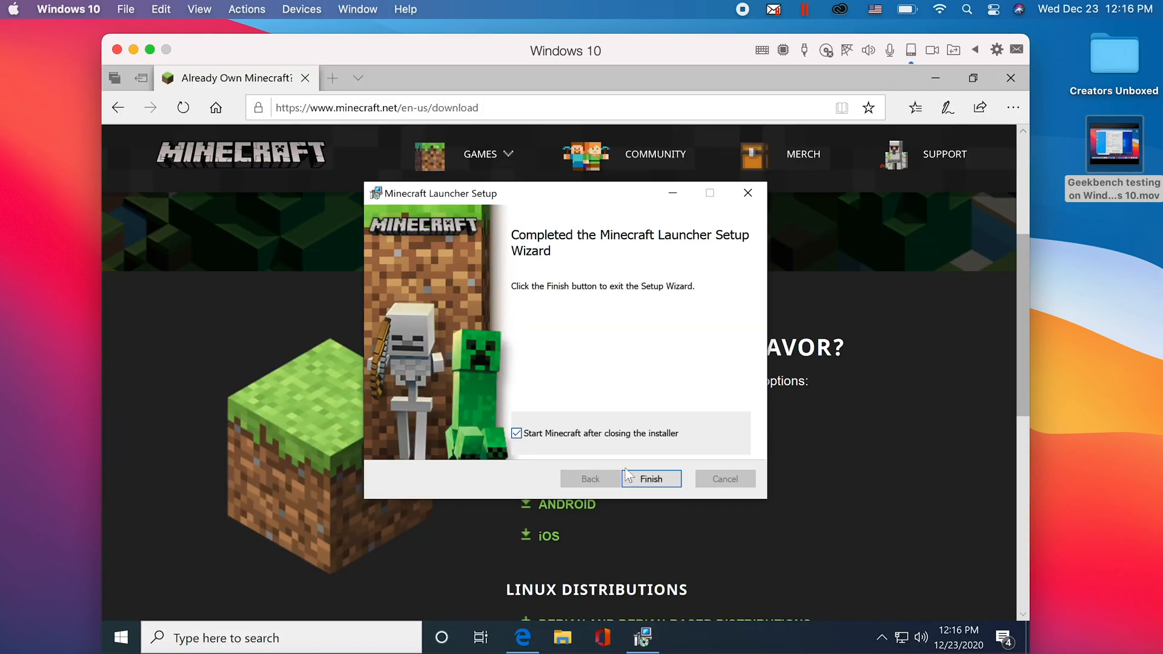
Finish Minecraft Launcher setup, download Java Edition, launch from the desktop, and close the crash error.
click(650, 479)
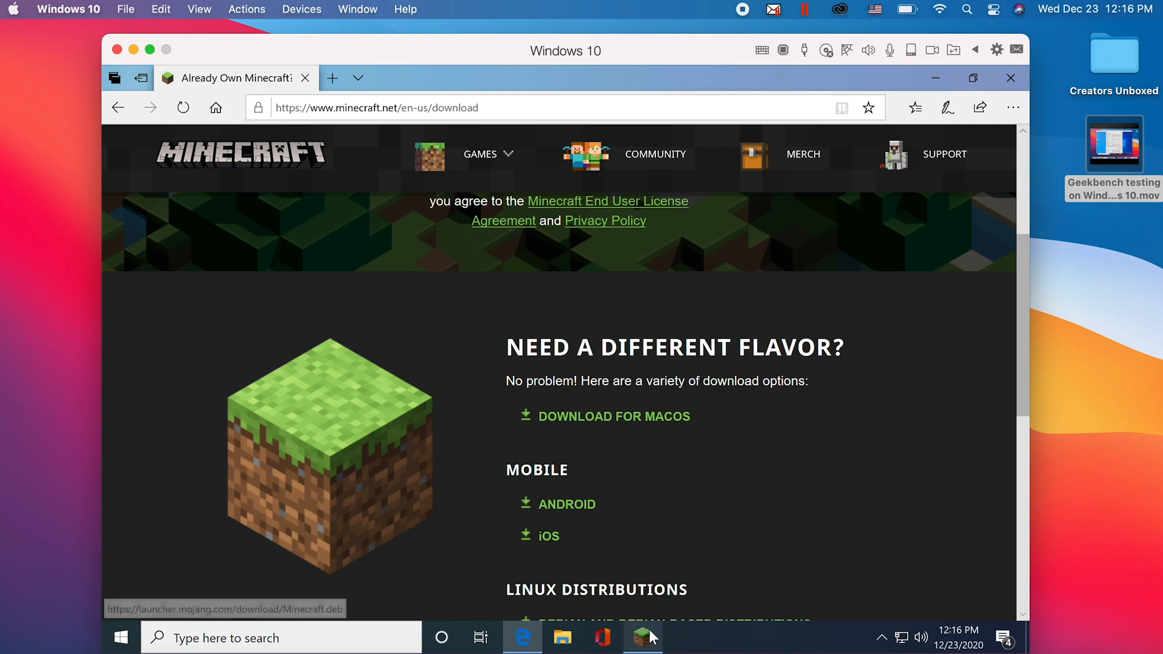
click(643, 637)
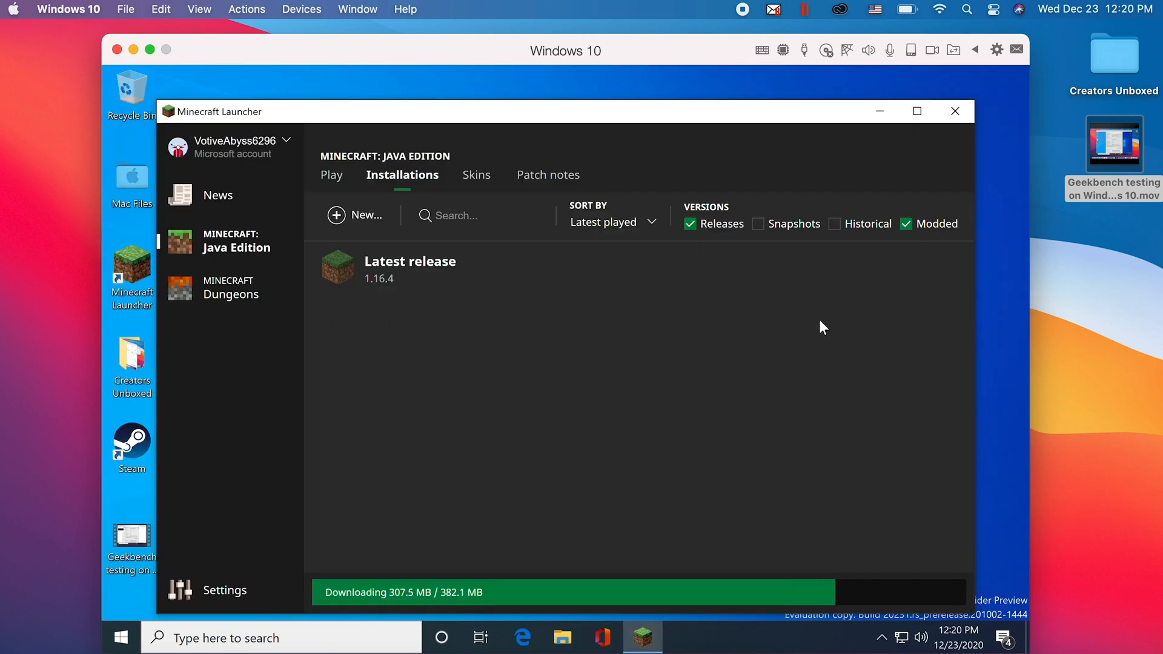
click(956, 112)
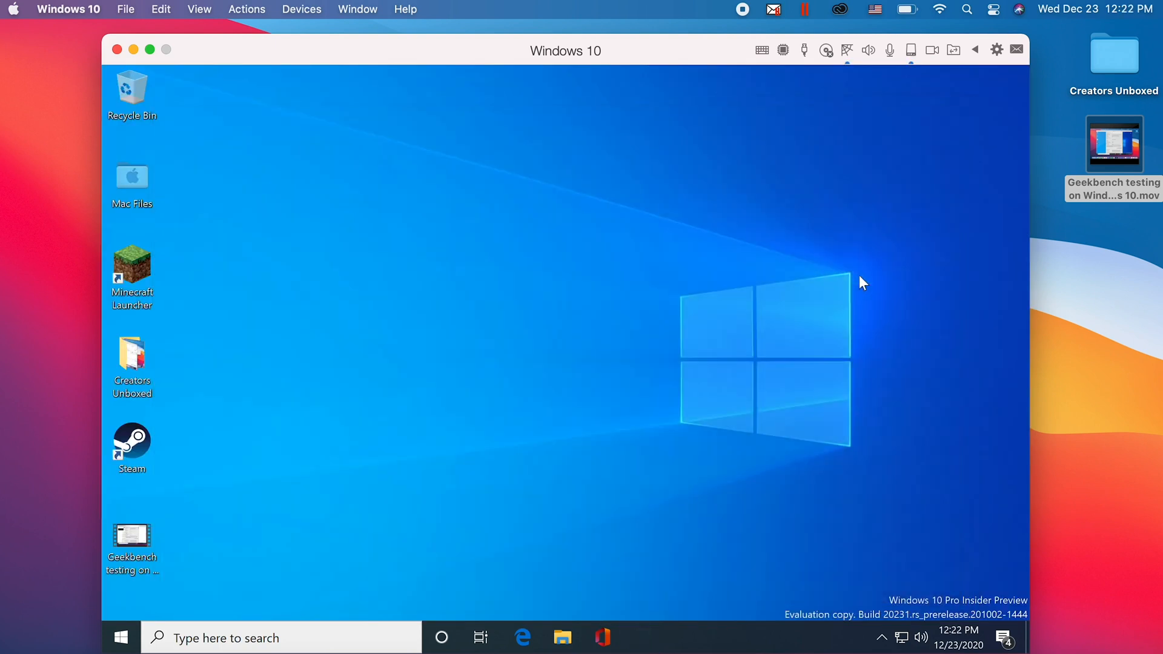
double_click(131, 271)
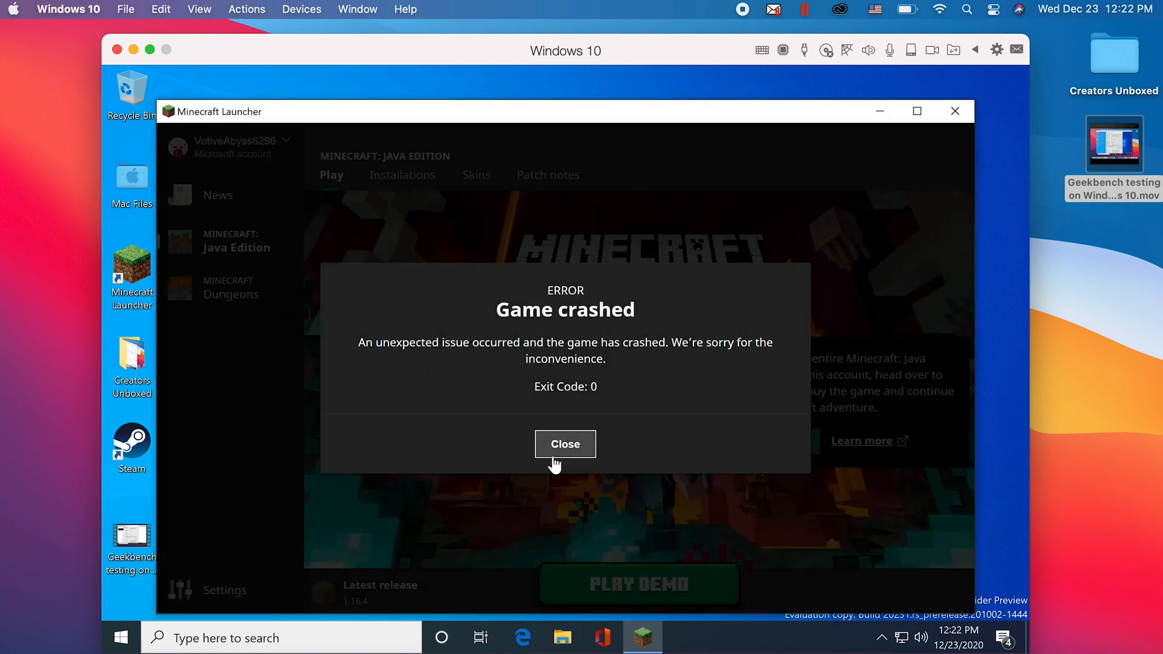
click(565, 443)
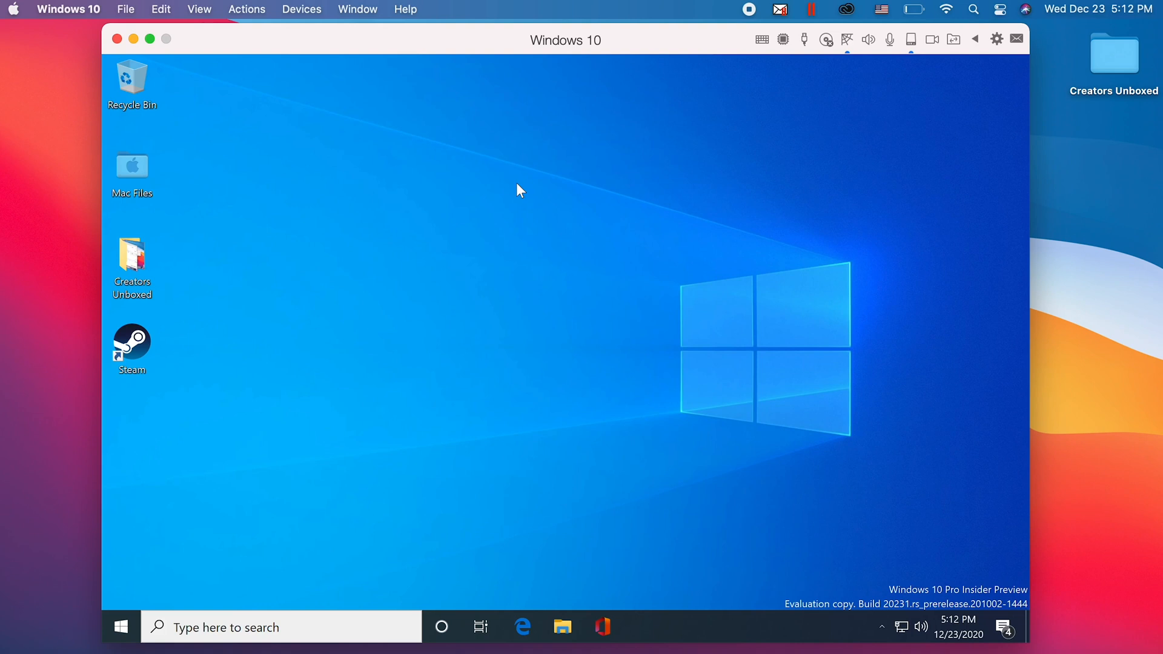
mouse_move(902, 602)
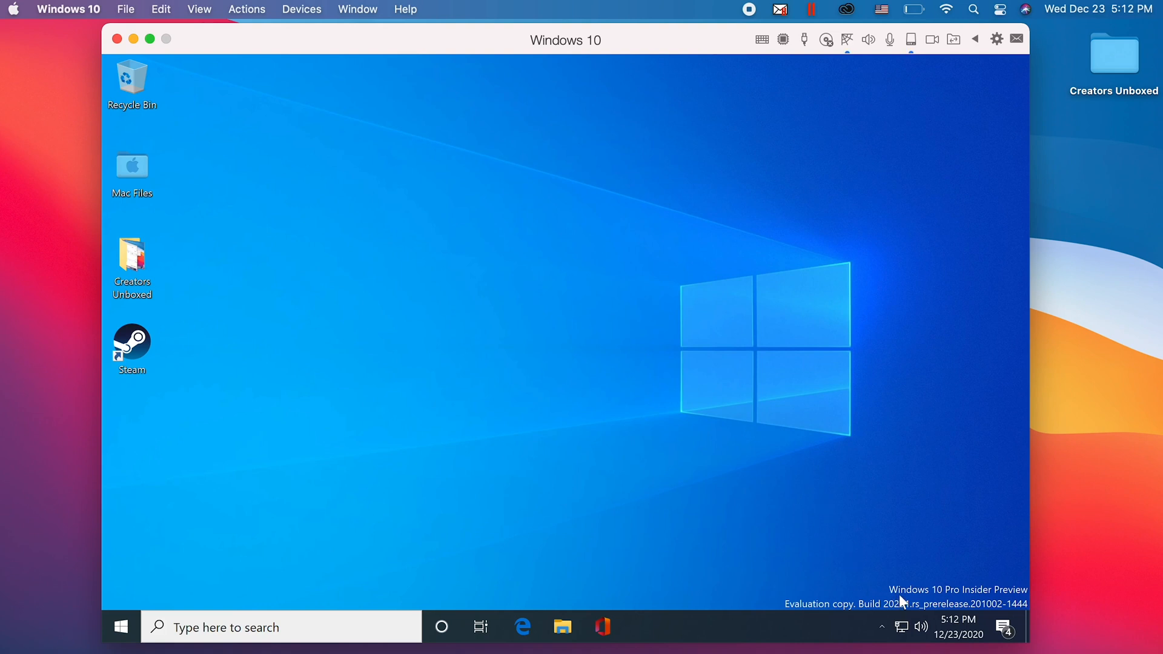
mouse_move(862, 611)
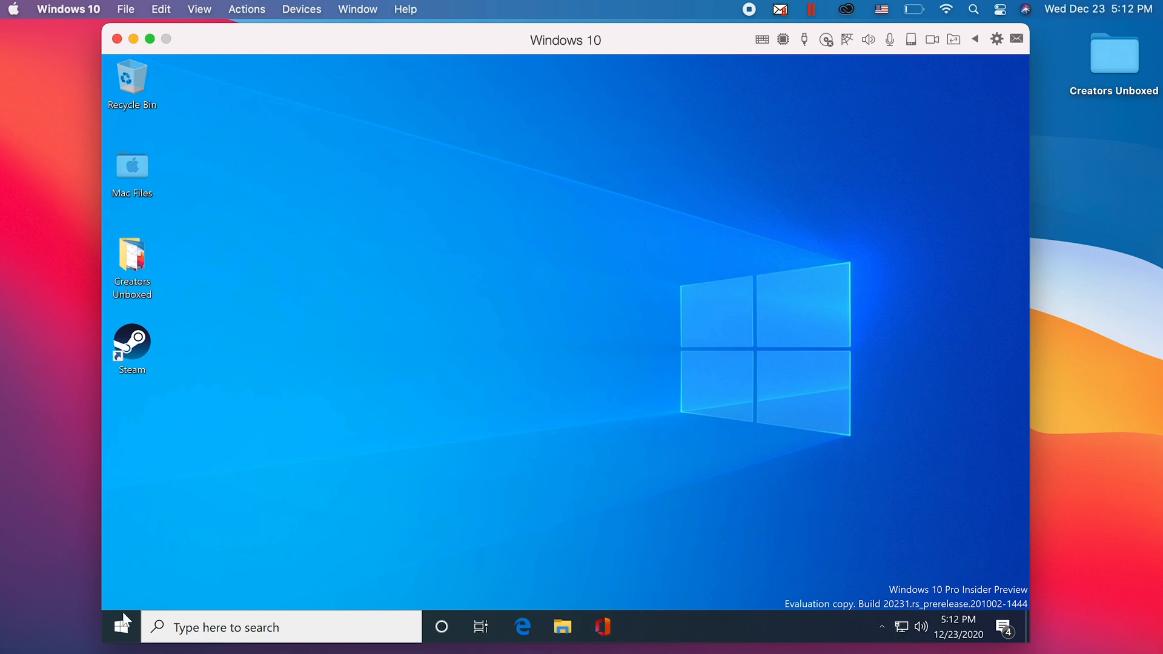
Launch Settings from the Windows 10 Start menu in the VM.
click(122, 627)
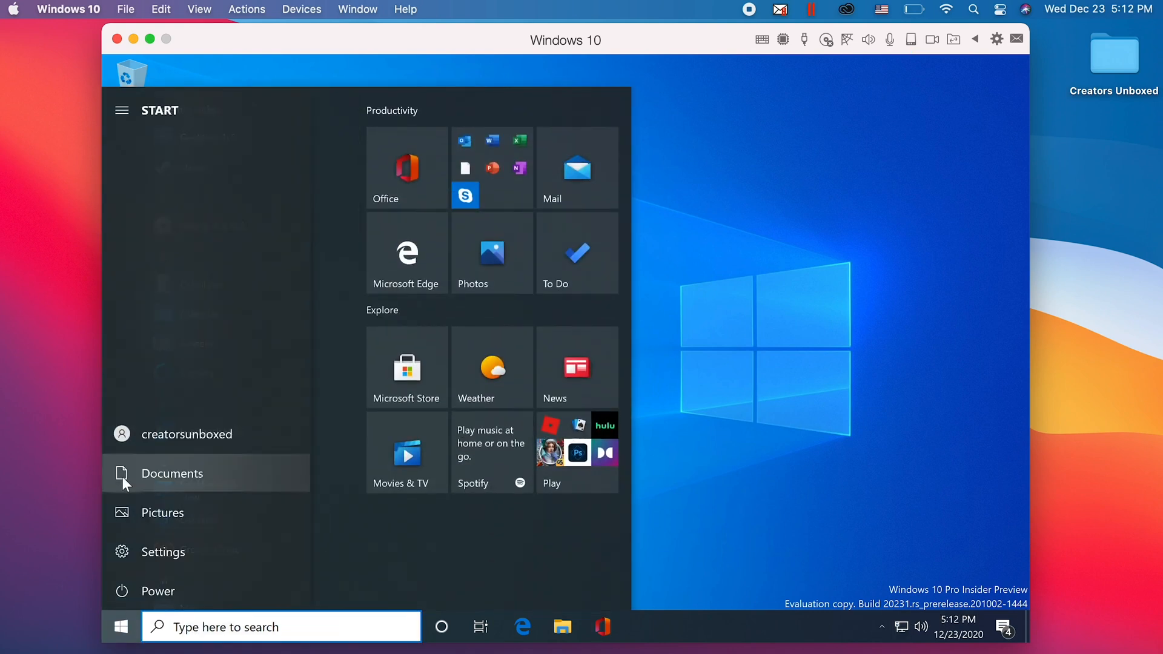
click(162, 552)
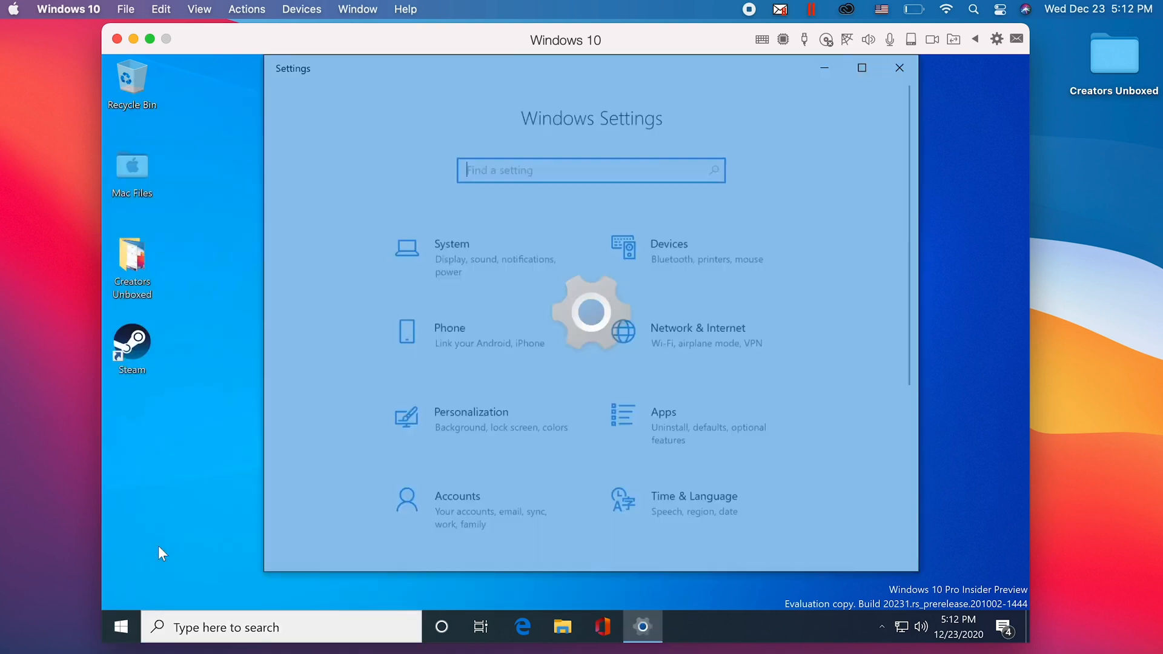